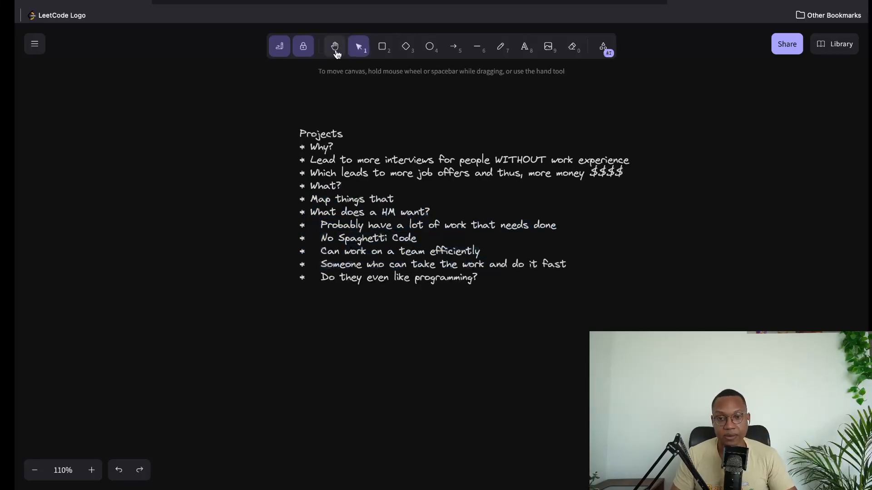
Step: Type a draft note about C++ and fancy algorithms, then delete it
left_click(358, 46)
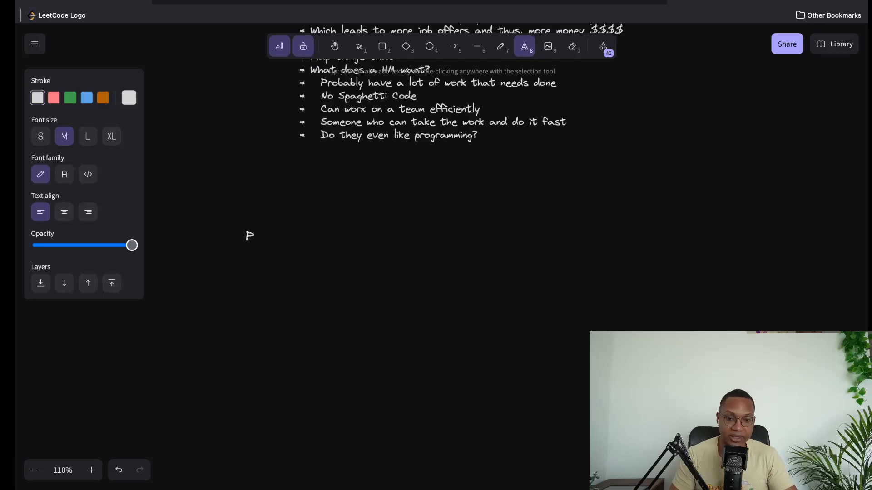
type("Pr")
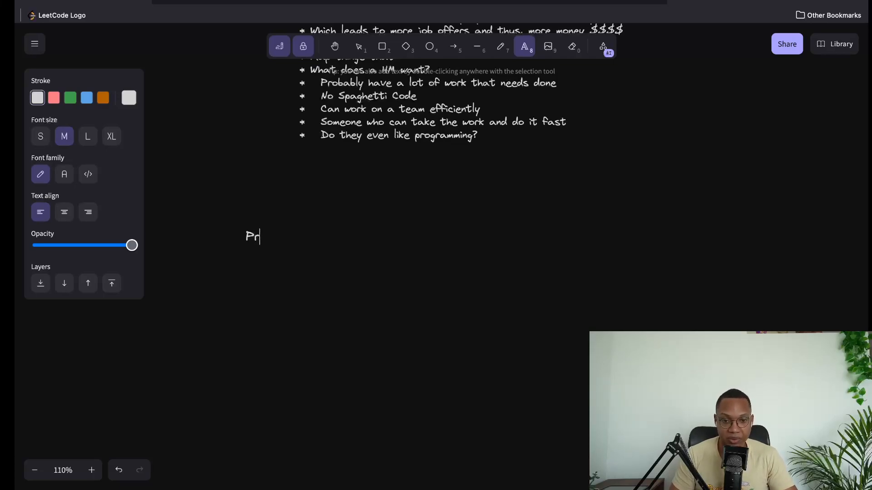
key("Backspace")
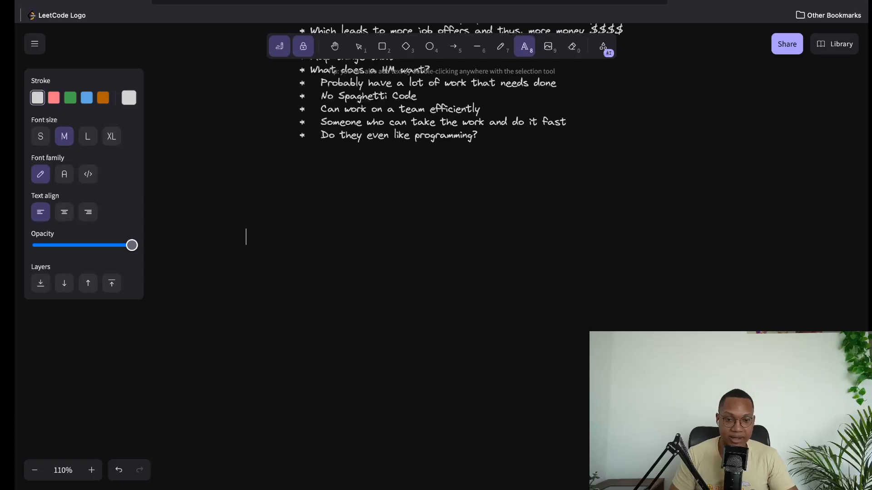
type("C ++")
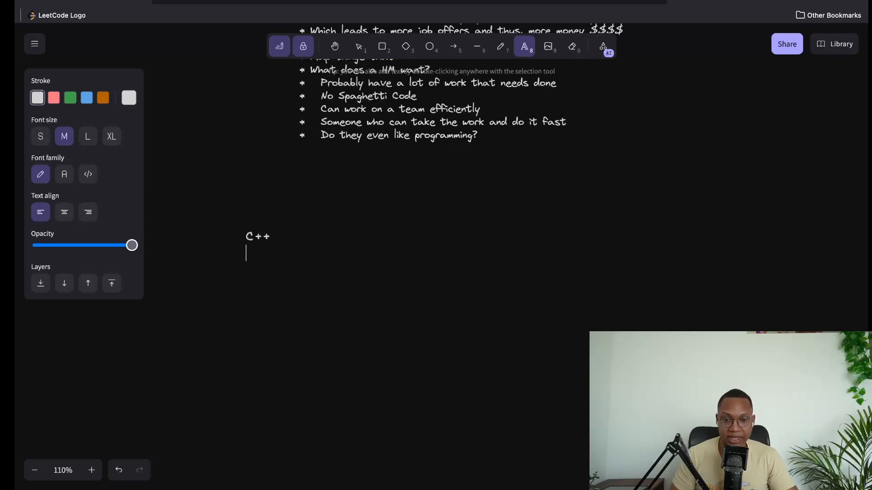
type("Combine")
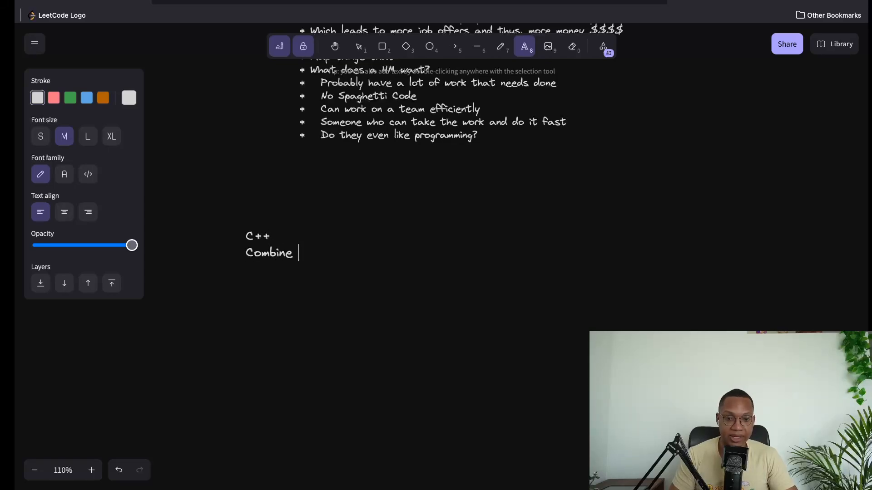
type("fancy algorithms")
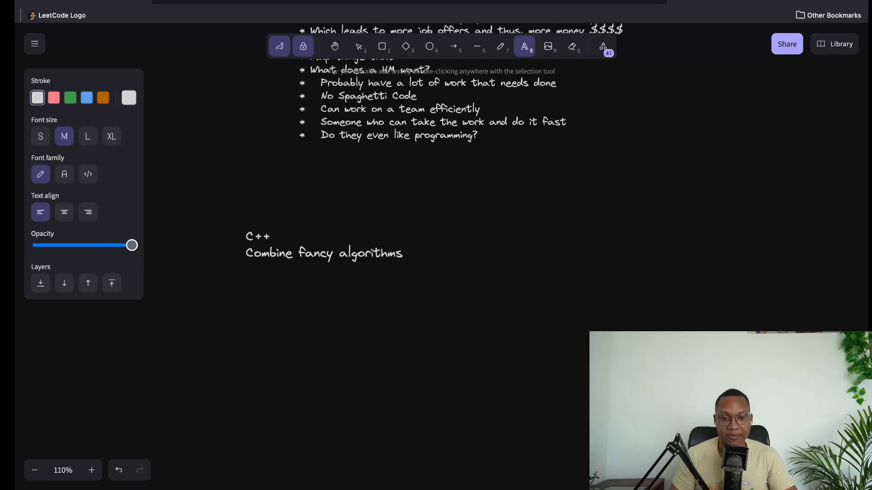
type("...")
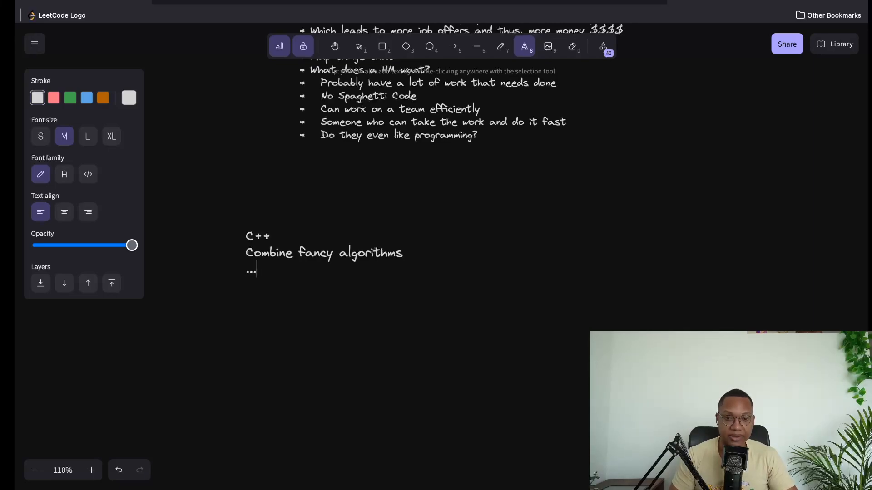
double_click(251, 270)
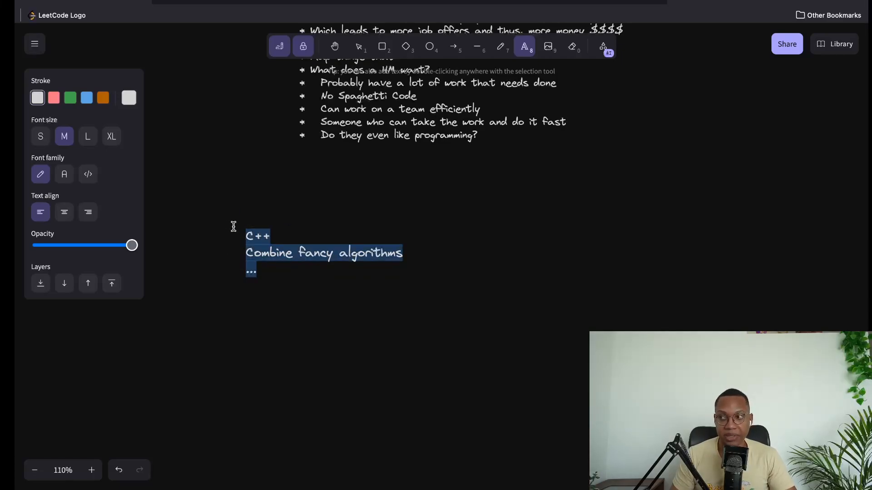
key("Delete")
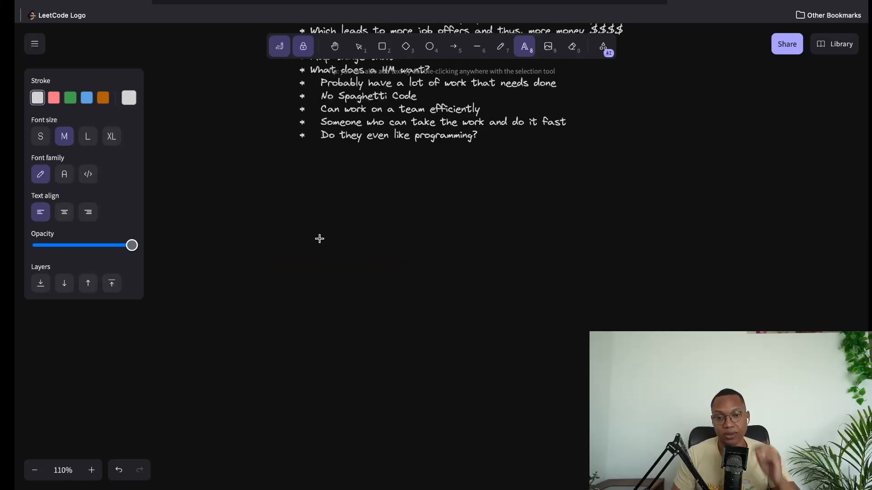
mouse_move(359, 46)
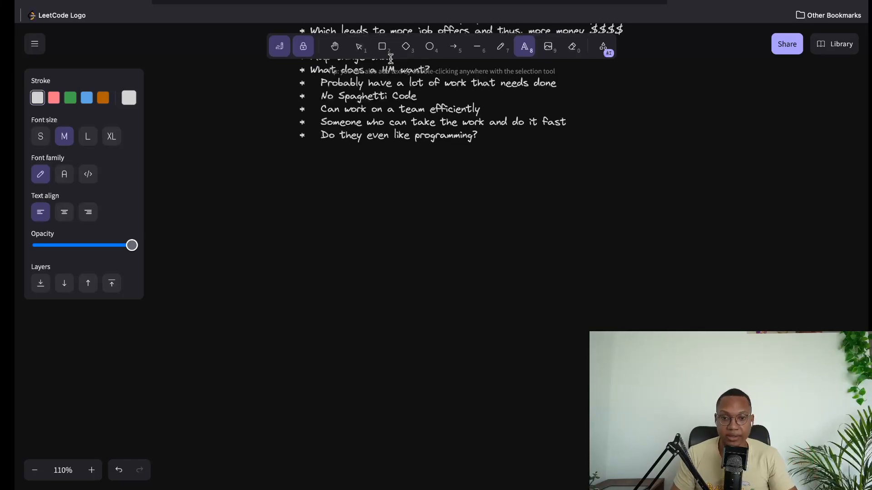
Step: Look at the LeetCode profile and Twitch pages, then return to the notes
left_click(359, 47)
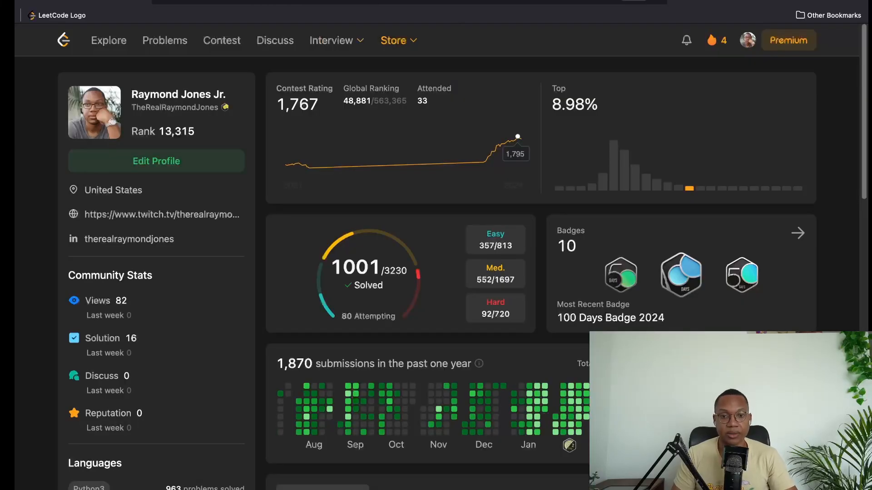
left_click(163, 215)
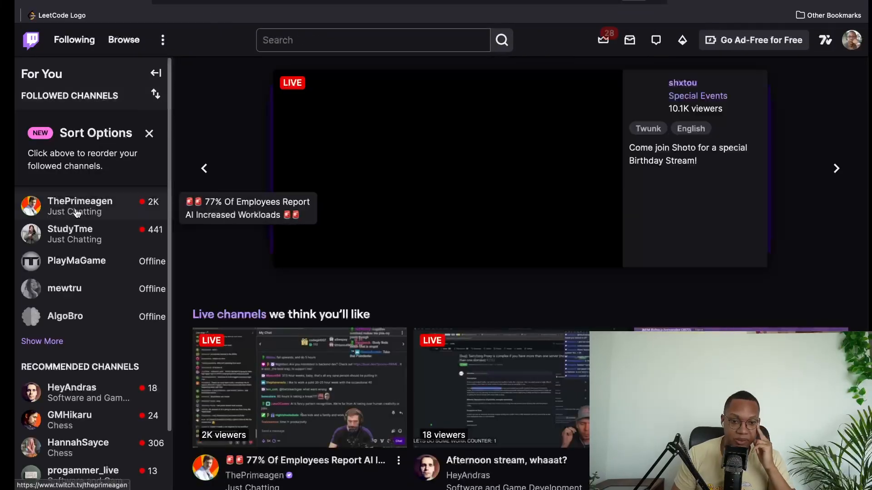
left_click(79, 201)
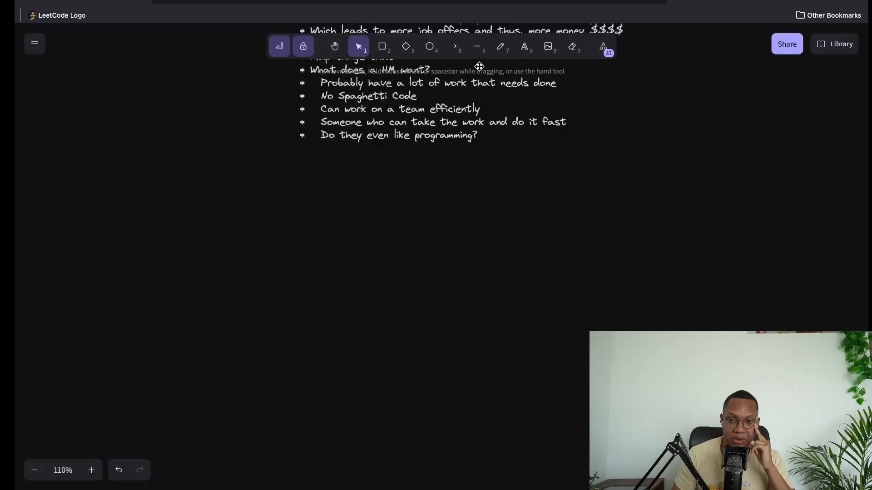
Step: Draw freehand strokes on the canvas, then undo them
left_click(499, 47)
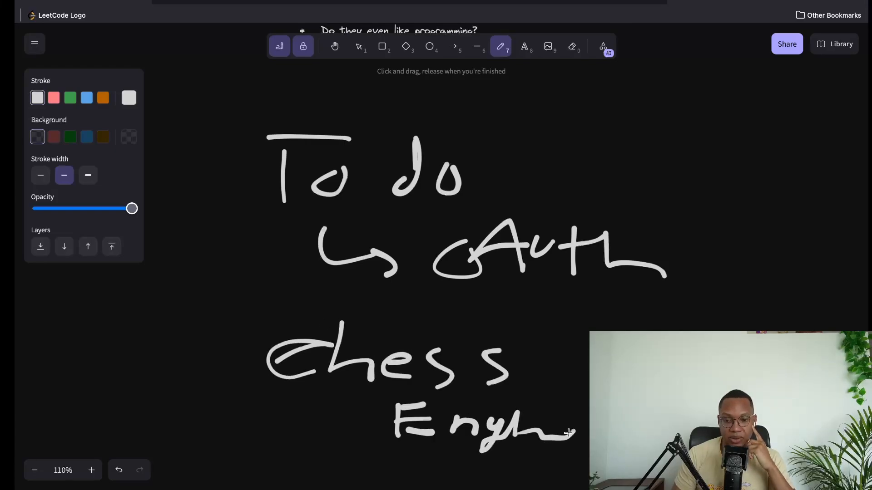
scroll("up", 3)
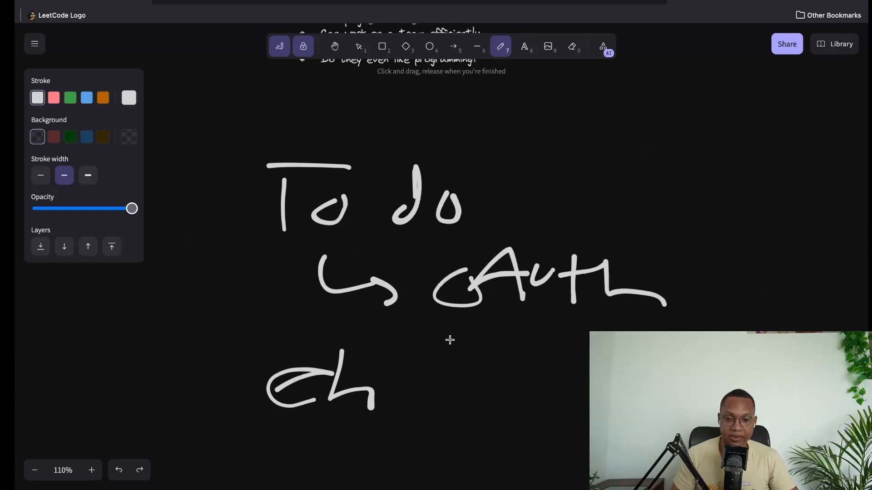
left_click(118, 470)
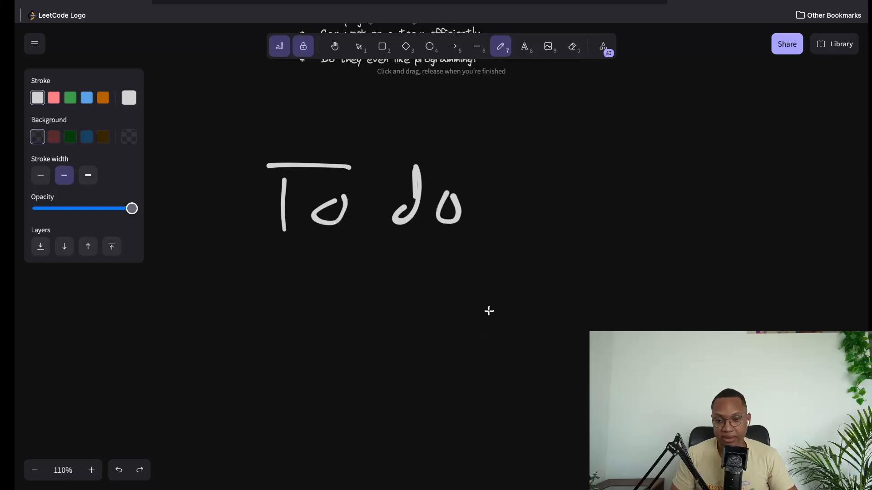
left_click(334, 47)
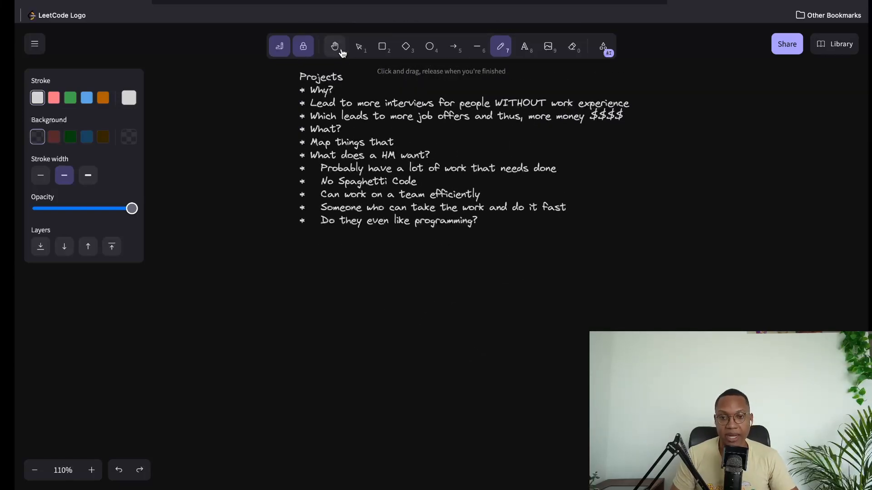
left_click(359, 46)
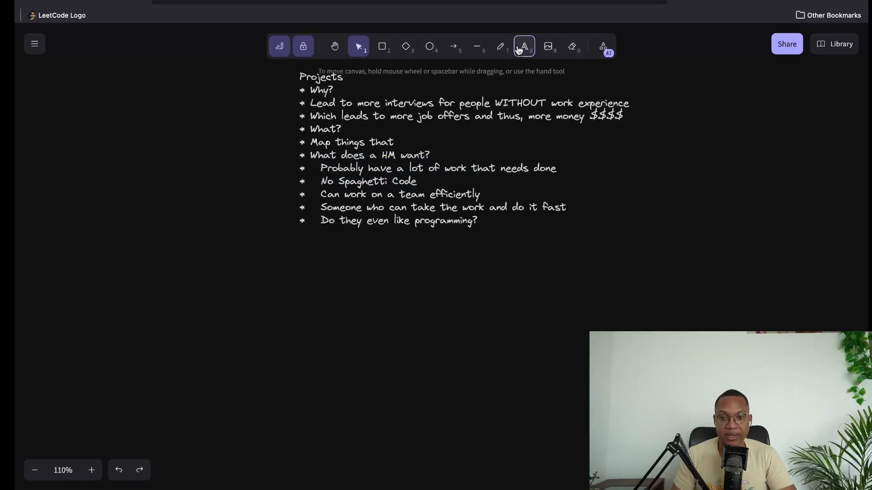
Step: Add text '1 -> Good comments / Tests cases / Good OOP strucuture' and begin '2 ->'
left_click(523, 46)
type("1 ->")
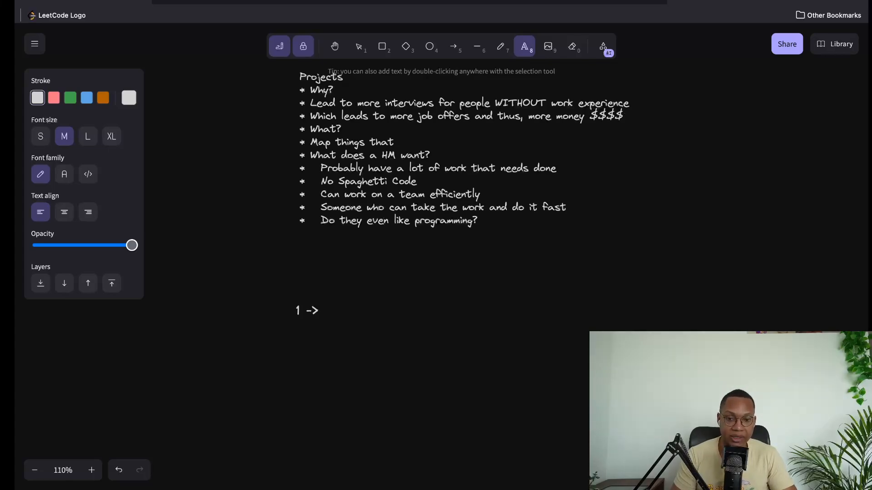
type("Good comments /")
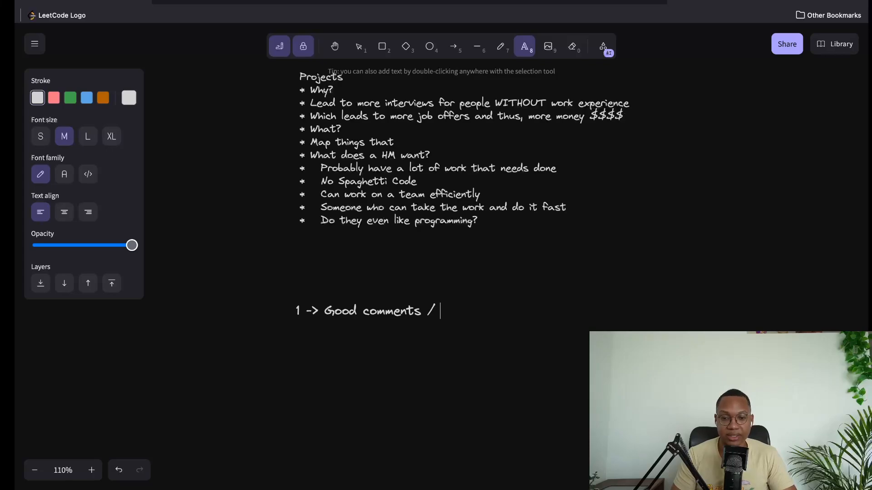
type("Tests cases /")
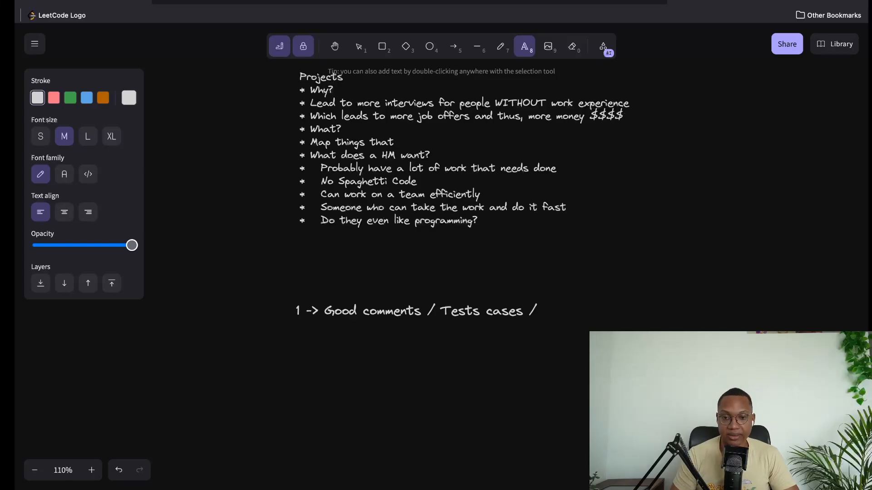
left_click(539, 310)
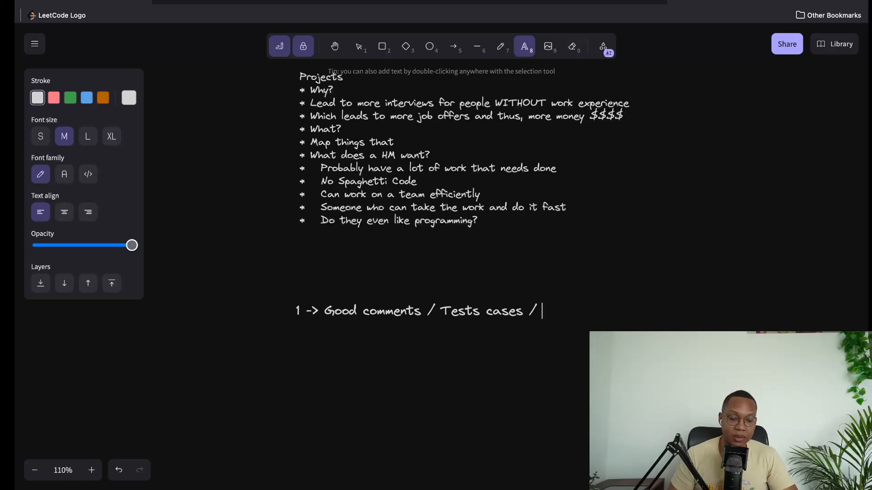
type("Good")
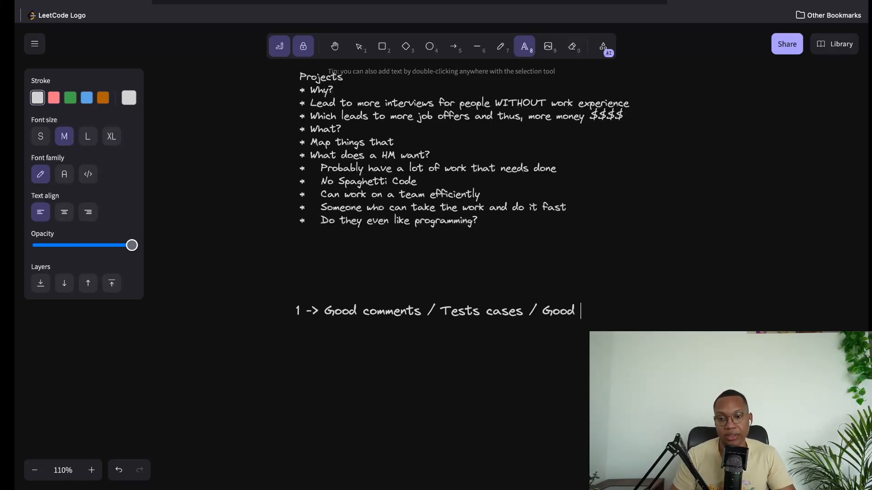
type("OOP strucuture")
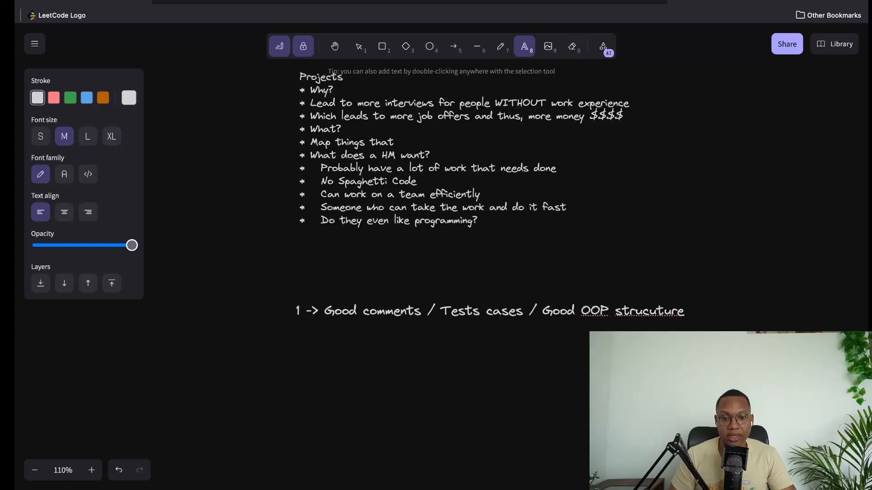
type("2 ->")
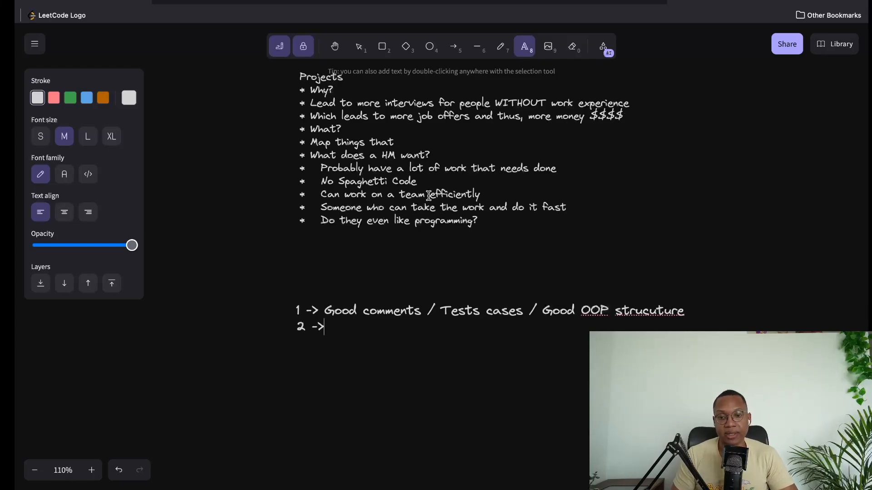
Step: Select the '2 ->' line and type 'Works a lot' after it
double_click(483, 168)
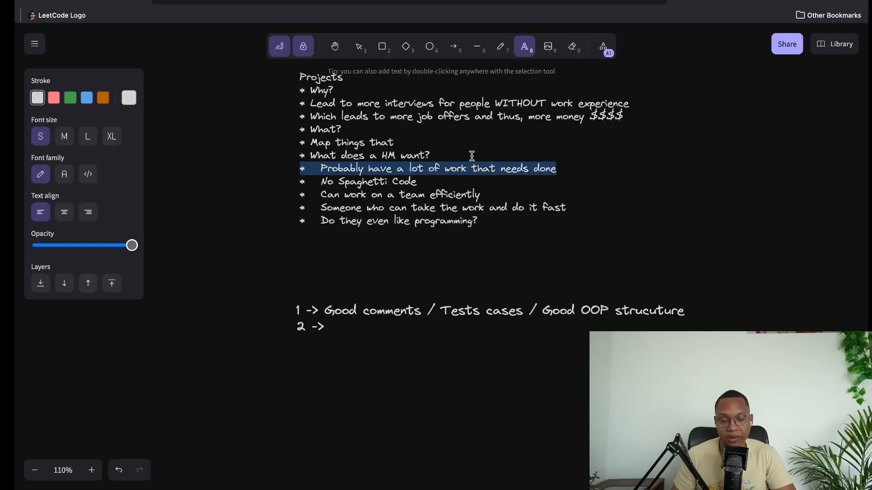
mouse_move(439, 142)
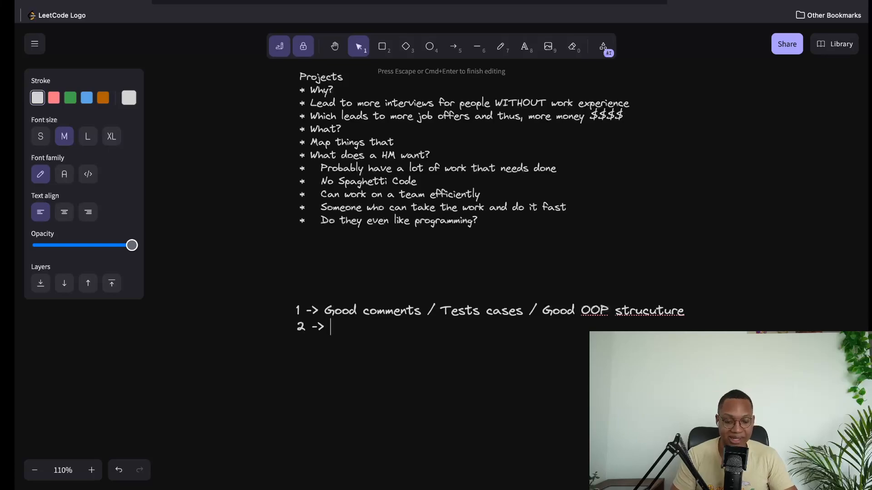
type("Works")
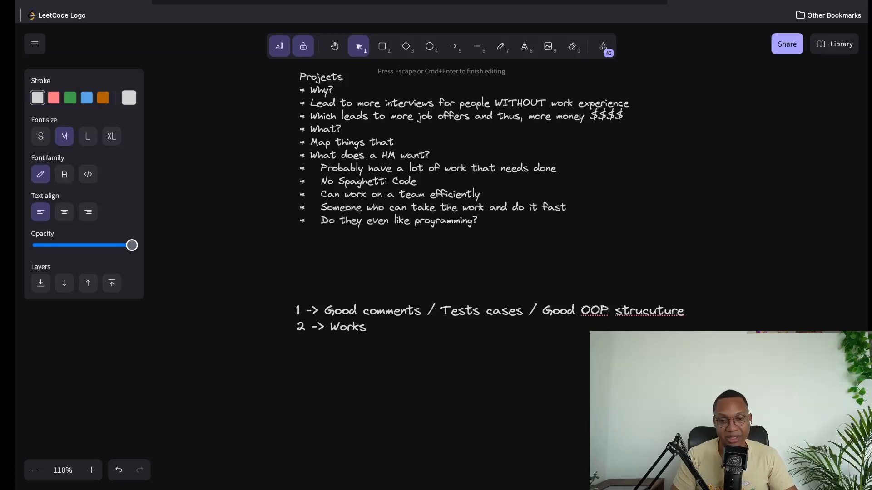
type("a lot")
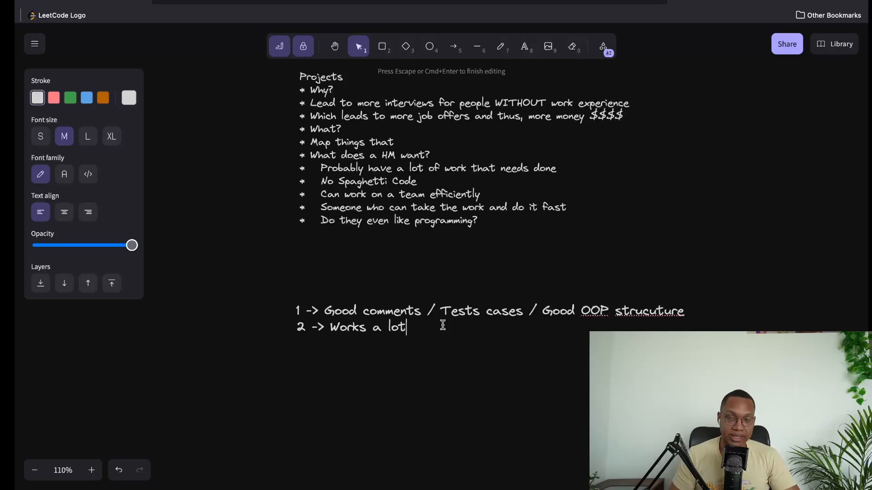
Step: Type '3 -> Working in like a team' and 'Doing work quickly', then begin point 5
type("3-")
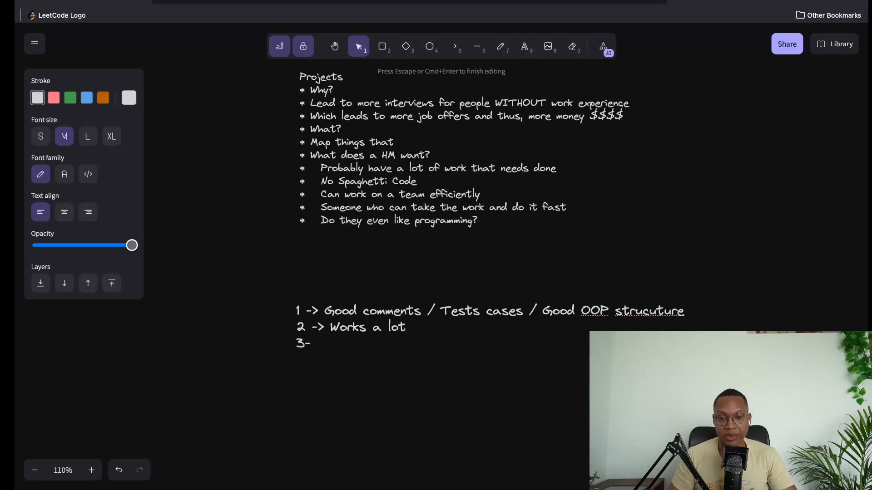
type("->")
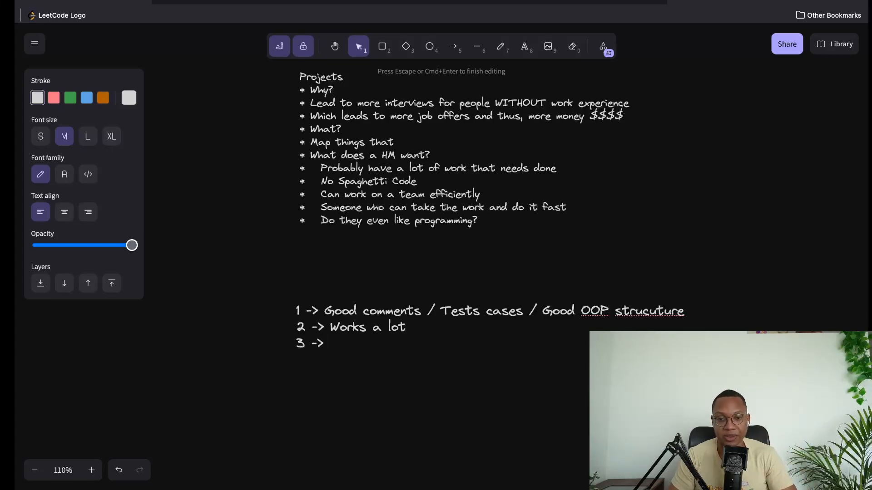
type("T")
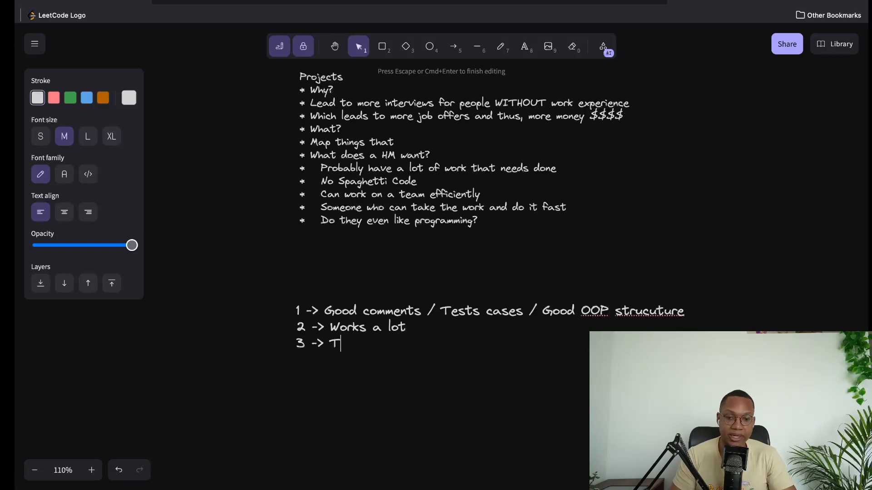
type("Working in like")
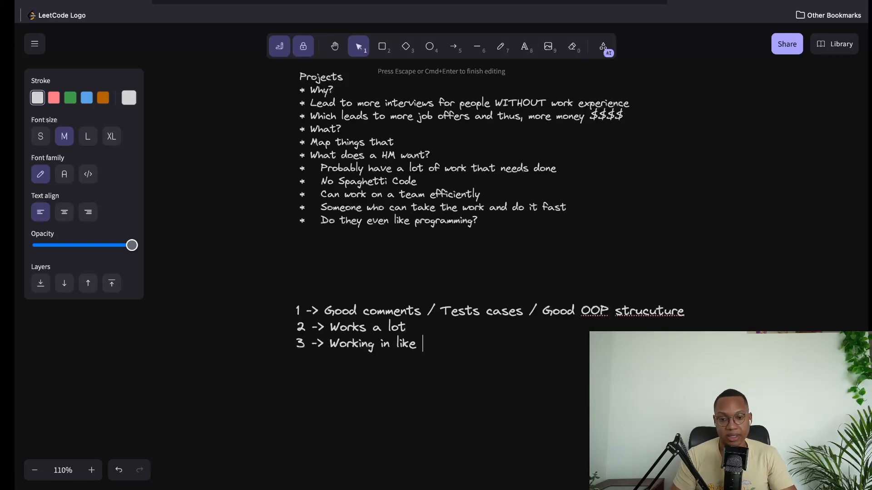
key("Backspace")
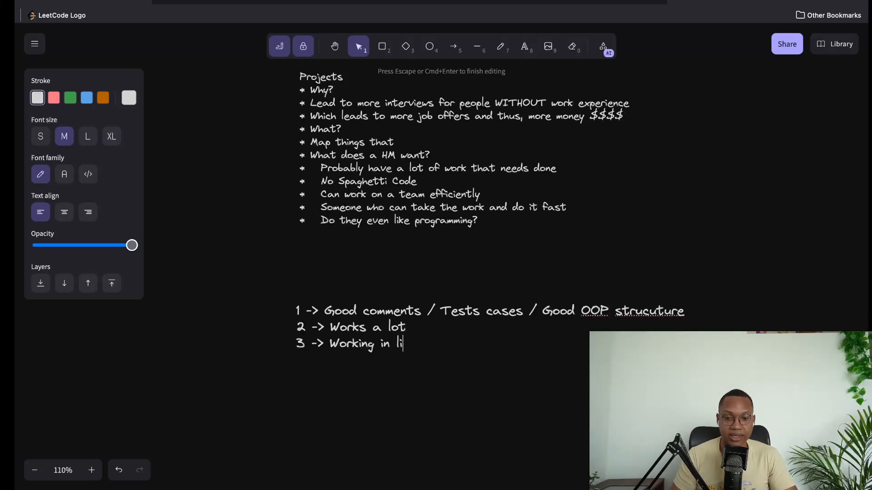
type("ke a team")
type("4 ->")
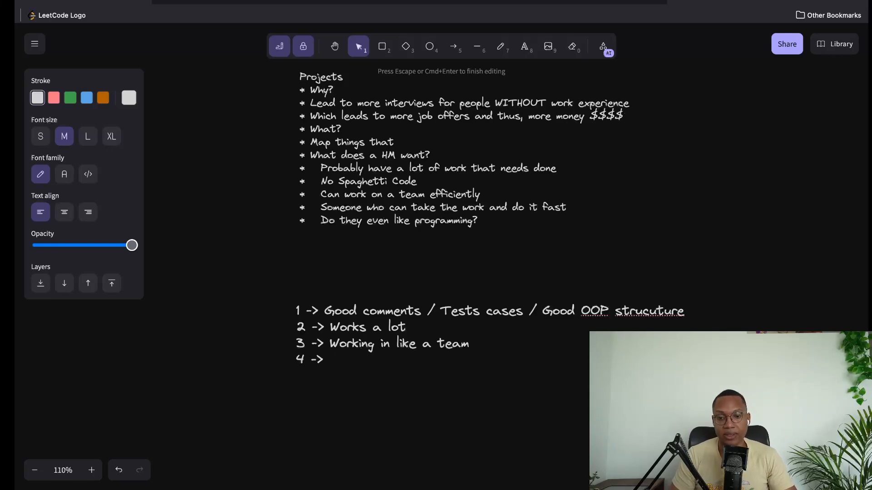
type("5 ->")
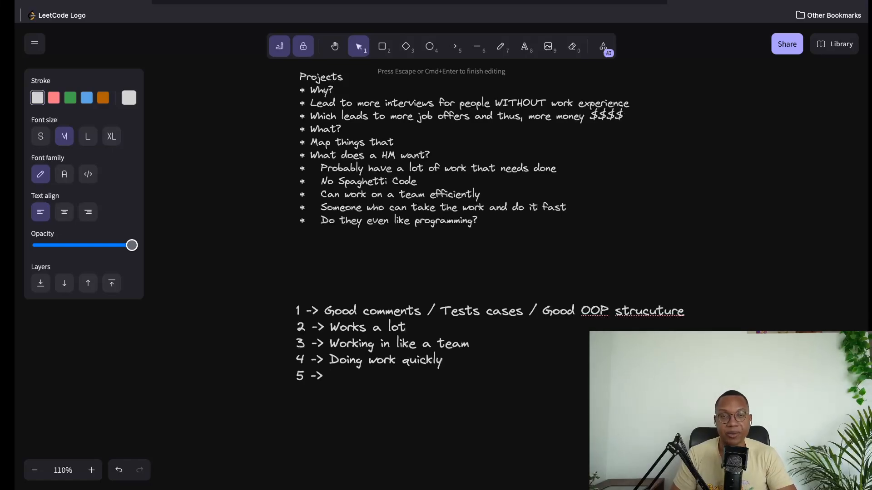
Step: Write point 5 'Passion Projects are good here' with a 'won't be memorable' follow-up
left_click(329, 376)
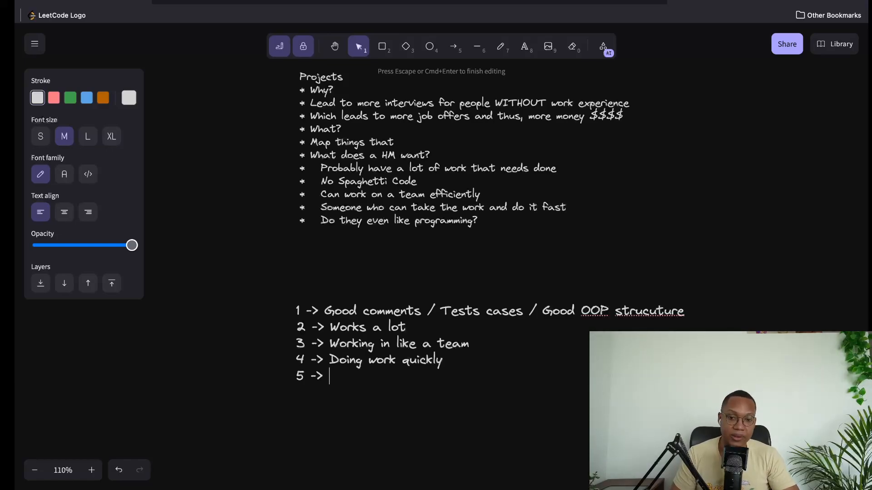
type("Passion P")
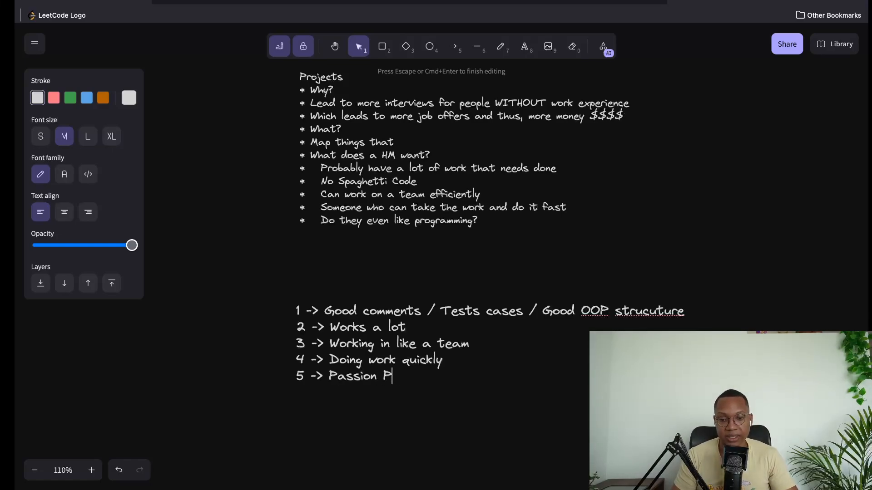
type("rojects are good here")
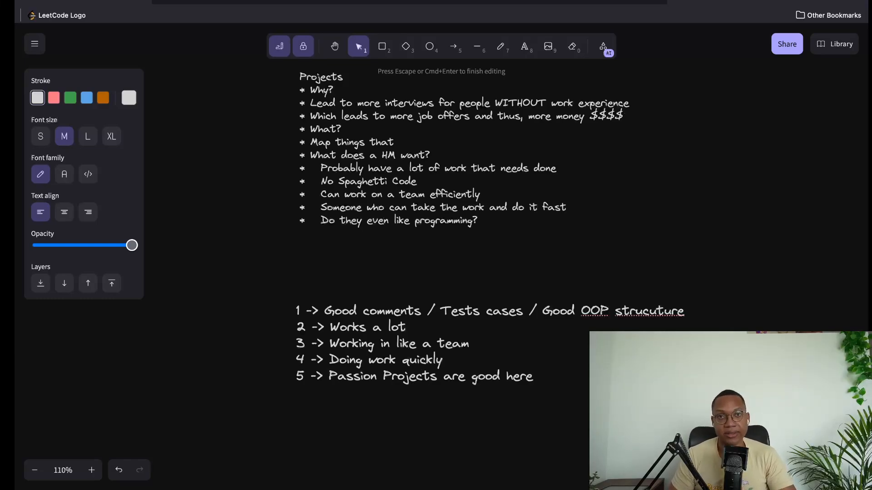
left_click(532, 376)
type("(If not,")
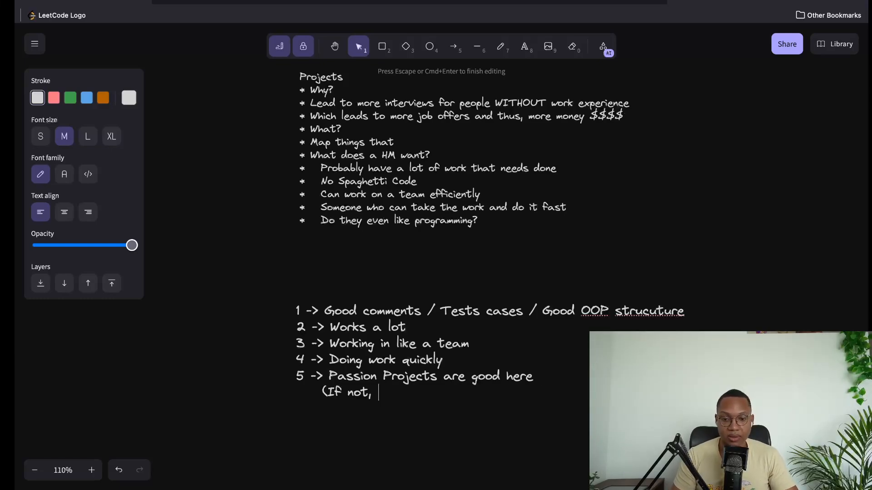
type("won't be memorable)")
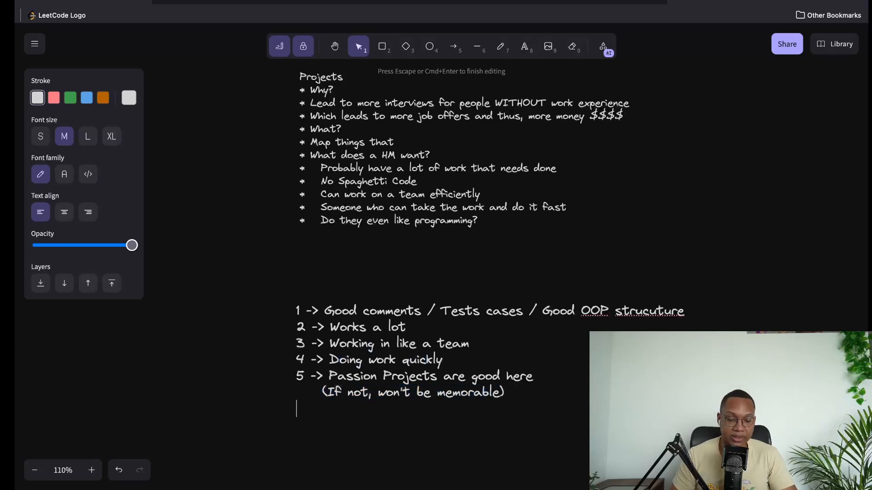
Step: Add point 6 on corporate environment and 'Prod / CI/CD / Multiple develop teams'
type("6 -> Ideally in some kind of co")
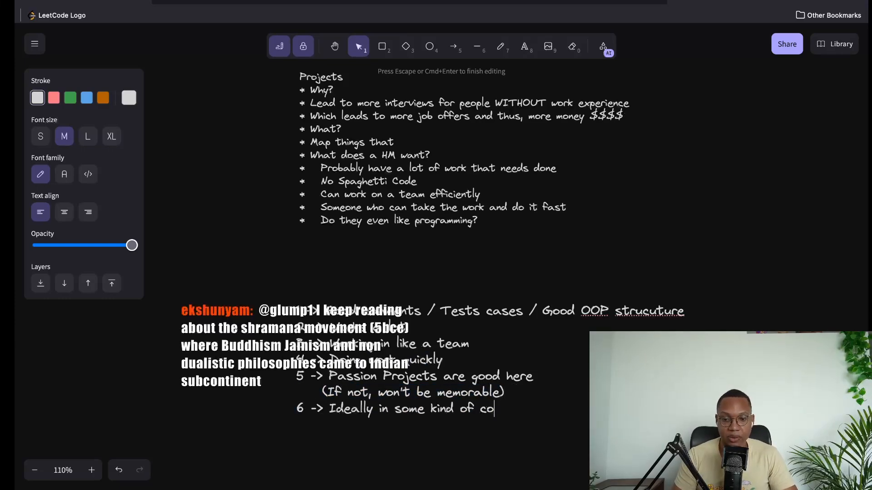
type("rporate environ")
type("* Prod")
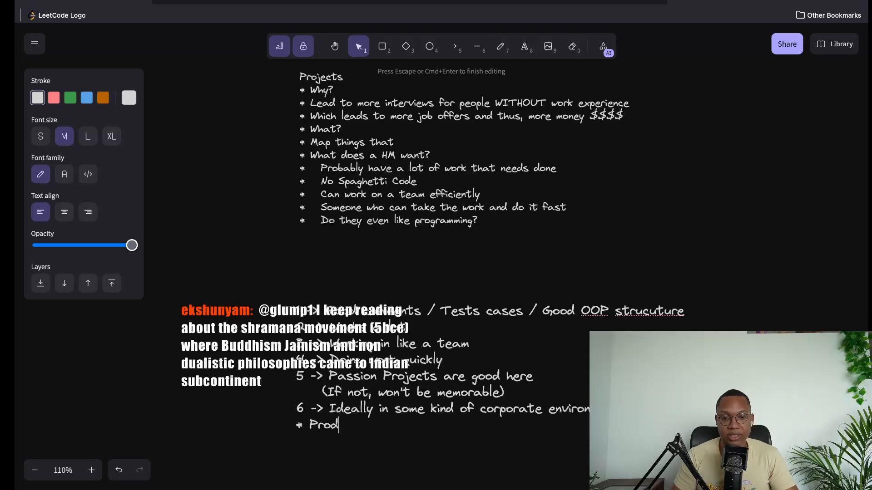
type("/CI")
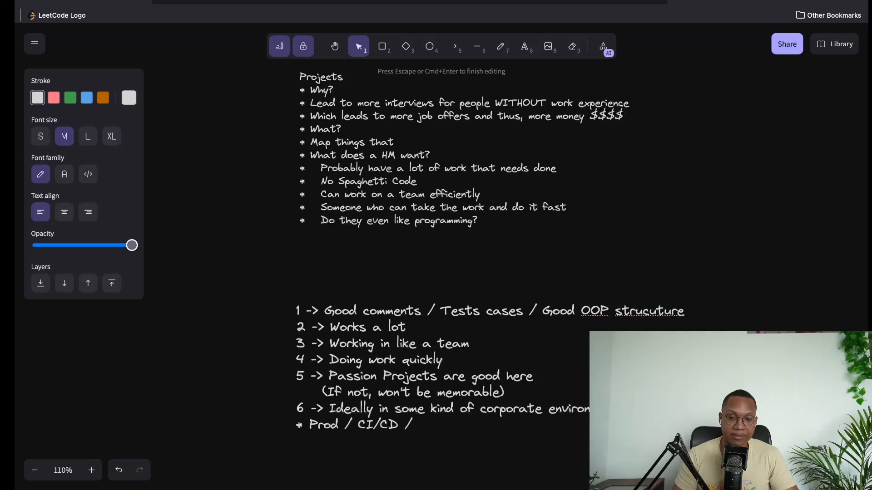
type("Multiple develop teams")
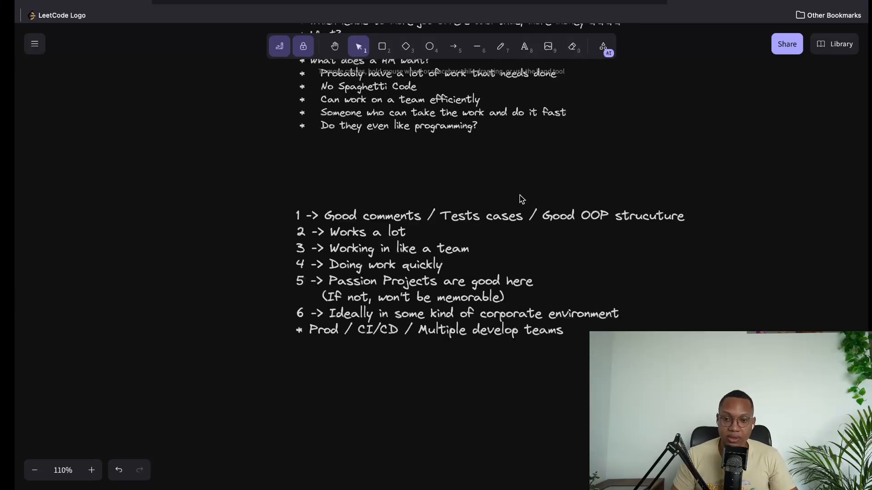
scroll("up", 3)
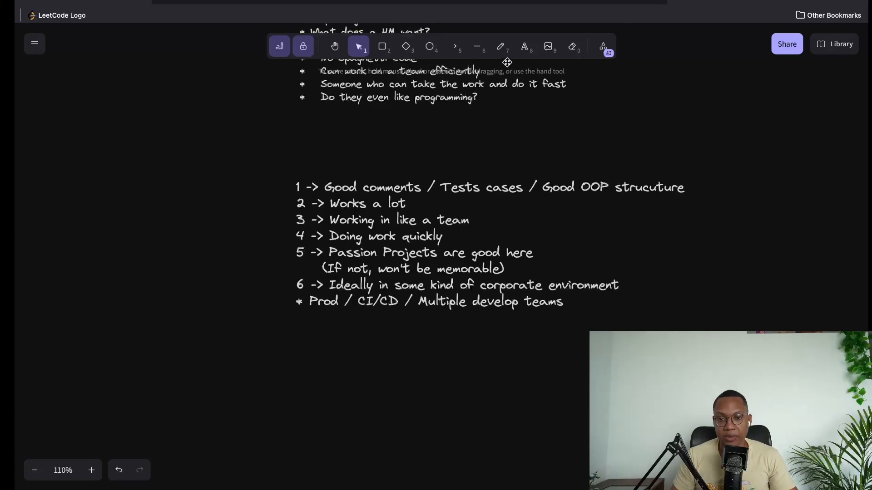
scroll("up", 3)
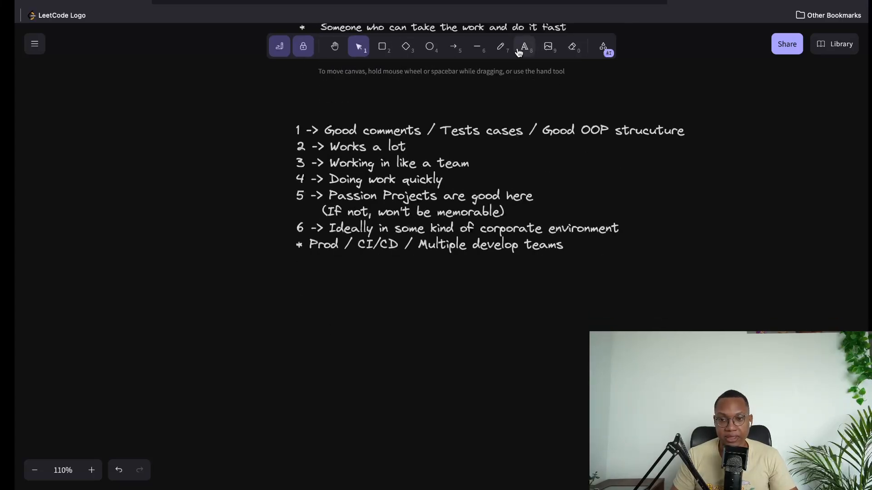
Step: Start a new text block with '1 -> Make it something your passionate / enjoy'
left_click(523, 46)
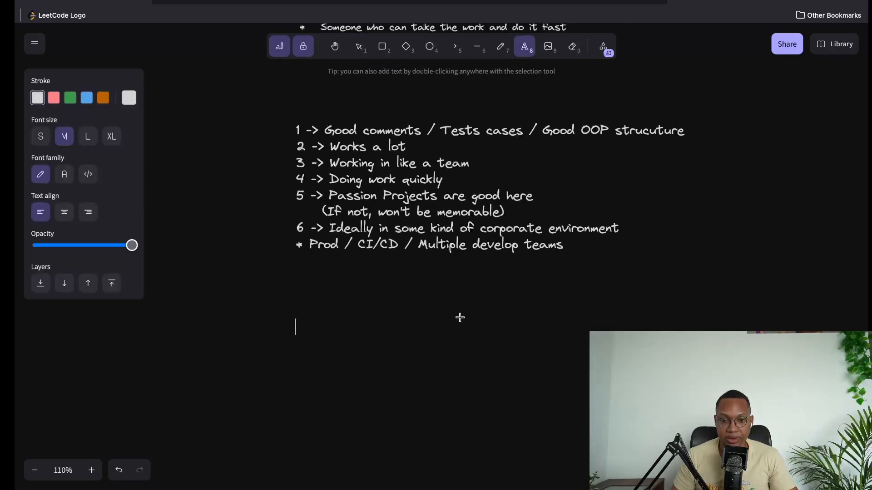
type("1 ->")
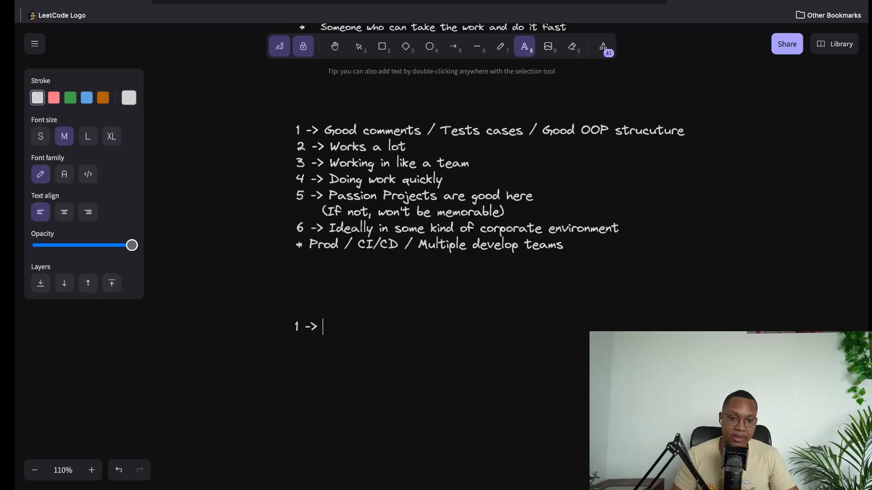
type("Make it something your pas")
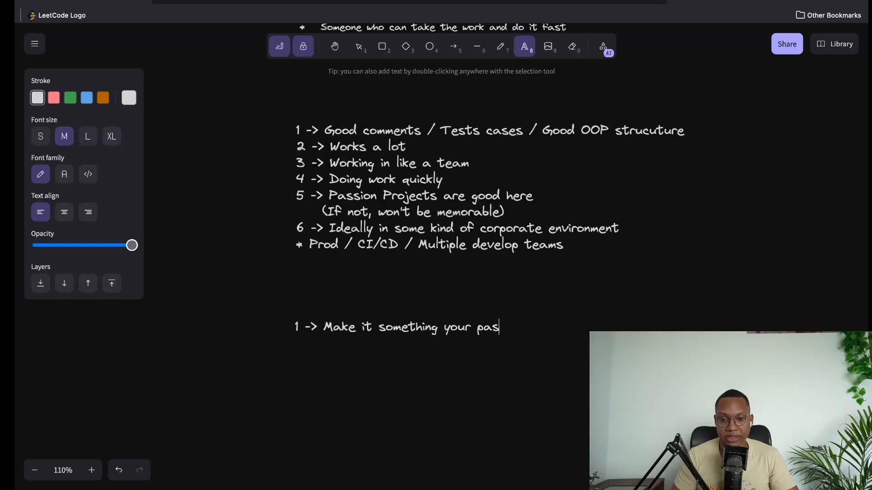
type("sionate / enjoy")
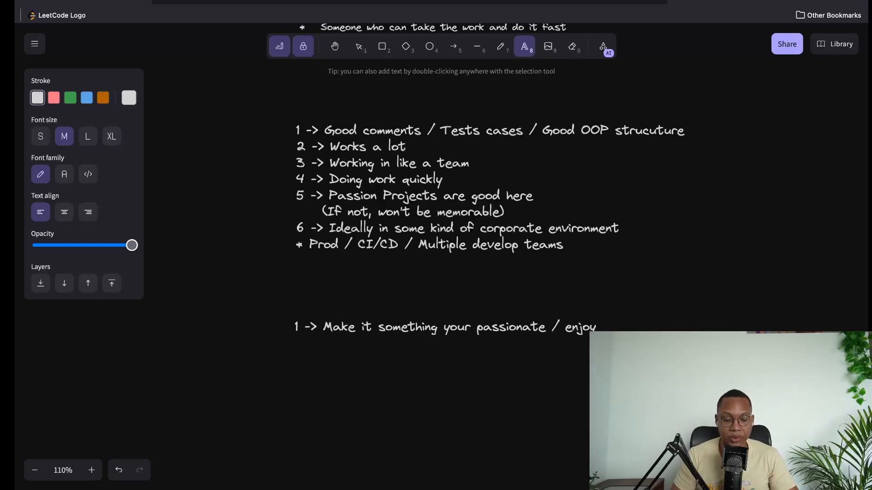
type("(se")
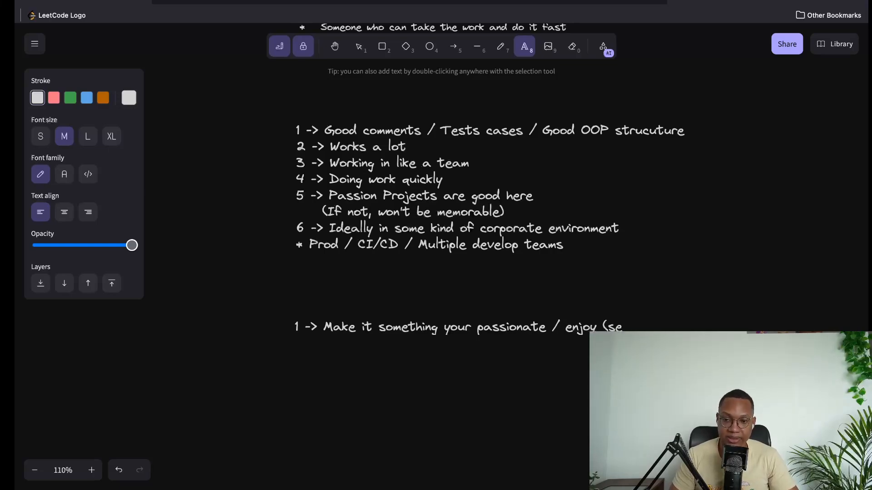
type("l")
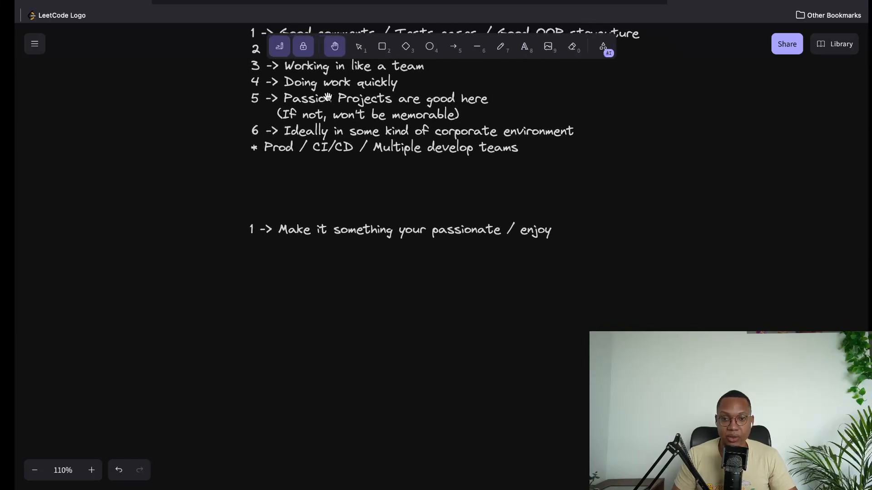
left_click(399, 230)
type("2 ->")
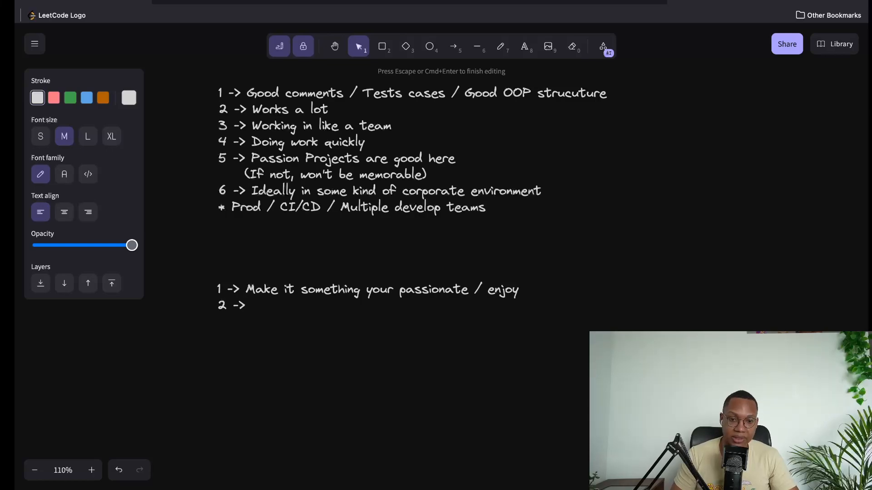
Step: Type item 2: 'Good comments / Test cases / Good OOP structure'
type("Add")
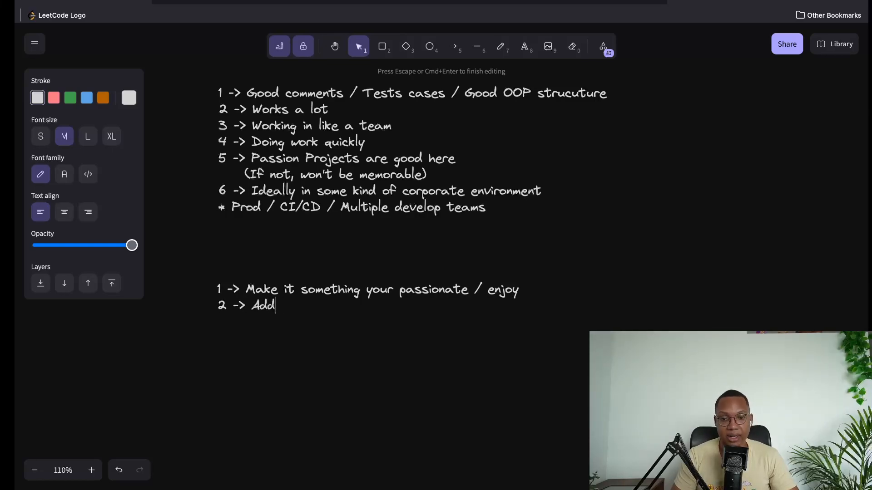
type("Good comments")
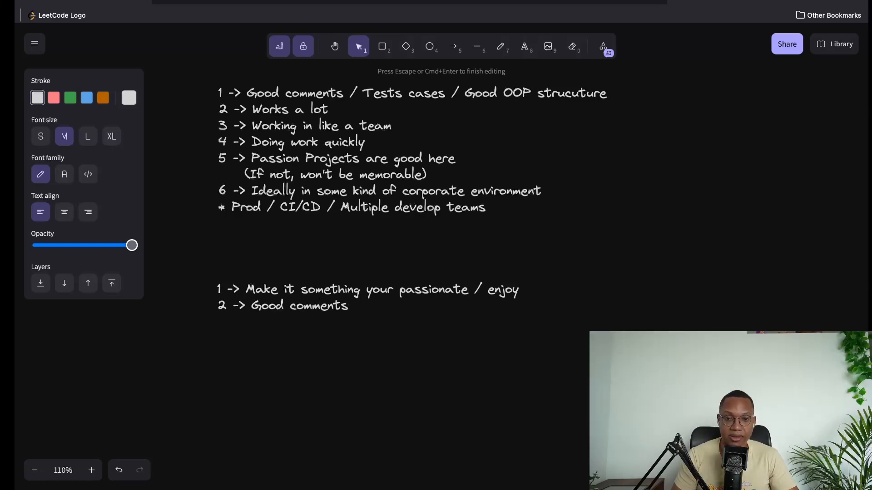
type("/ Test case")
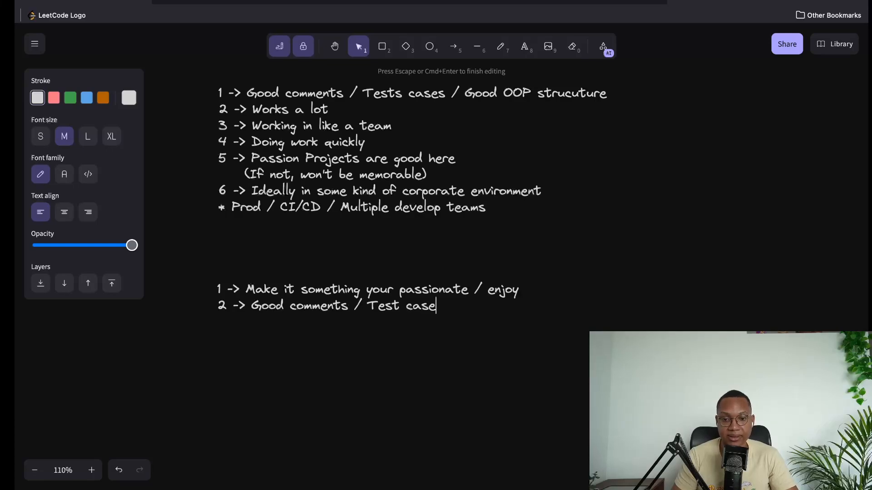
type("s /")
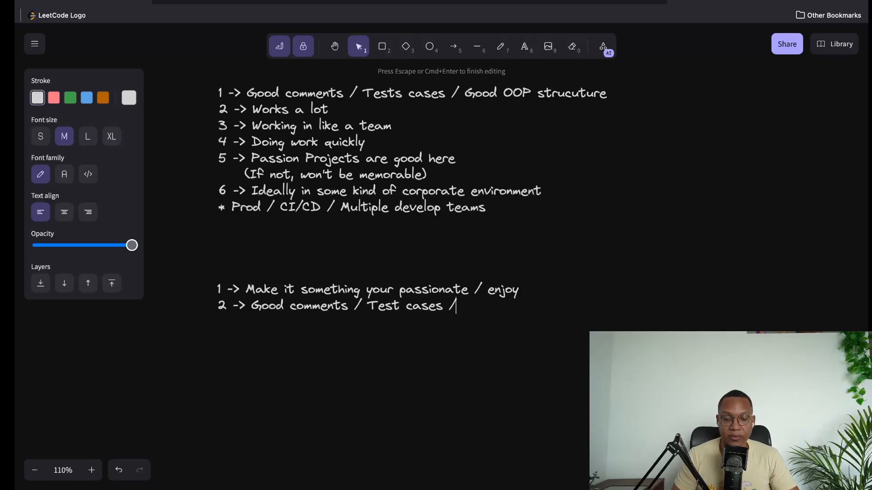
type("Good OOP structure")
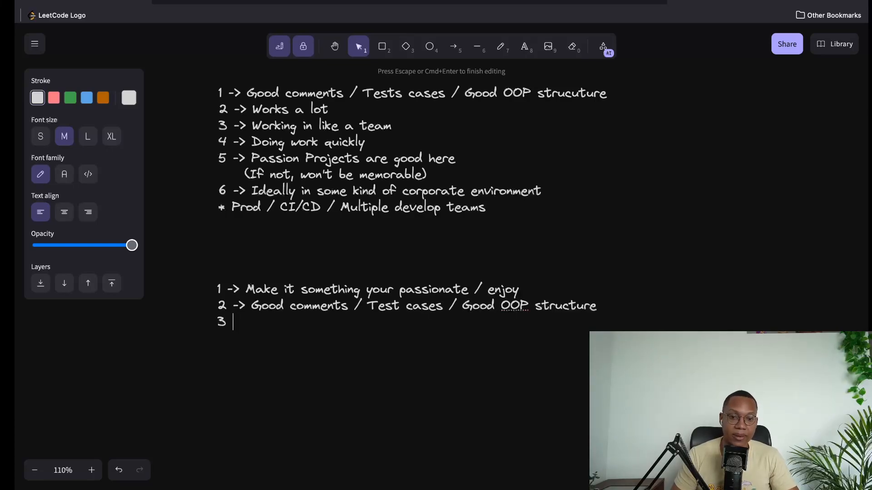
Step: Type item 3: 'Add CI / CD to it / or other tools to make it simulate coroprate'
type("->")
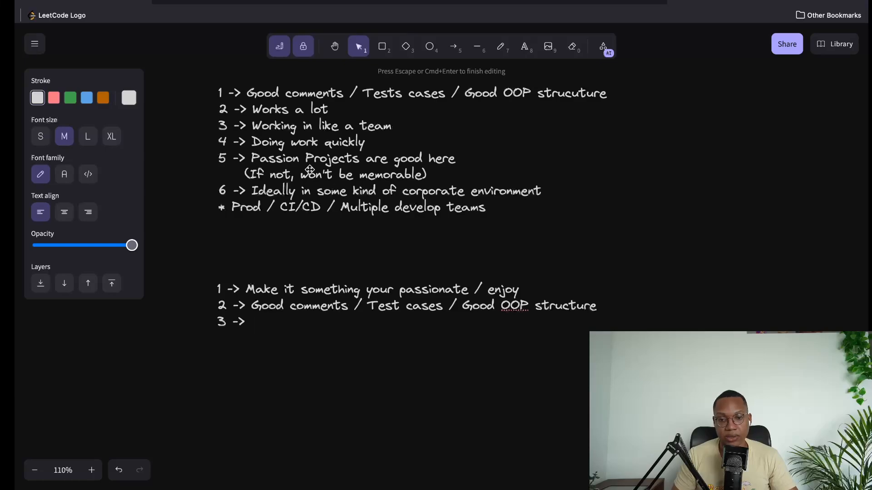
type("A")
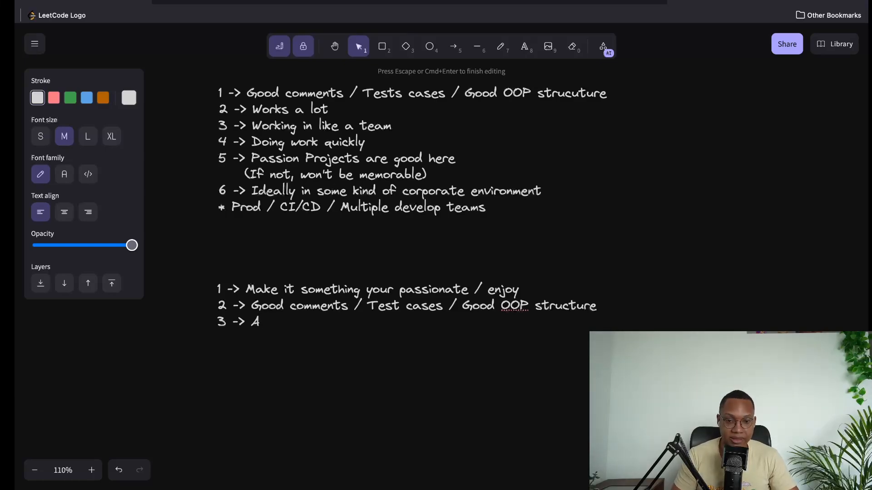
type("dd CI / CD to it /")
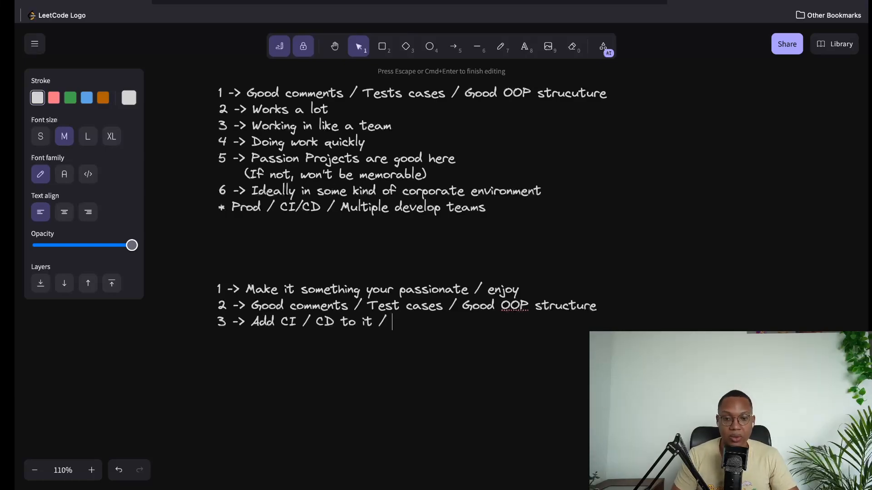
type("or other tools to make it simu")
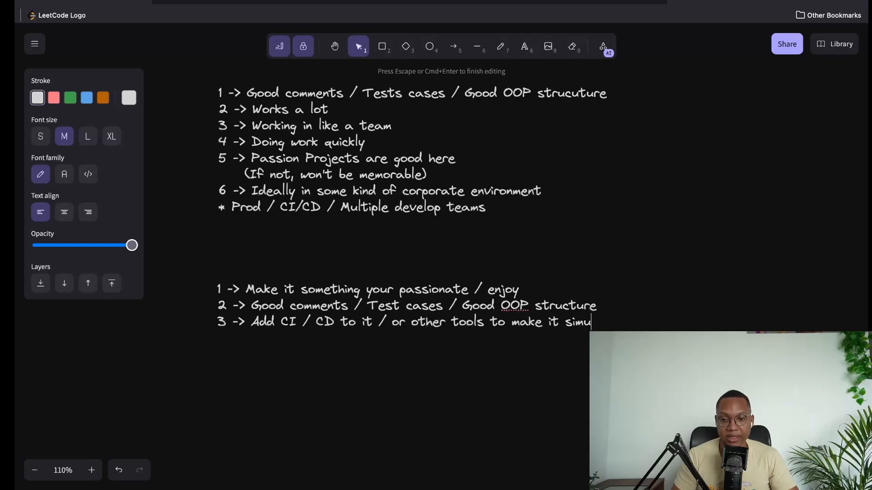
type("late coroprate")
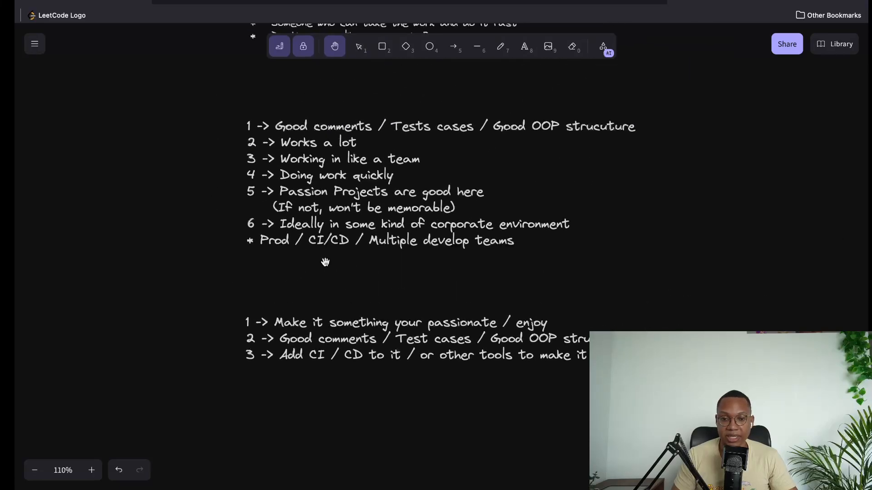
mouse_move(328, 226)
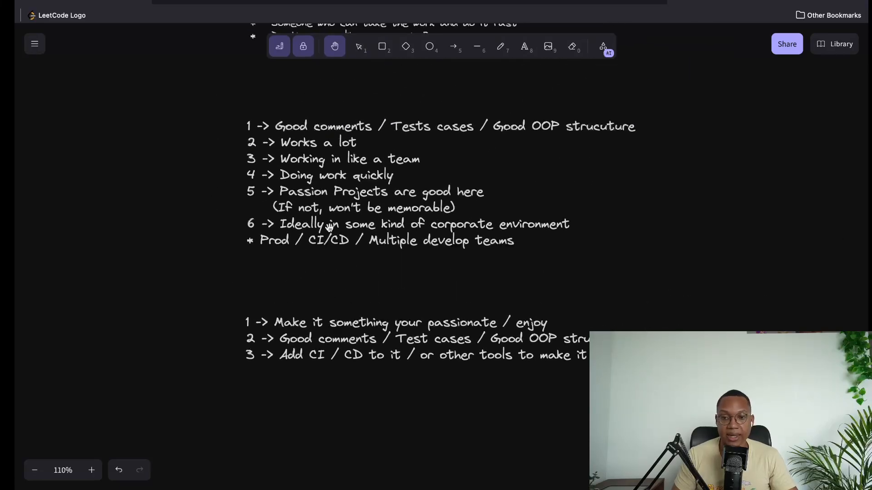
mouse_move(246, 126)
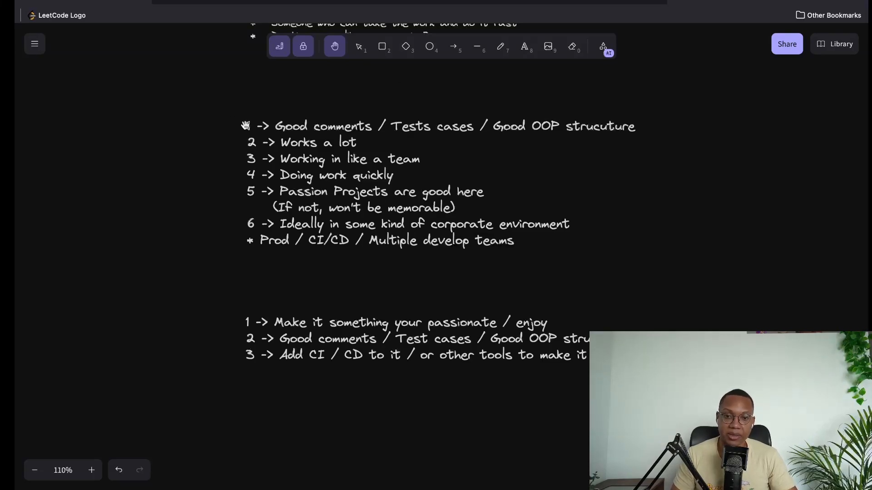
mouse_move(367, 268)
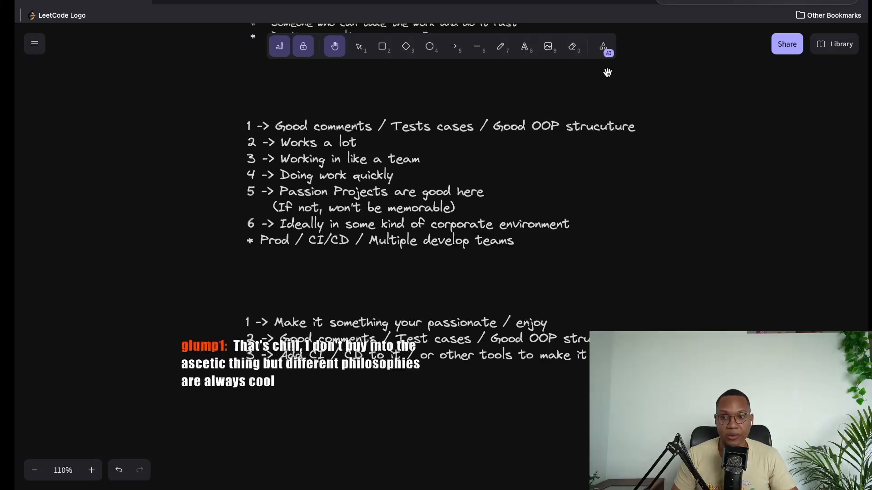
Step: Switch canvas tools, then search DuckDuckGo for 'projects programmers hould try'
left_click(500, 46)
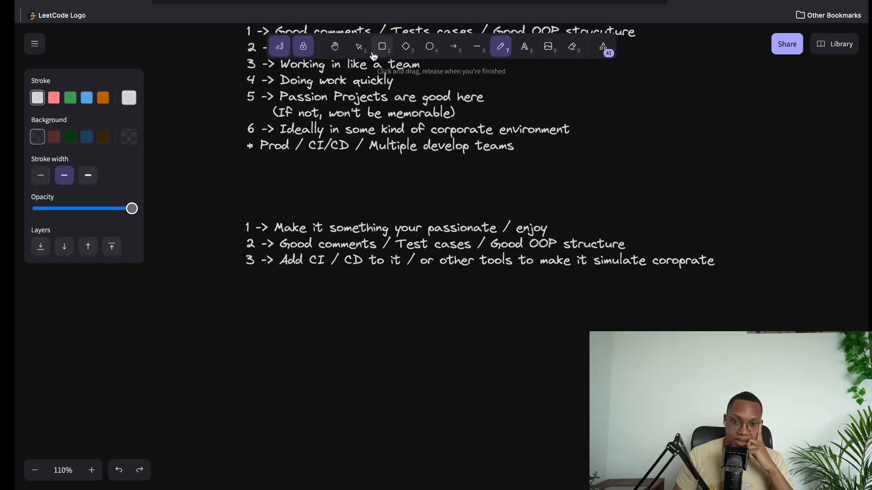
double_click(364, 227)
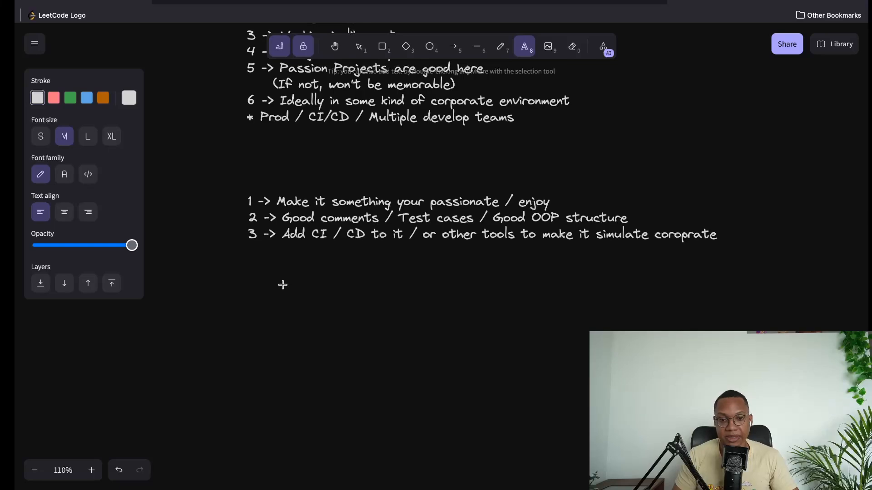
left_click(252, 314)
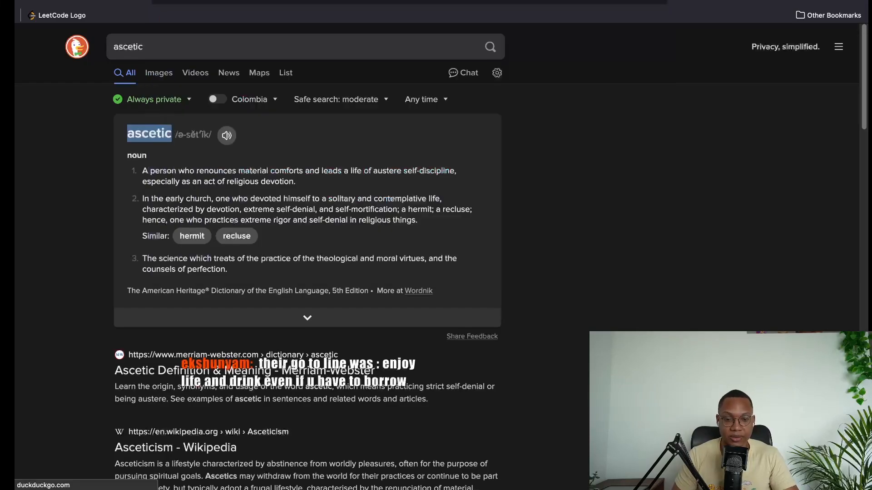
type("projects programmers hould try")
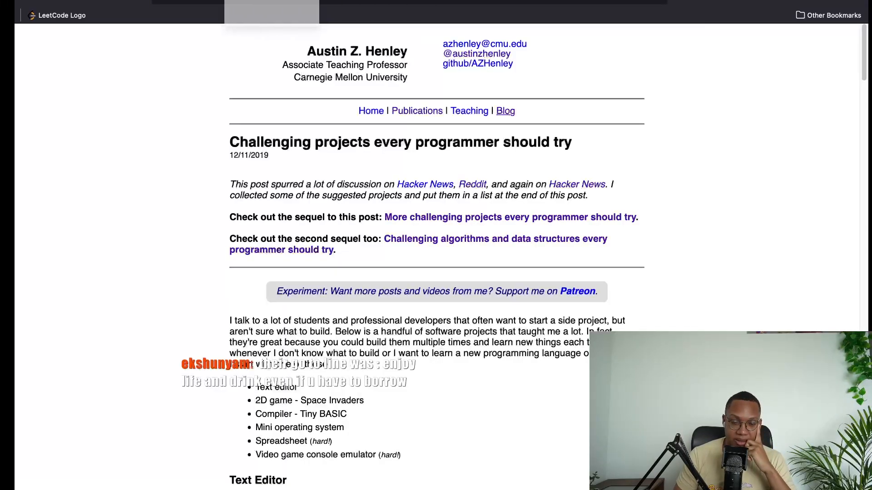
scroll("down", 3)
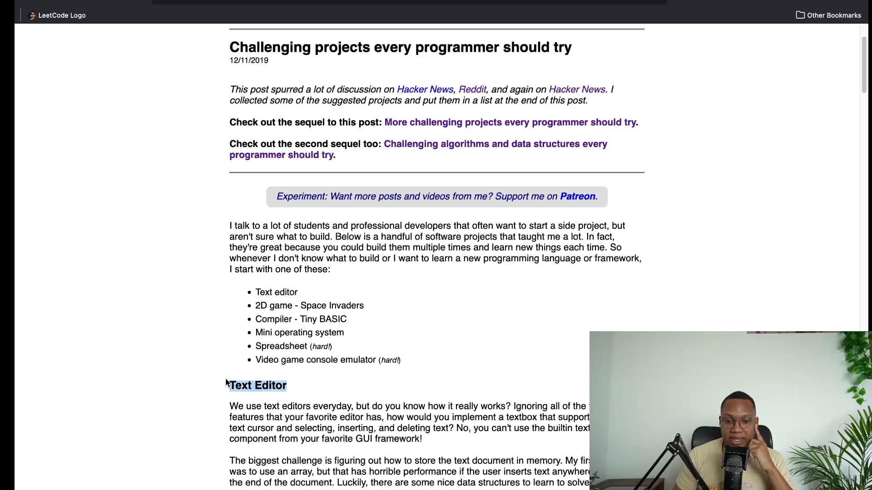
scroll("down", 3)
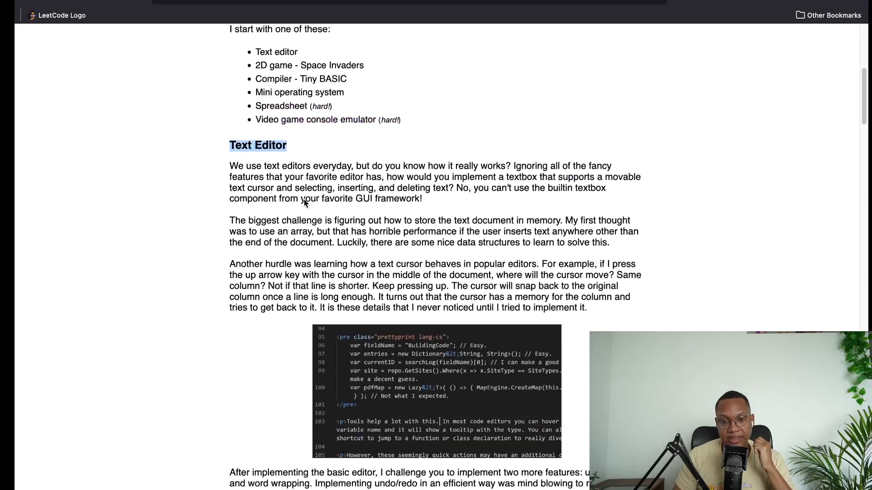
scroll("up", 3)
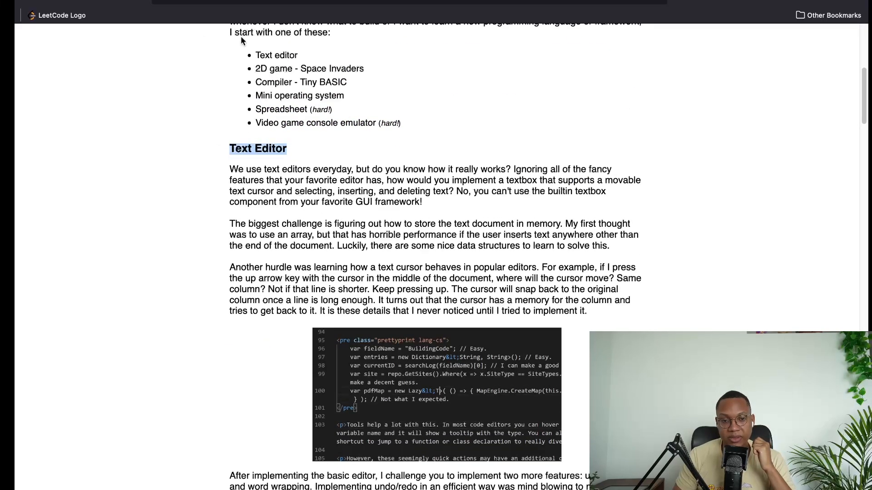
mouse_move(177, 13)
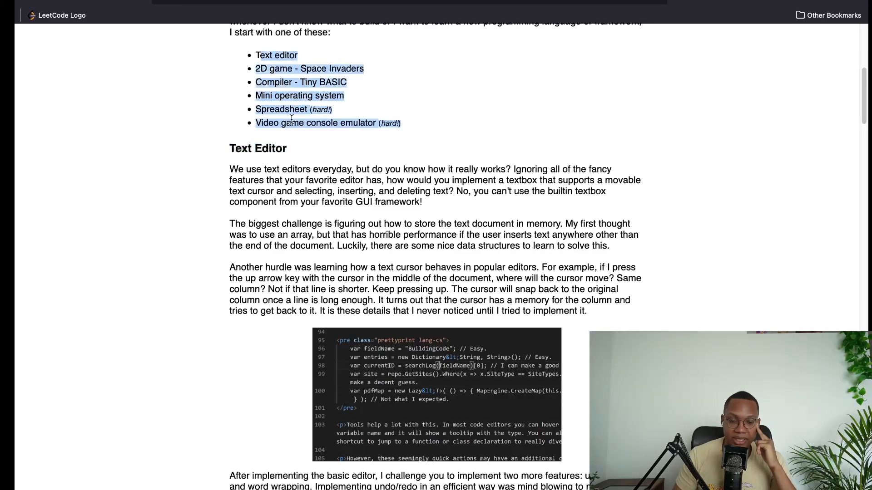
scroll("down", 3)
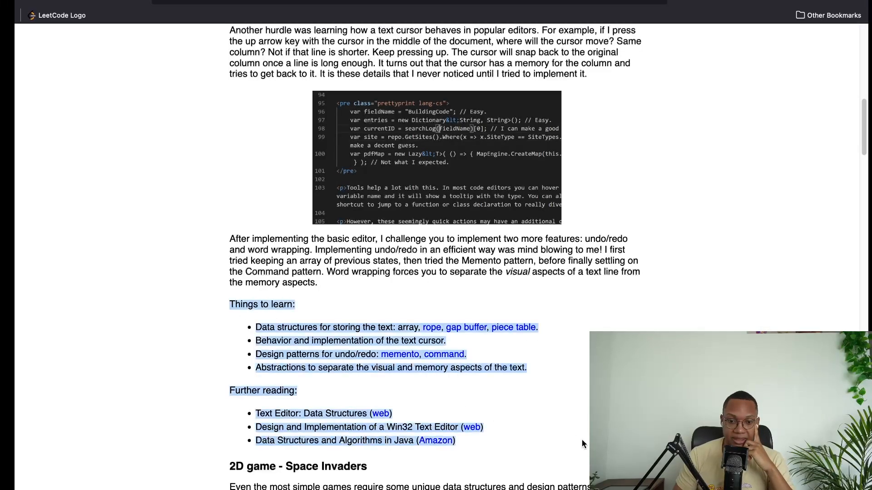
scroll("up", 3)
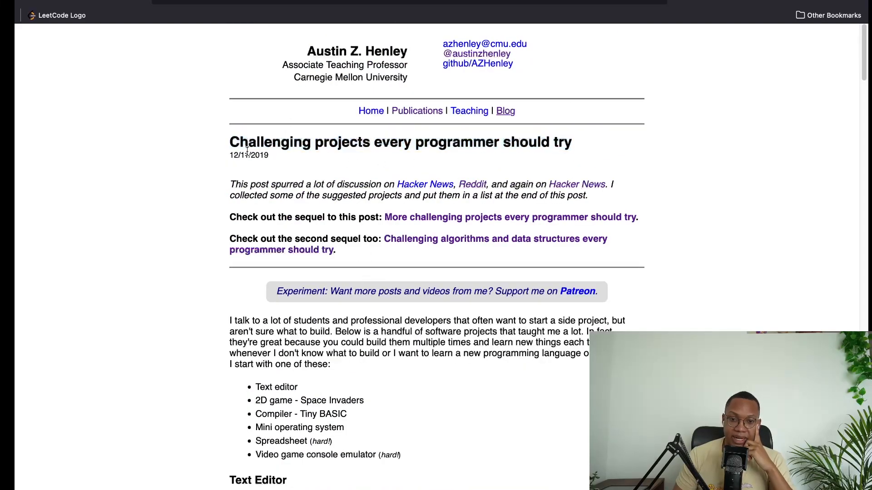
scroll("down", 3)
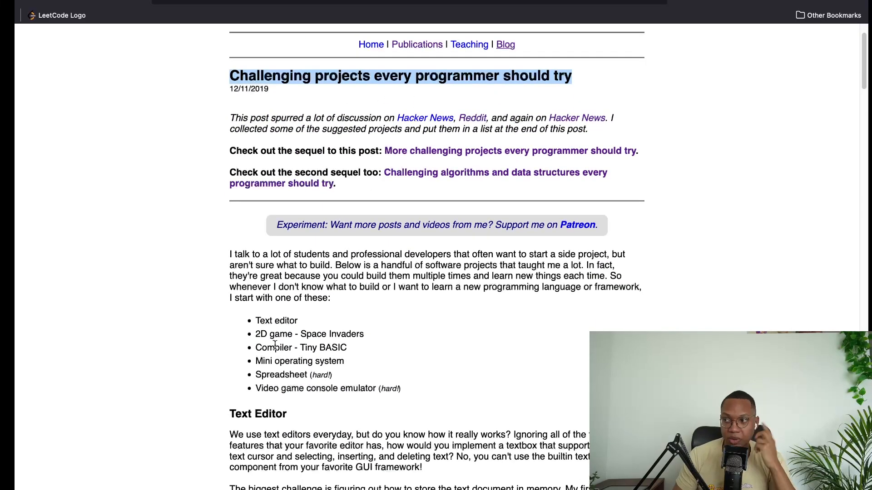
mouse_move(253, 156)
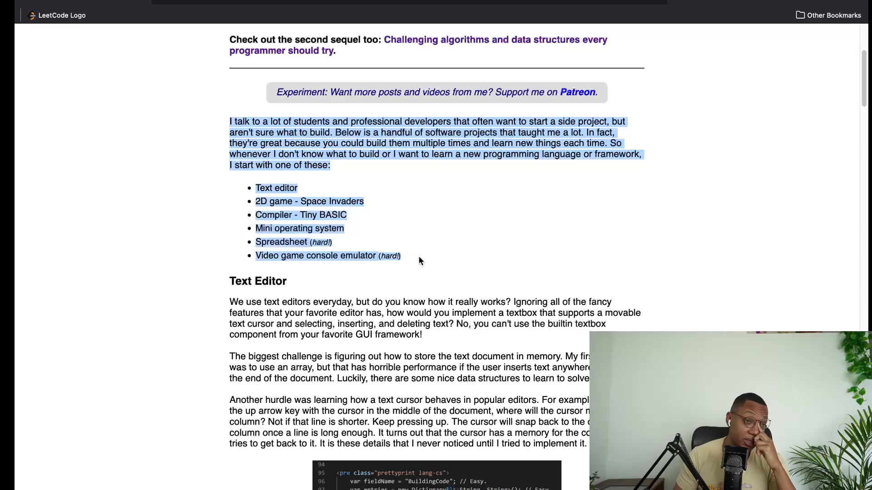
mouse_move(398, 254)
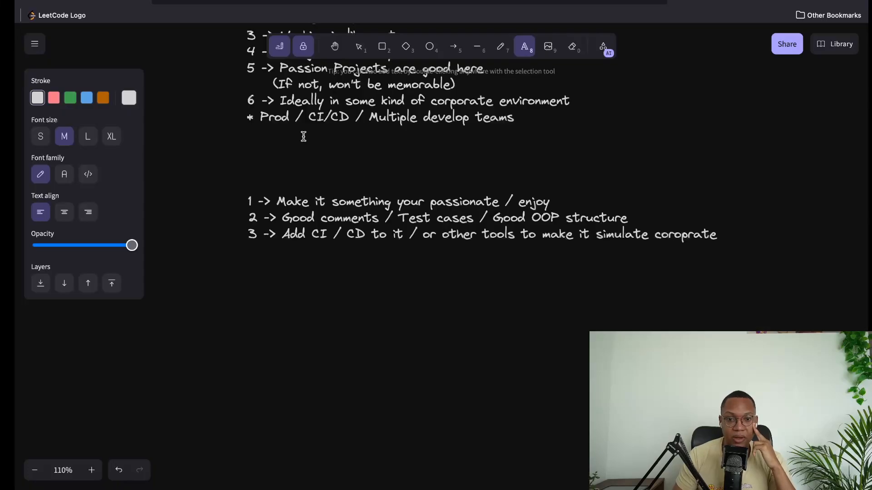
Step: Scroll down the search results for projects programmers should try
scroll("down", 3)
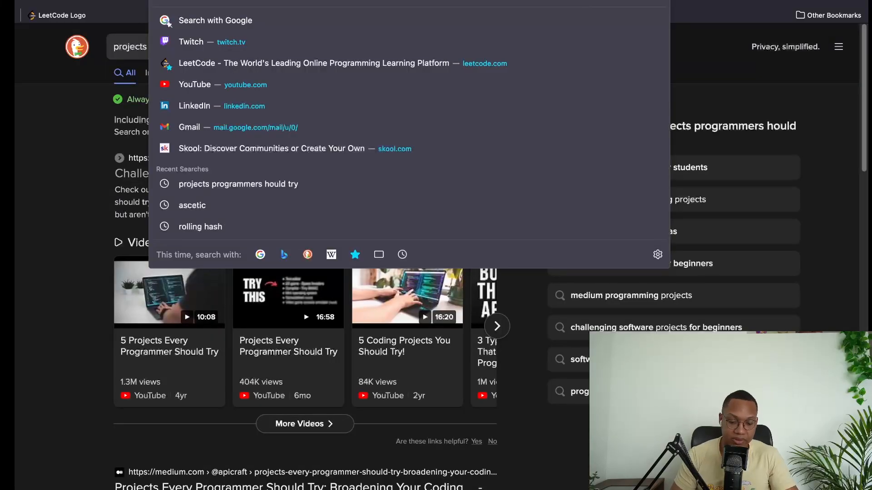
Step: Open cloudzy's 'Get Projects Like This On Your Resume' video from YouTube subscriptions
left_click(238, 184)
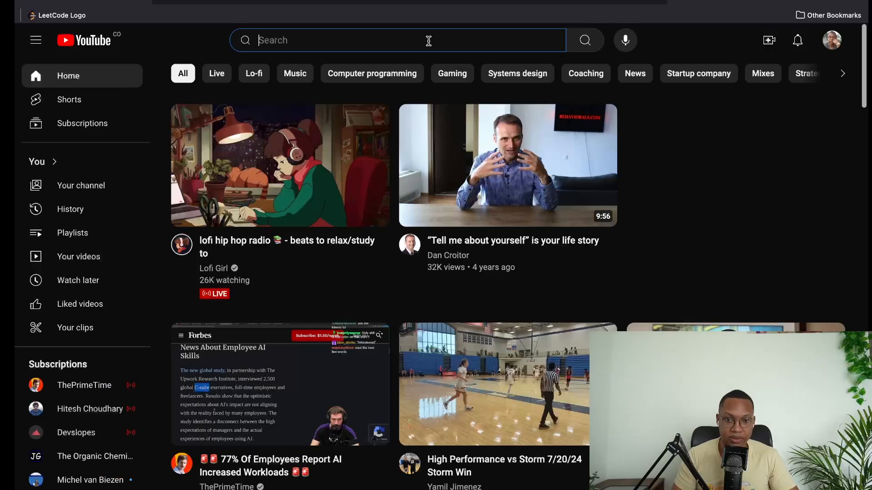
left_click(71, 184)
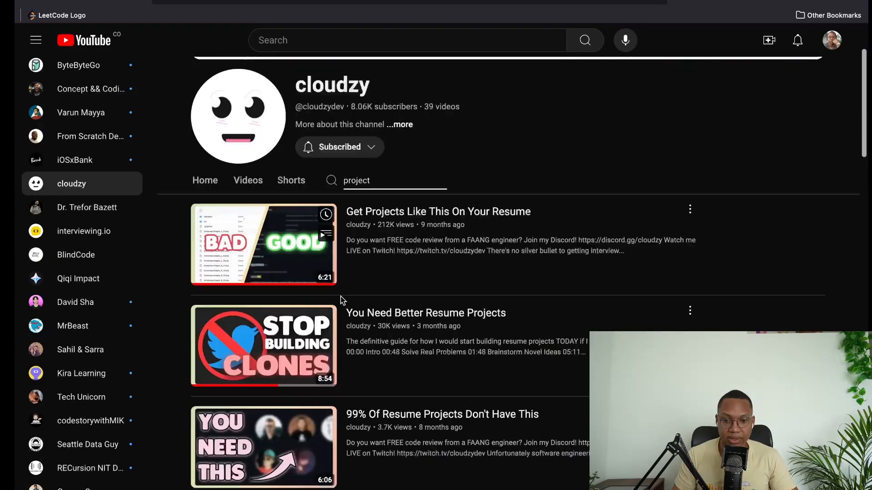
scroll("up", 3)
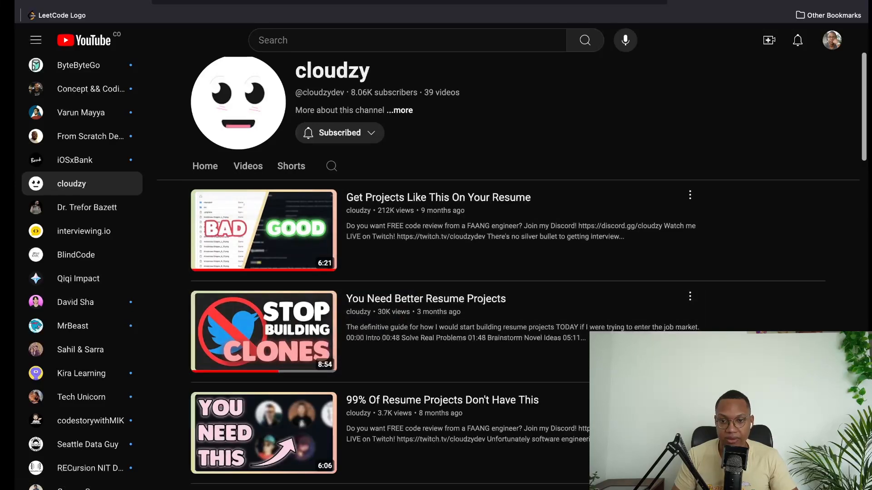
left_click(265, 230)
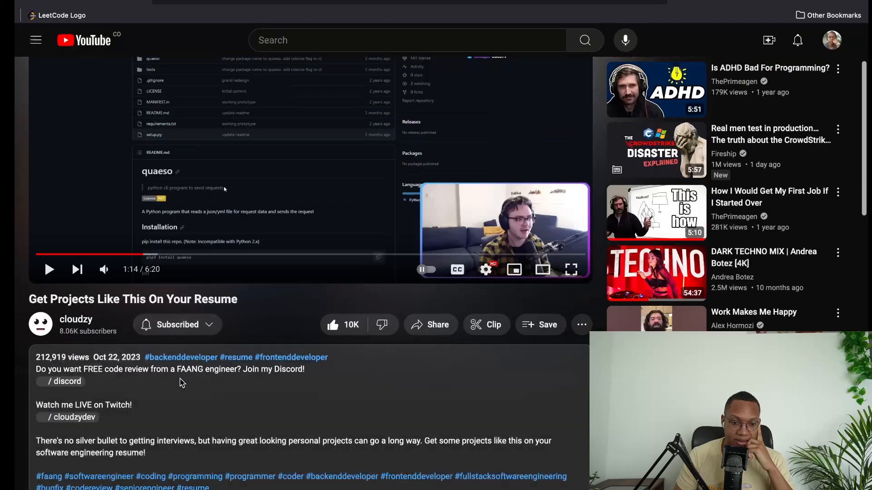
scroll("up", 3)
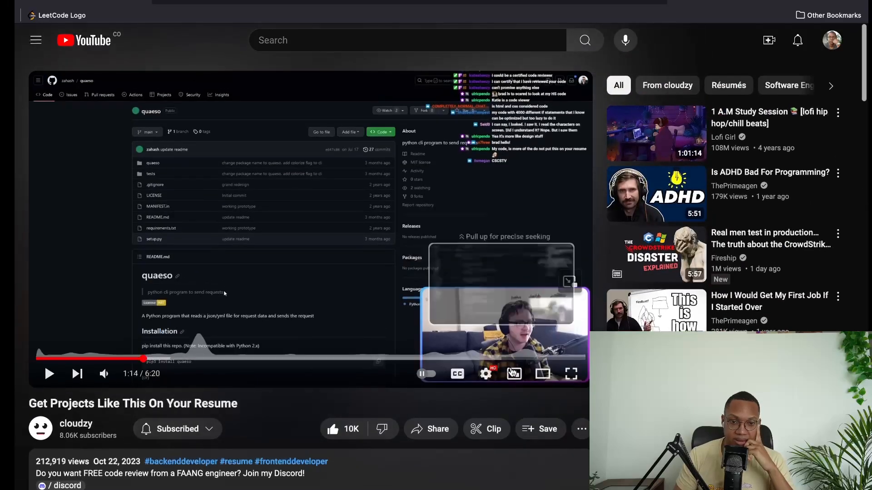
left_click(571, 374)
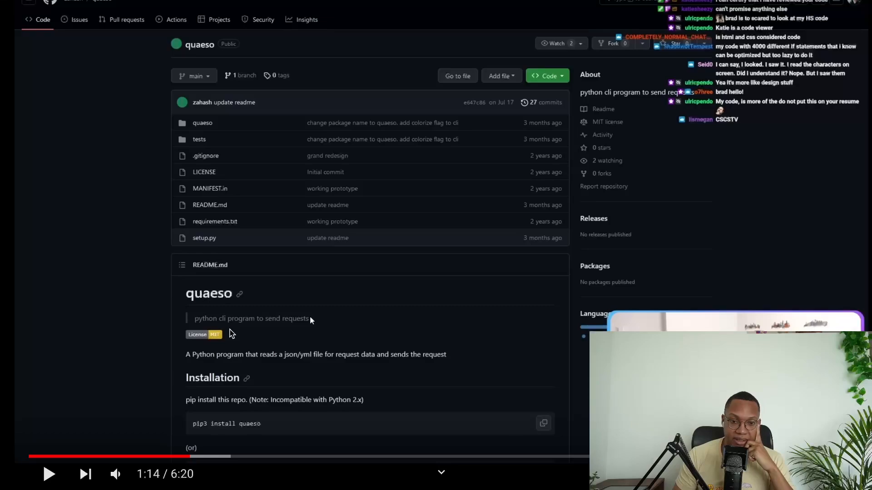
mouse_move(218, 441)
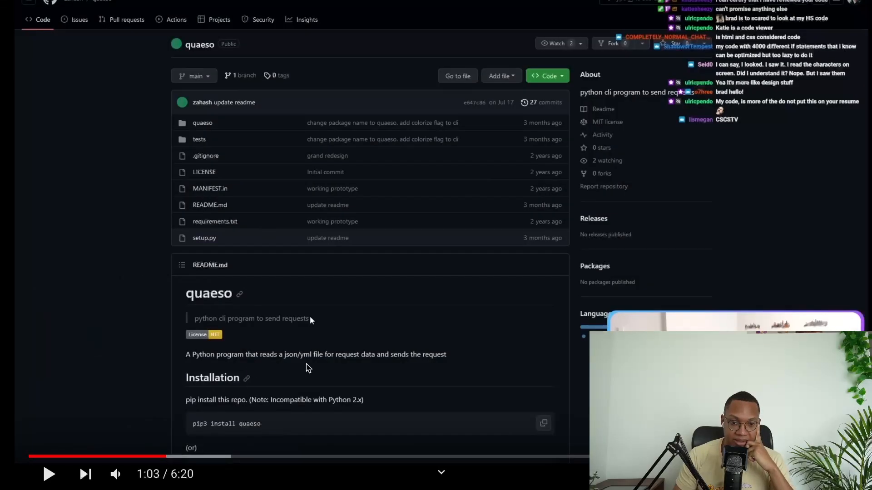
mouse_move(317, 364)
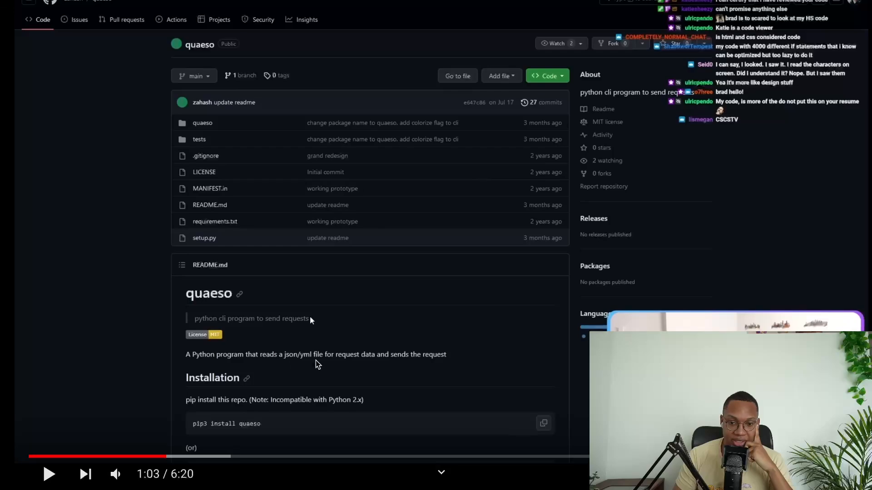
mouse_move(396, 365)
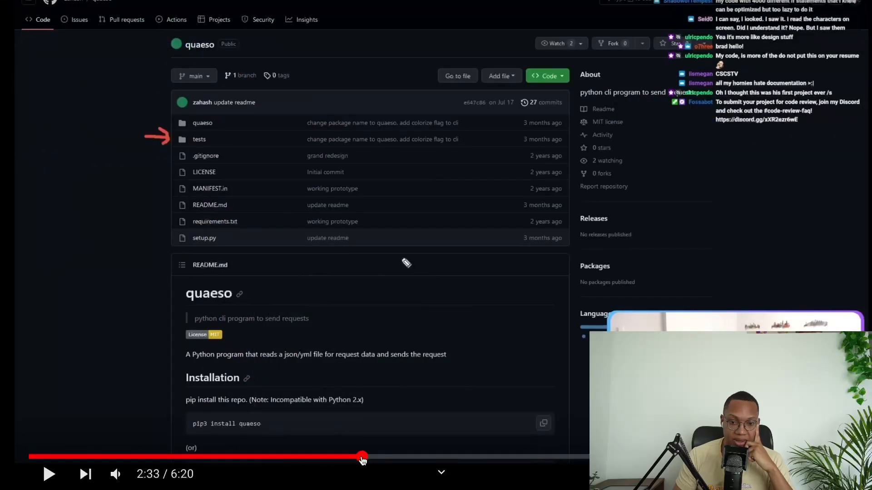
Step: Seek the video ahead to about 2:33 on the quaeso repository
left_click(199, 139)
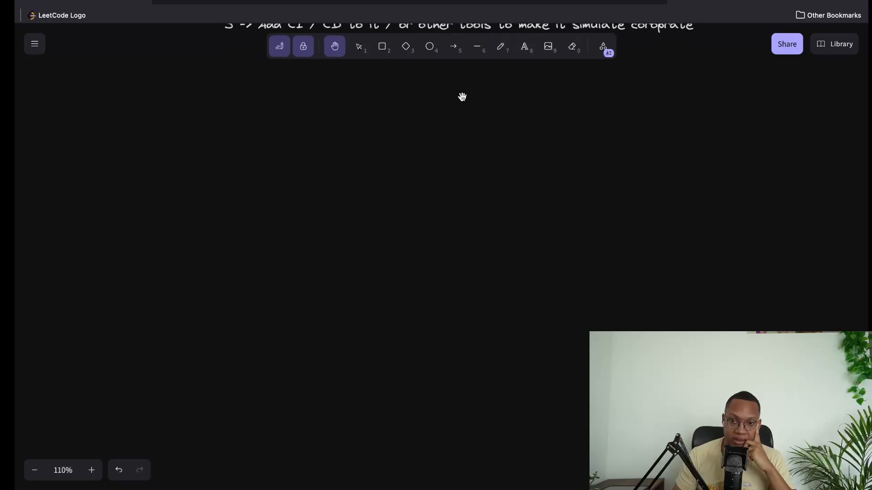
Step: Type the note 'I built my own start up' with bullets 'Talk to users' and 'Built something actually valuable to someone'
left_click(523, 47)
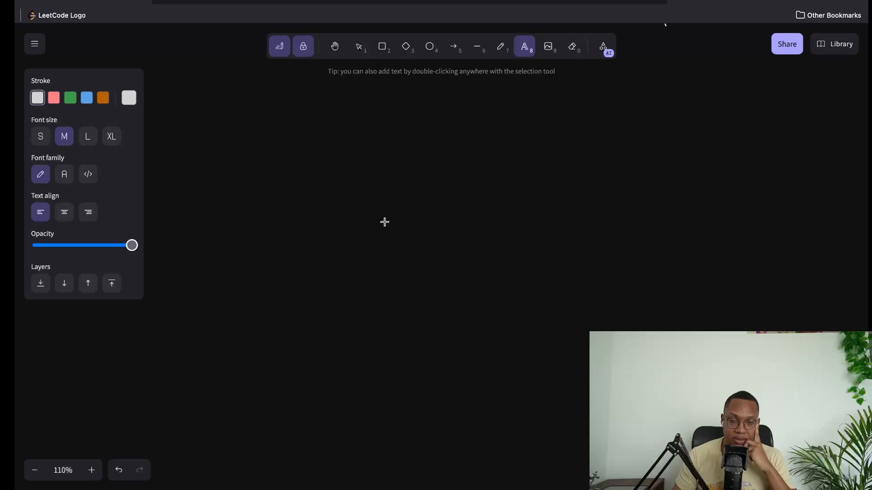
left_click(334, 46)
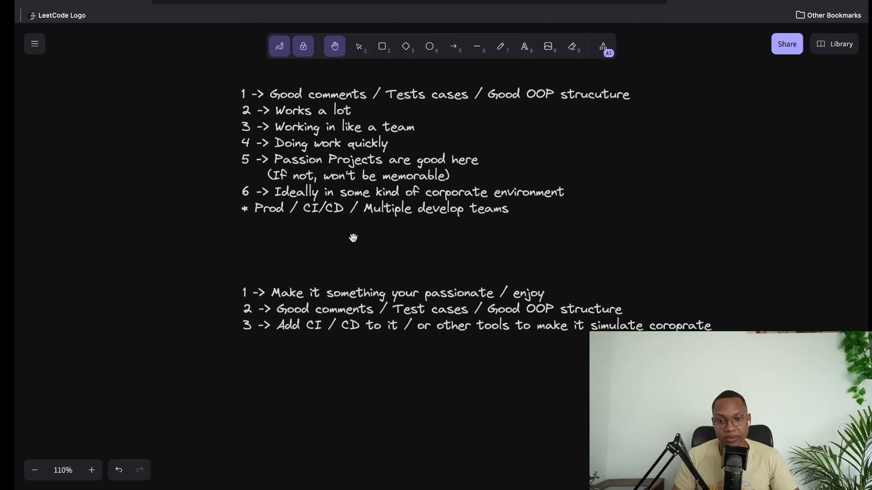
left_click(523, 47)
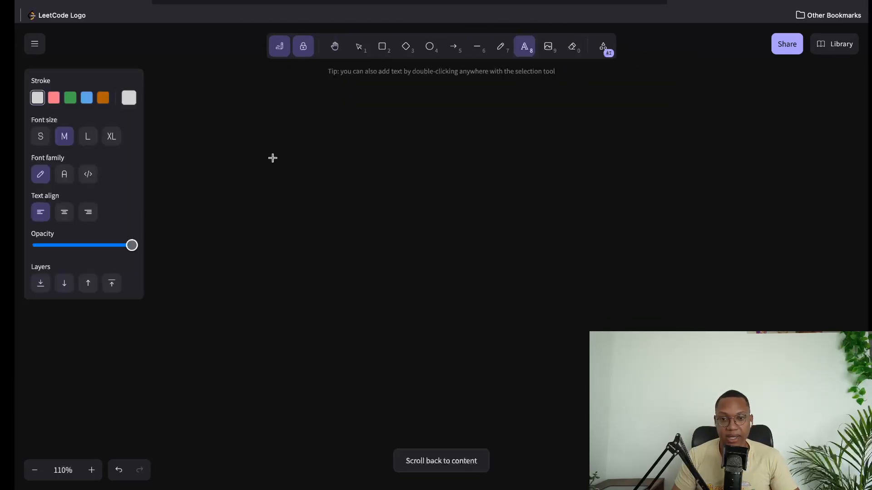
mouse_move(409, 196)
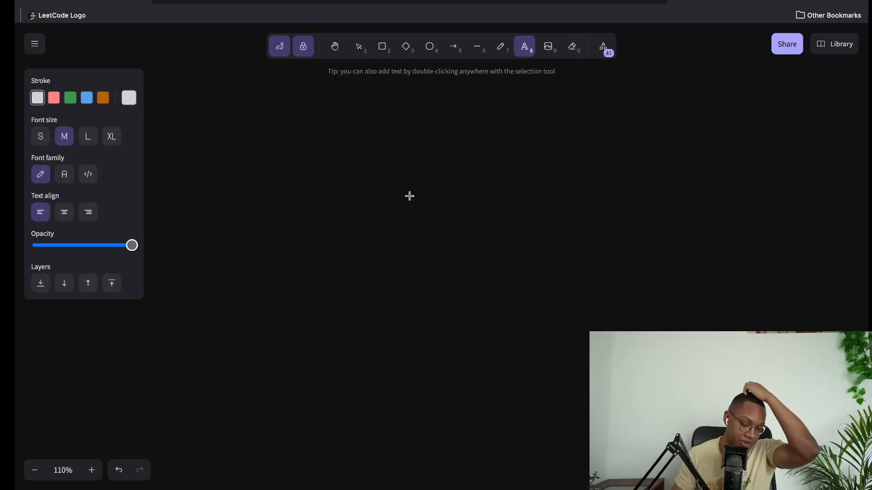
type("I built my own start up")
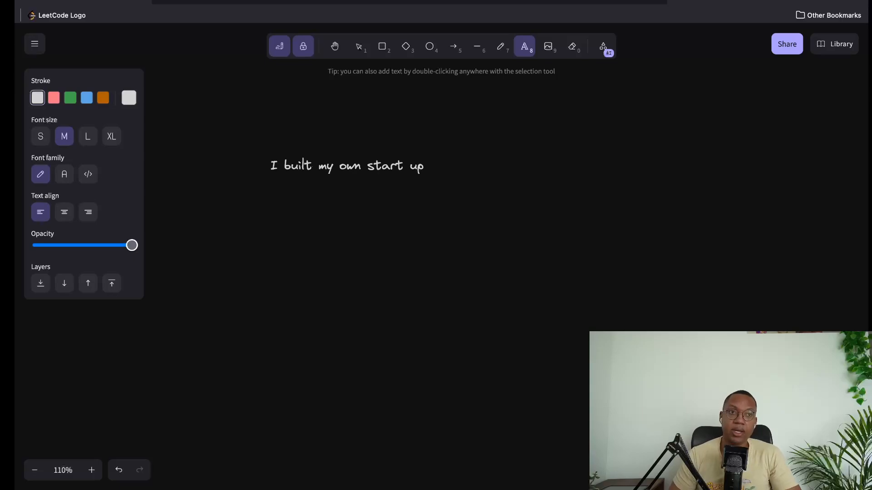
key("Return")
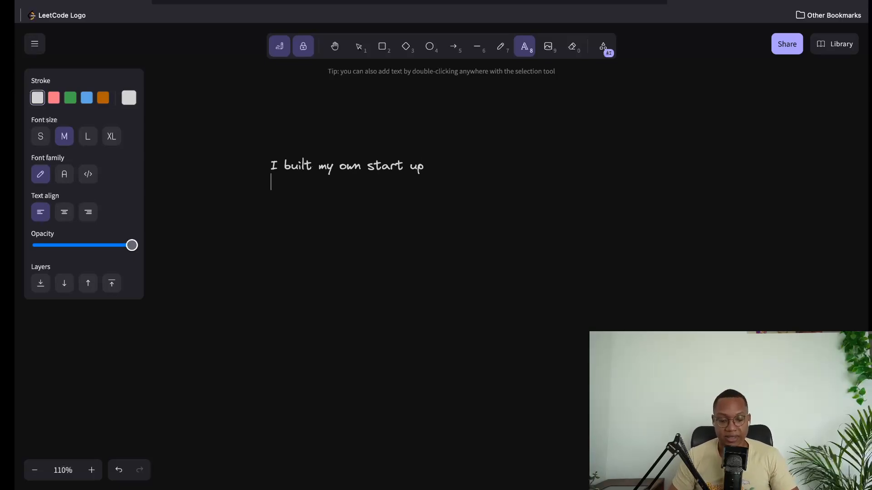
type("* T")
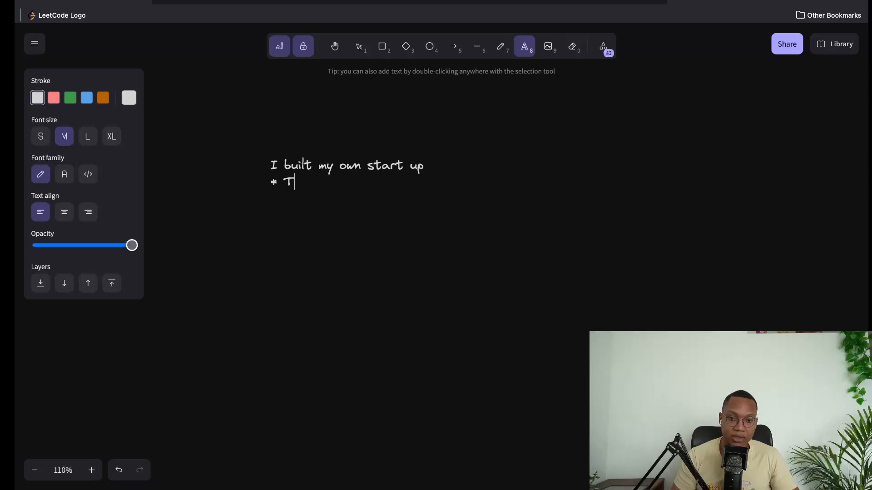
type("alk to users")
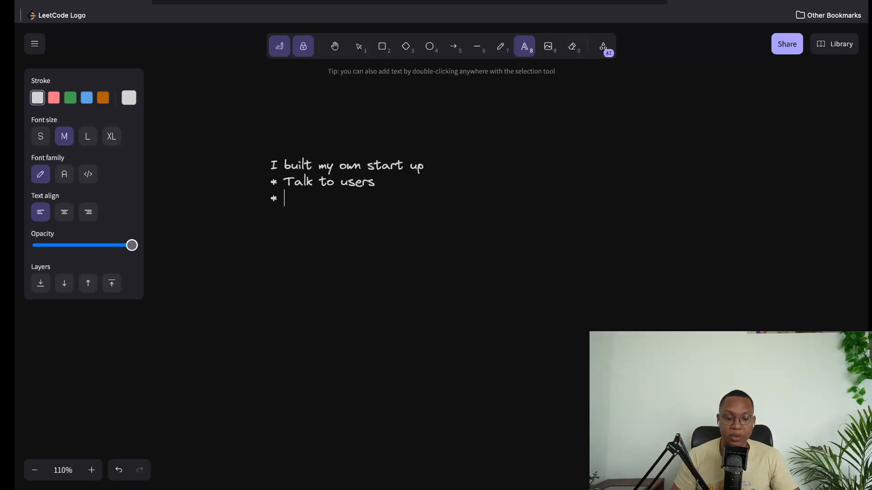
type("Built something actually")
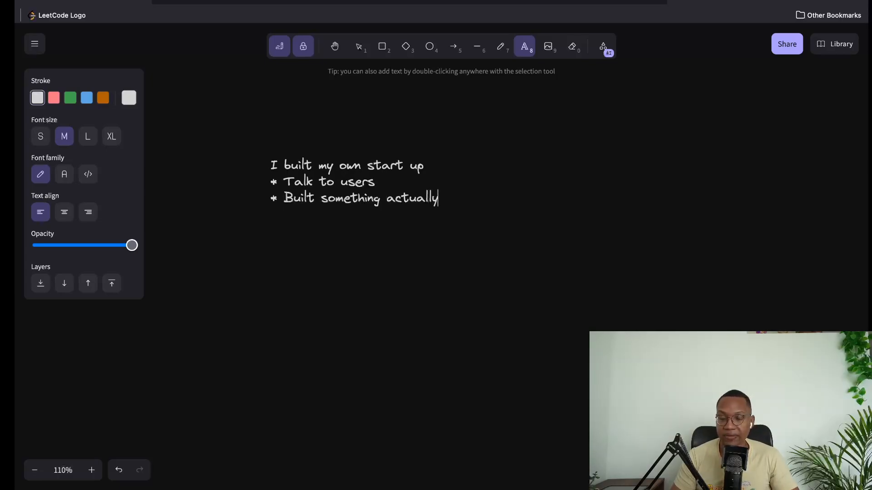
type("valuable to someone")
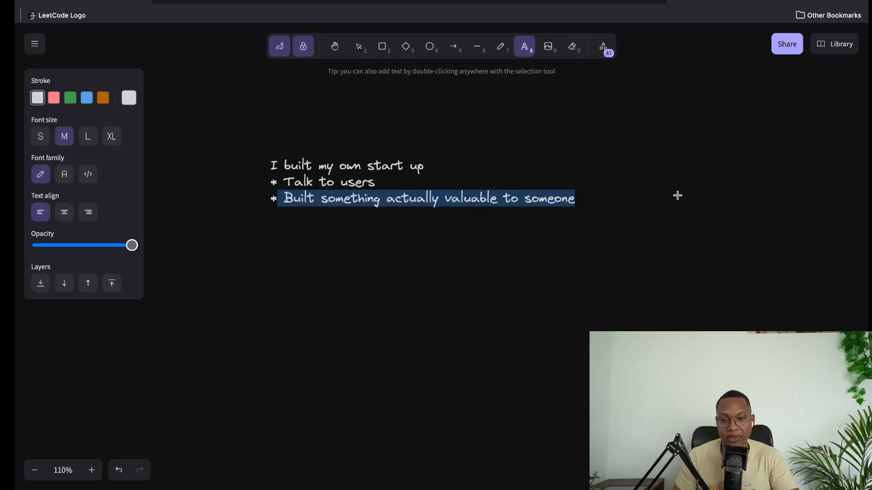
mouse_move(688, 196)
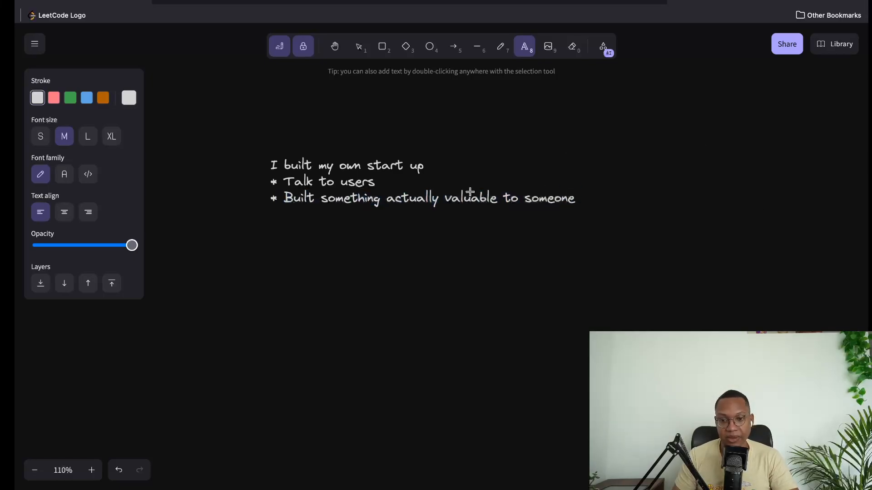
mouse_move(560, 184)
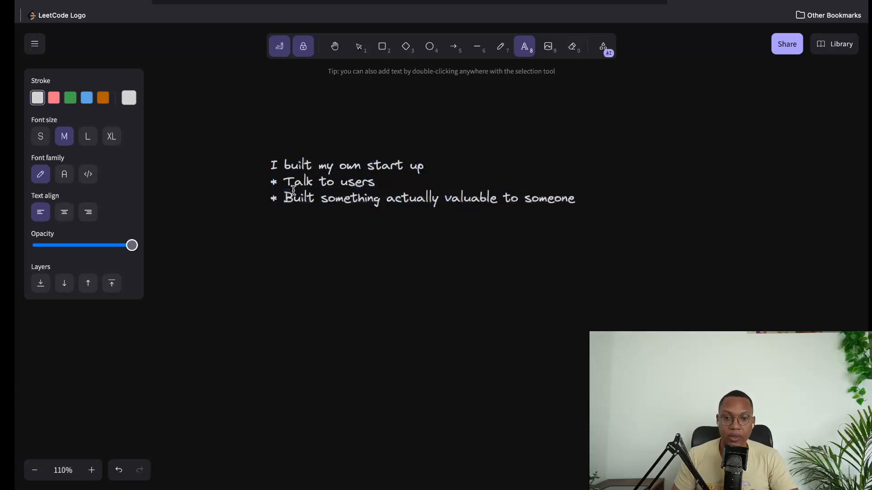
mouse_move(450, 225)
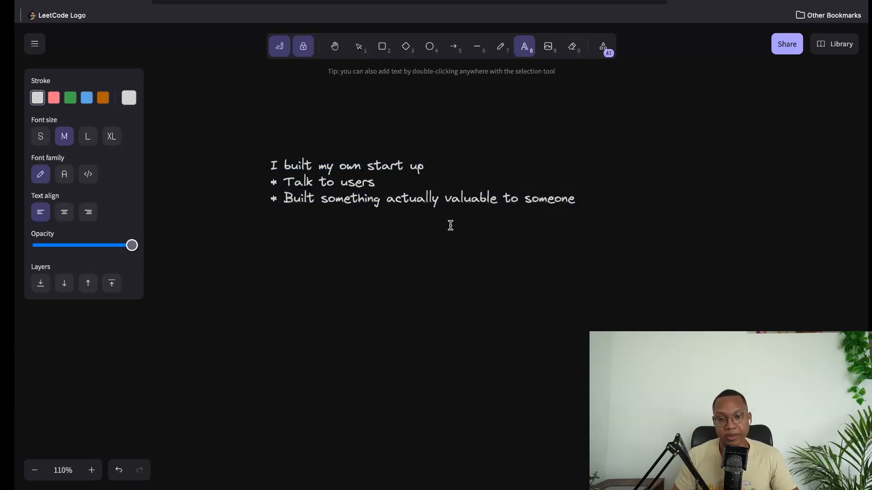
Step: Type 'Chess Engine and posted it on reddit' with a '100 users' bullet below the start-up note
type("P")
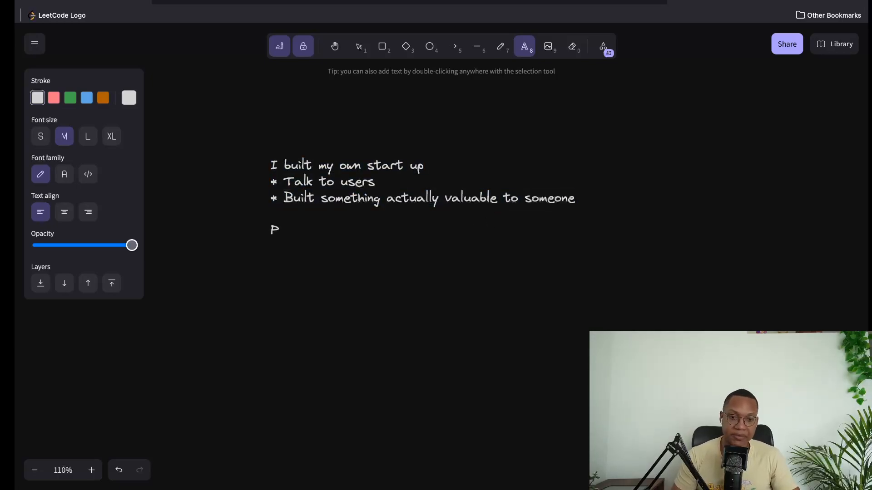
key("Backspace")
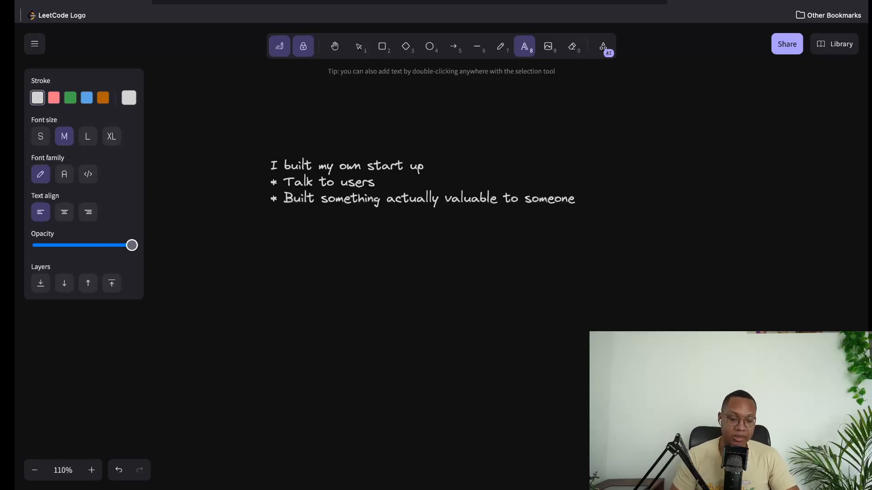
type("C")
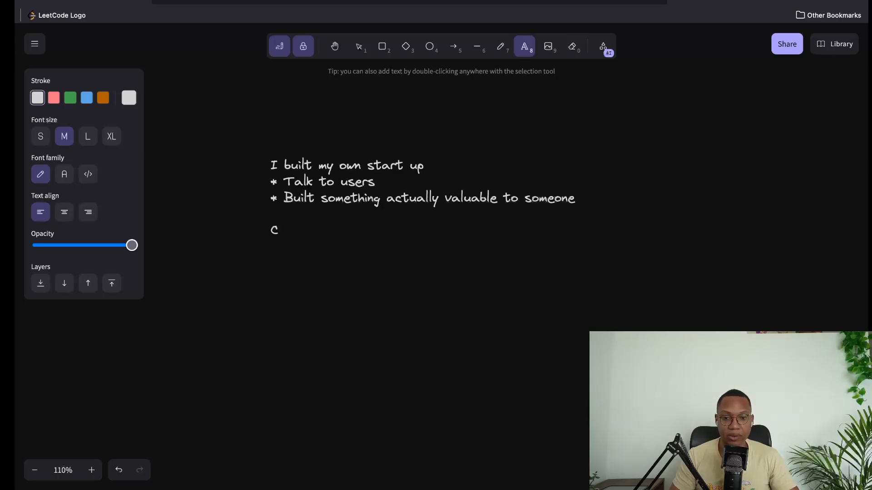
type("he")
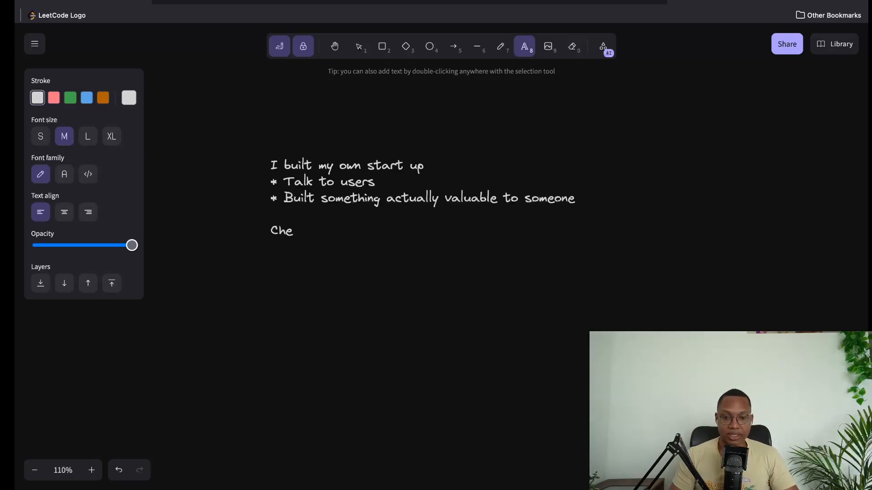
type("ss Engine and posted it on reddit")
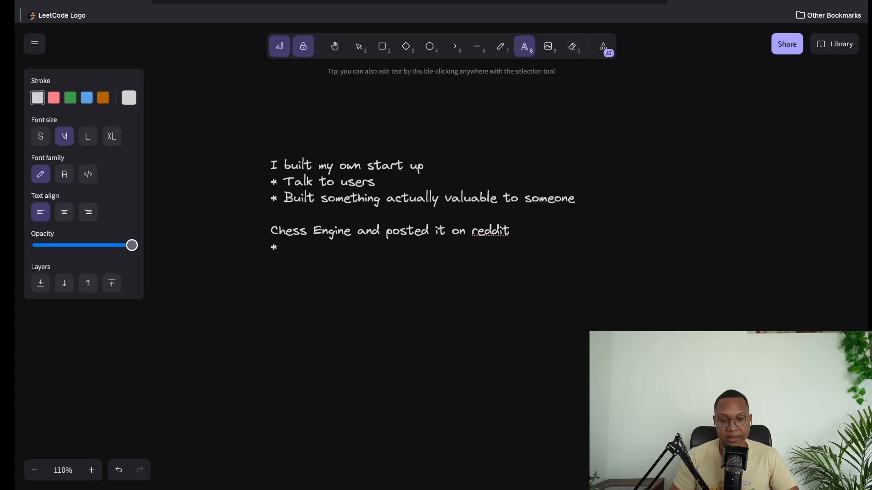
type("100")
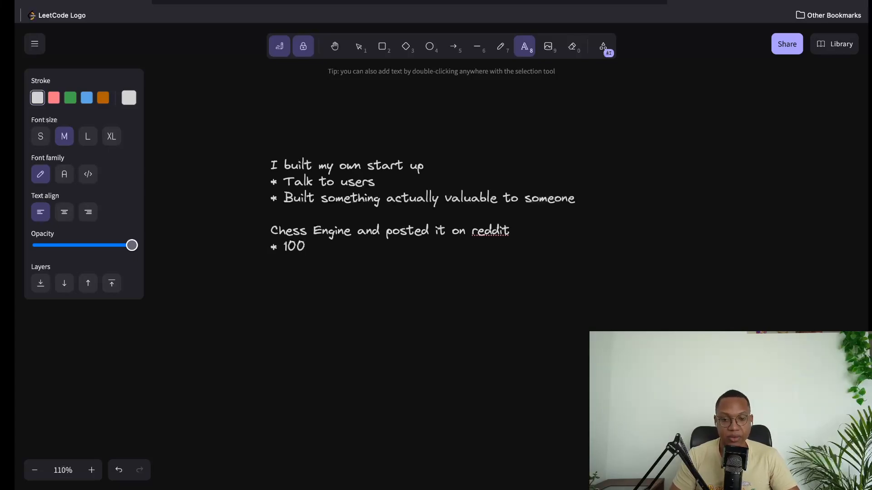
type("users")
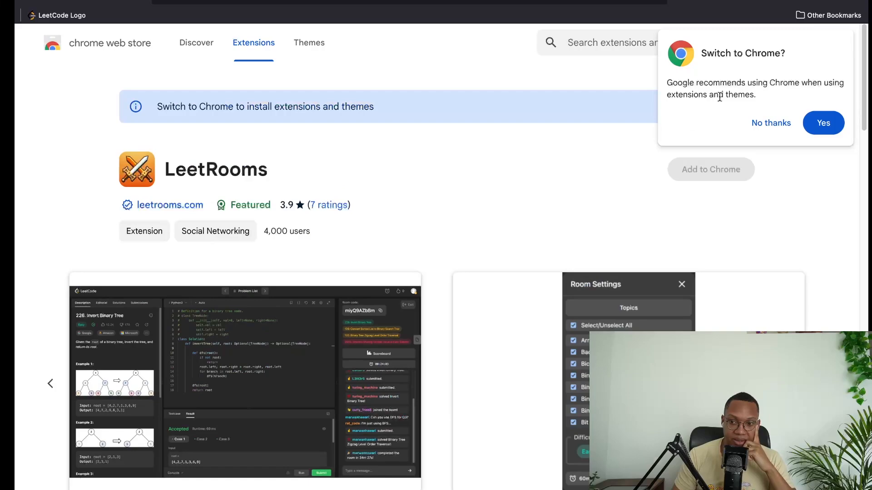
Step: Browse the LeetRooms Chrome Web Store listing showing 3.9 stars, 7 ratings and 4,000 users
left_click(770, 123)
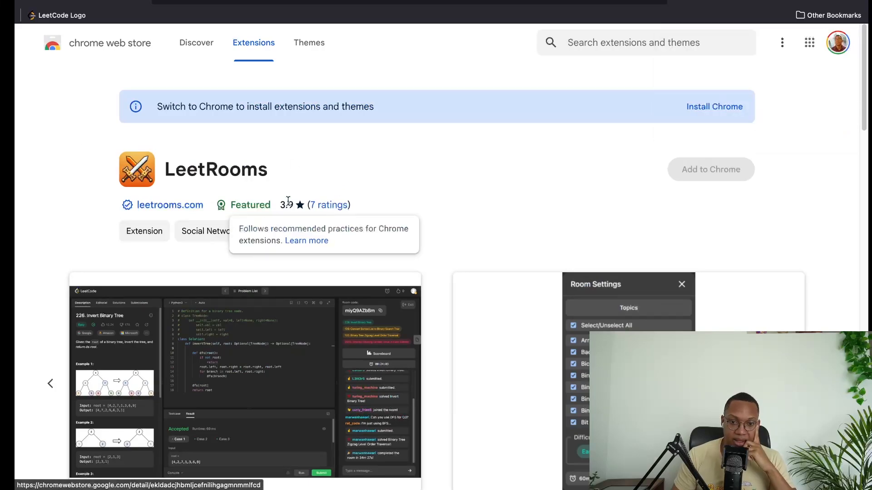
mouse_move(298, 208)
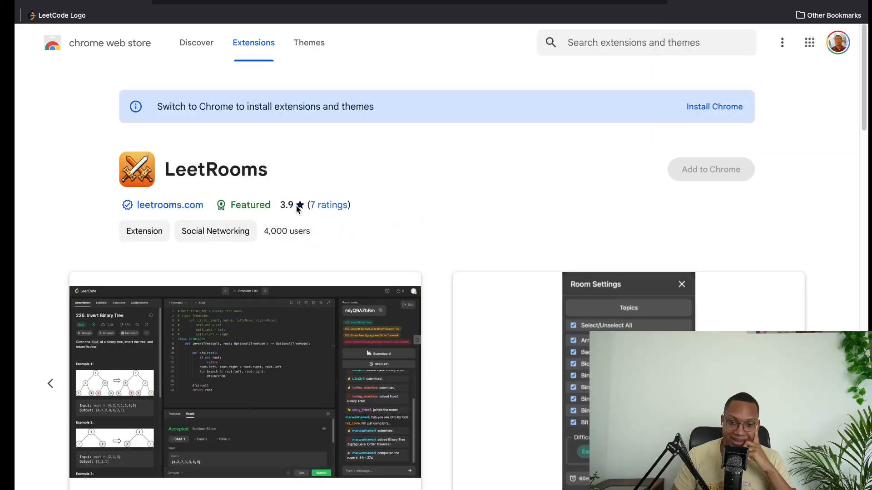
scroll("down", 3)
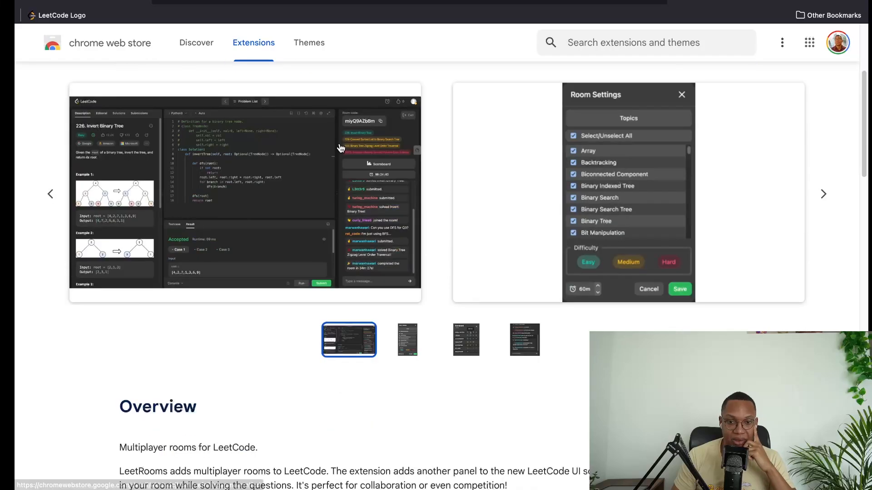
scroll("up", 3)
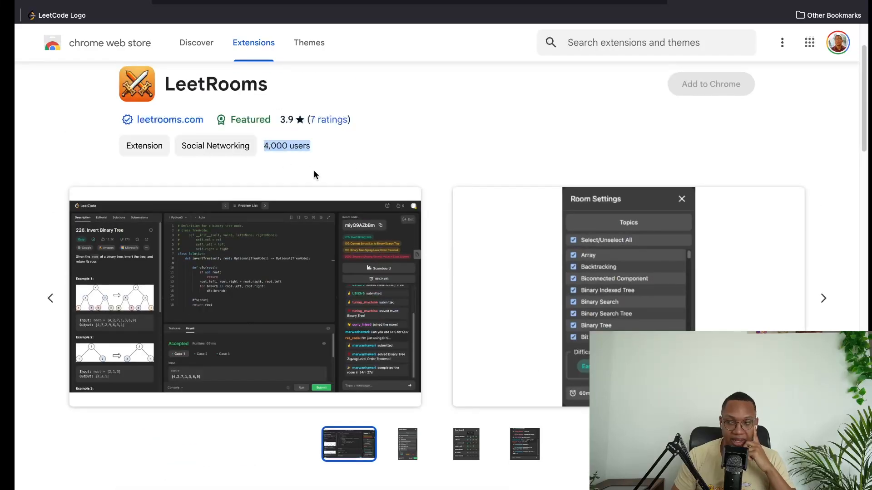
scroll("down", 3)
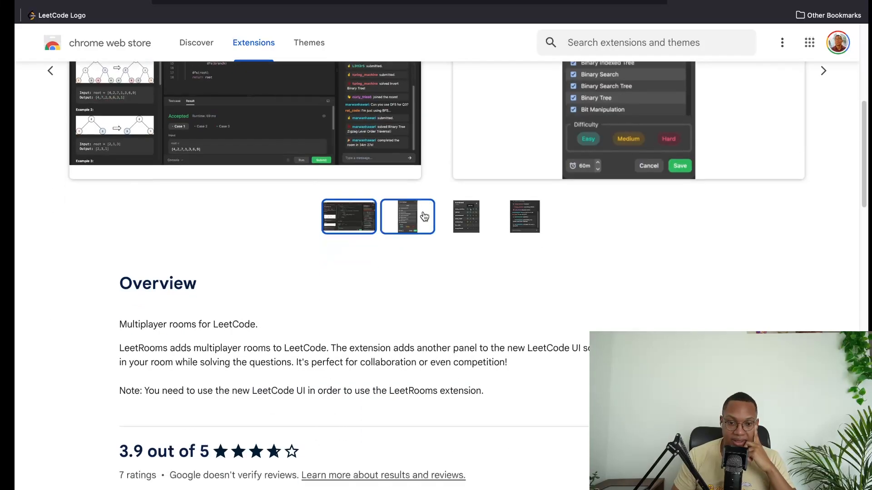
scroll("up", 3)
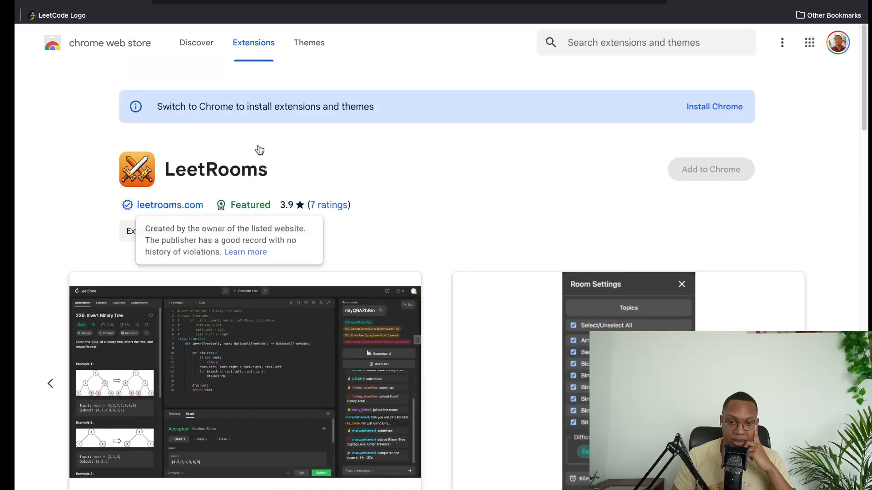
mouse_move(609, 161)
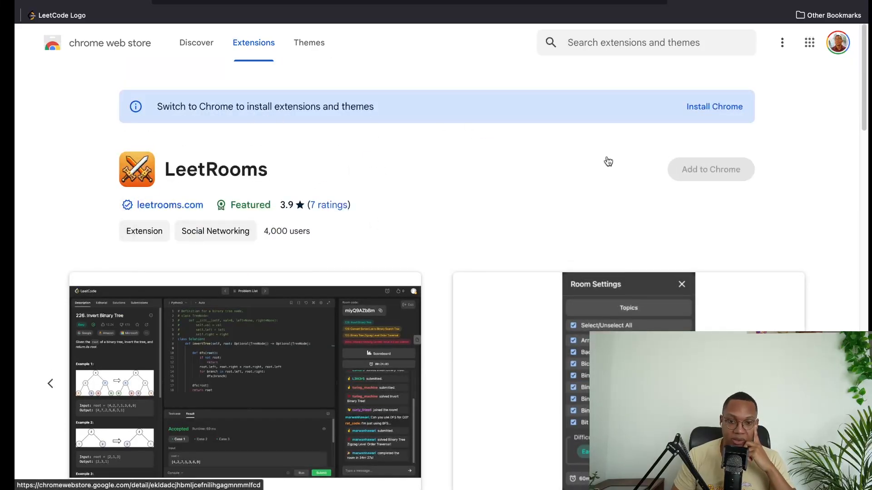
mouse_move(647, 59)
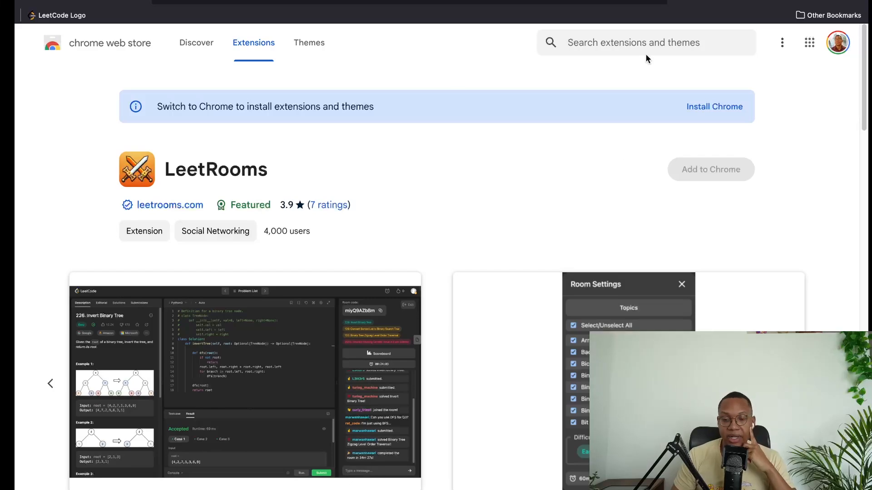
scroll("down", 3)
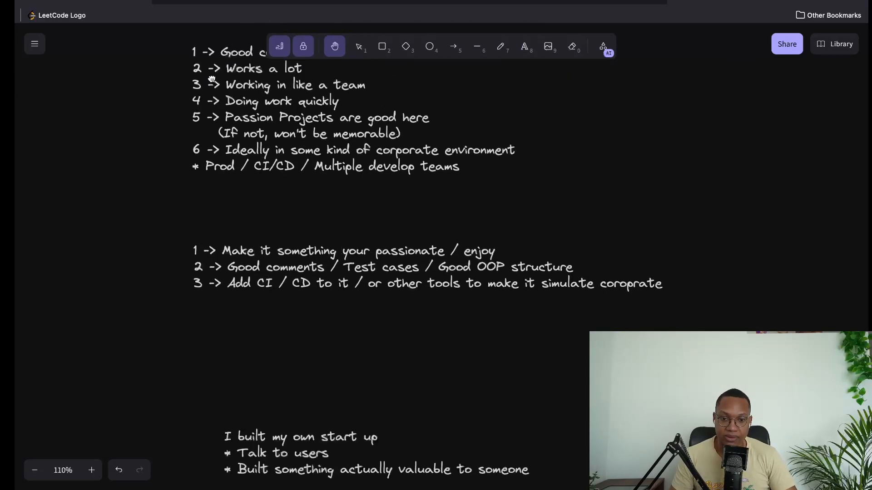
Step: Deselect the start-up notes and pan down to empty canvas below the chess engine notes
scroll("down", 3)
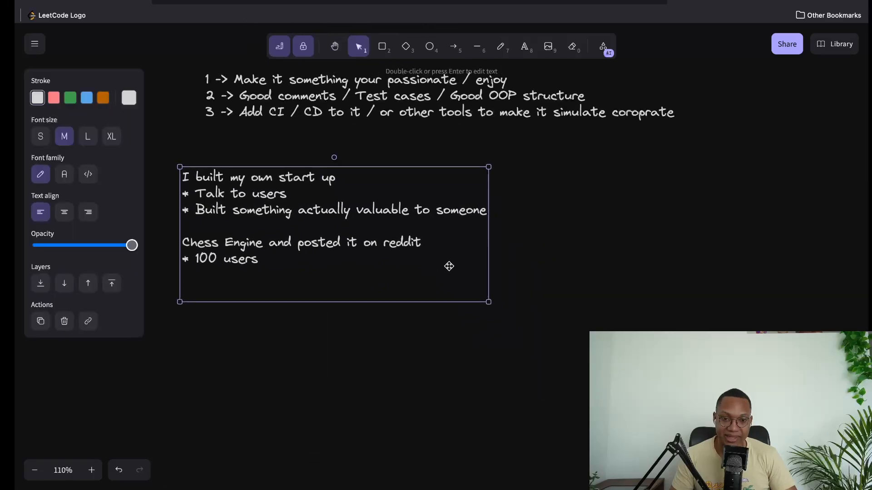
left_click(626, 289)
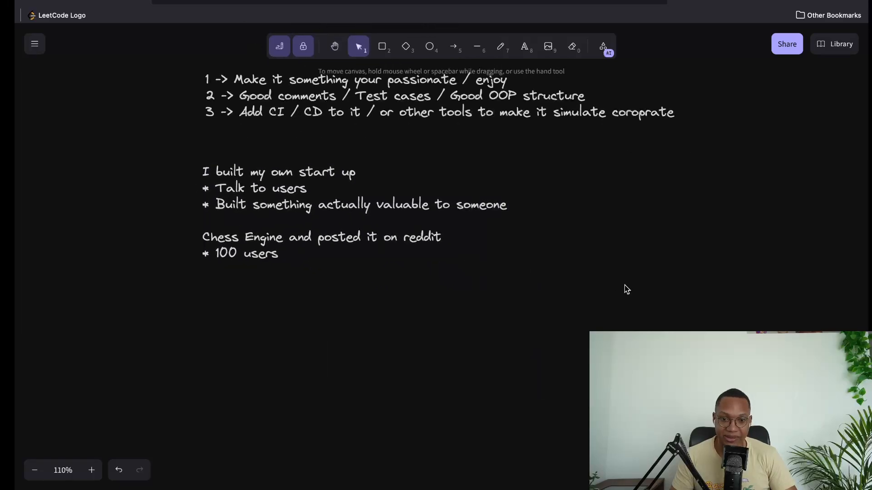
scroll("down", 3)
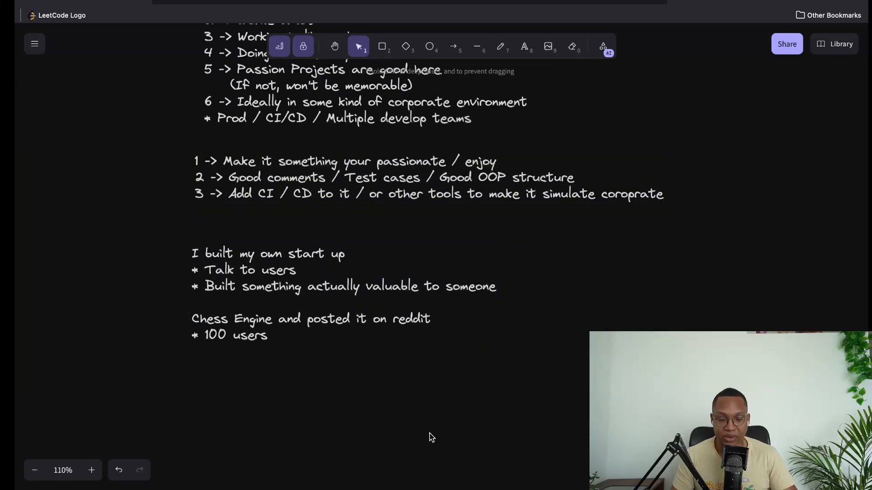
left_click(334, 46)
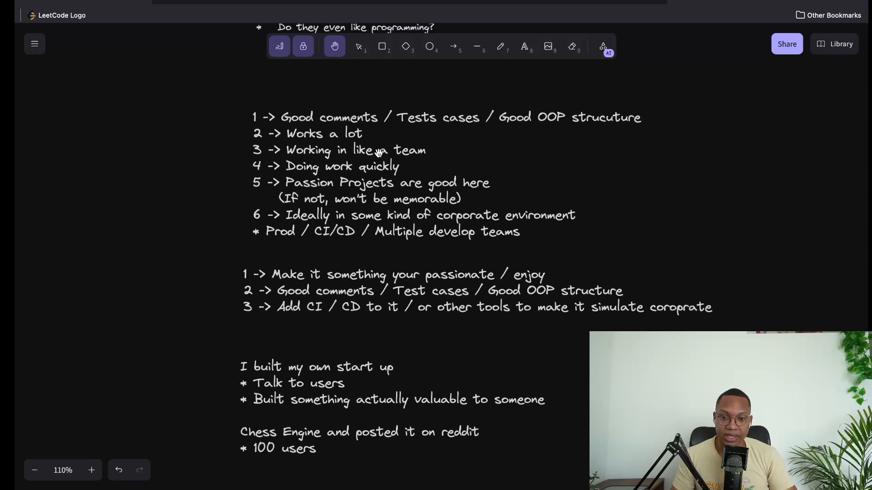
left_click(358, 46)
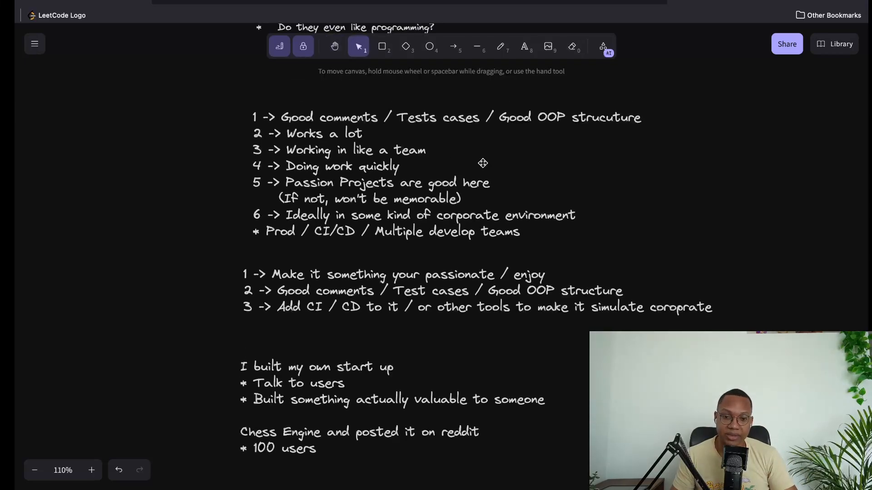
left_click(334, 46)
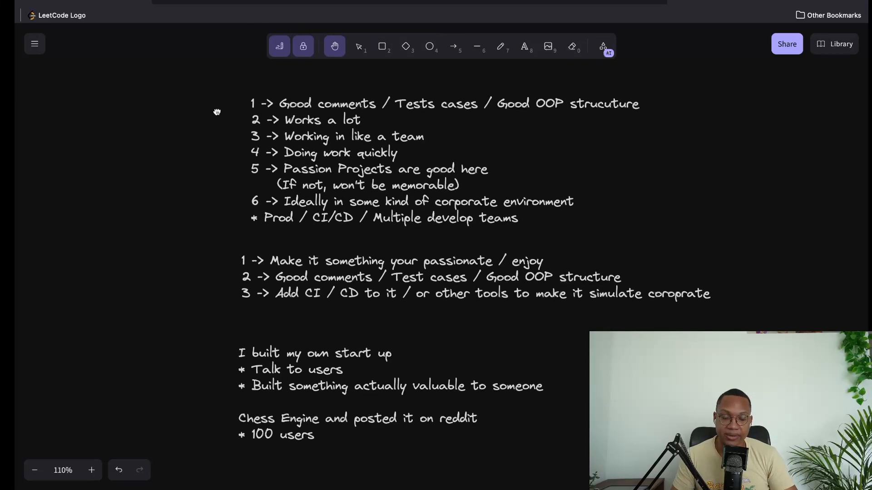
scroll("down", 3)
type("C")
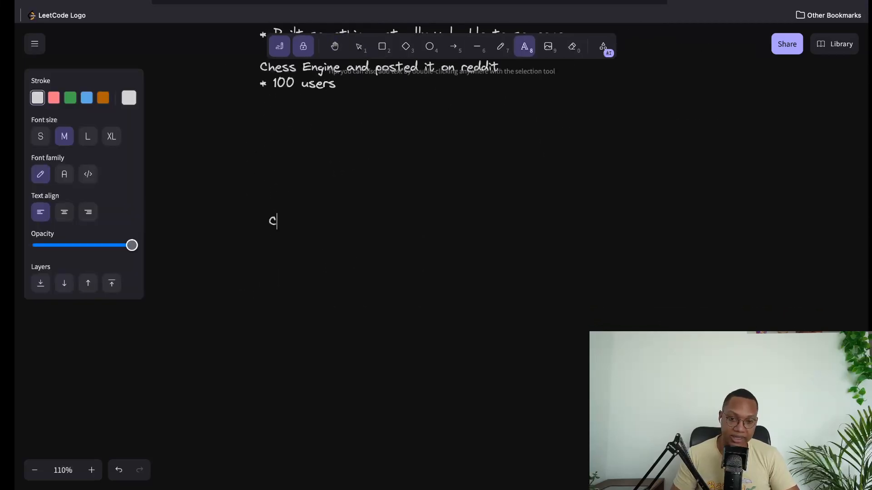
Step: Type 'C++ / Java / Python / Java' into the new language note
type("++ / Java / P")
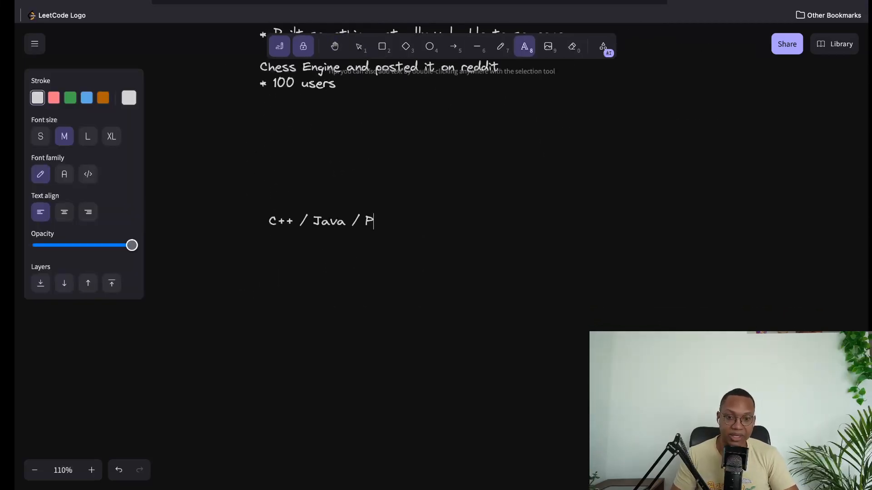
type("ython")
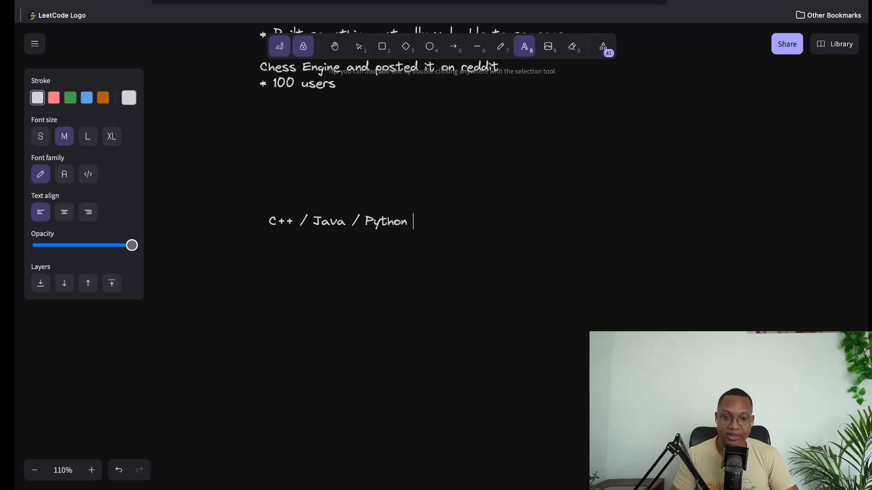
type("/ Java")
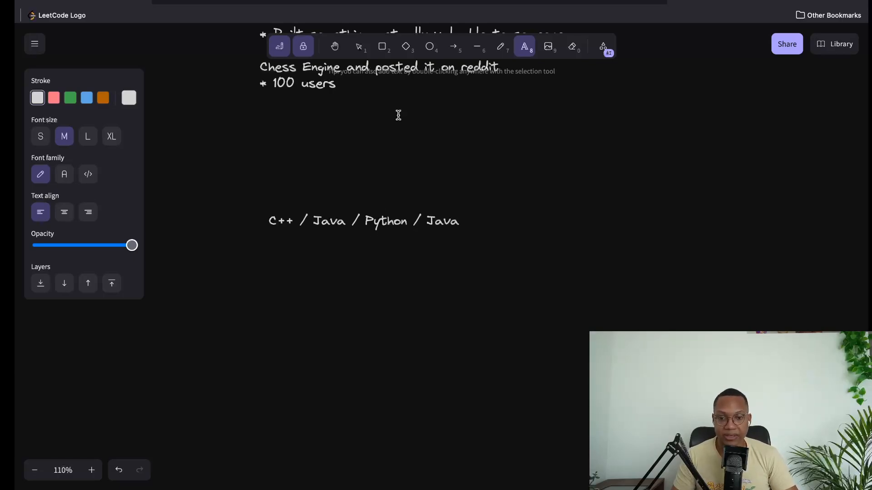
mouse_move(528, 240)
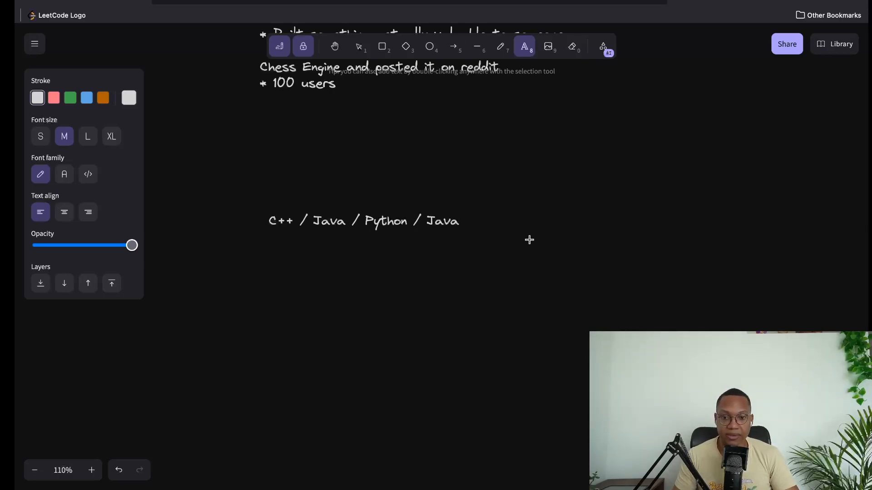
double_click(364, 220)
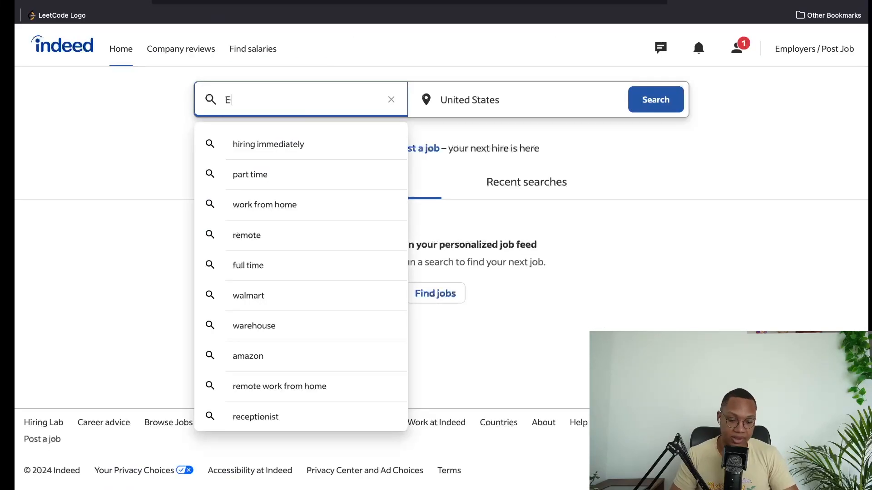
Step: Search Indeed for 'entry level software engineer' jobs and scroll the top listing's description
type("ntry Level software")
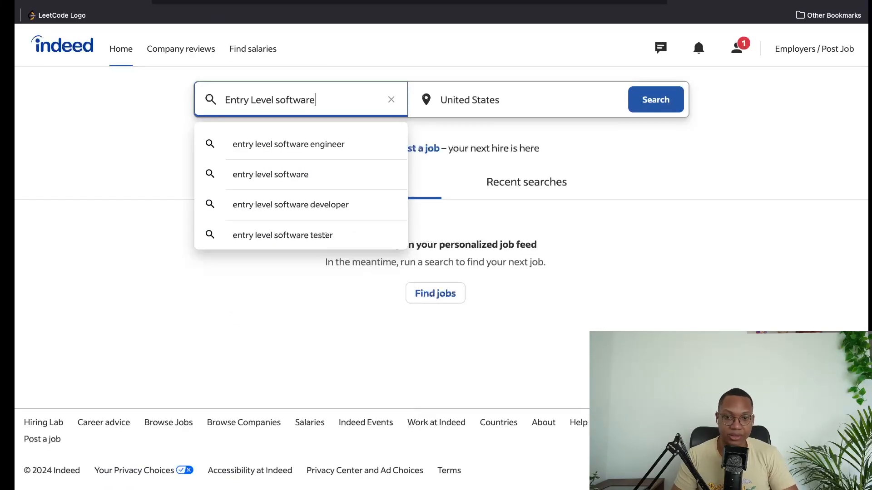
left_click(289, 144)
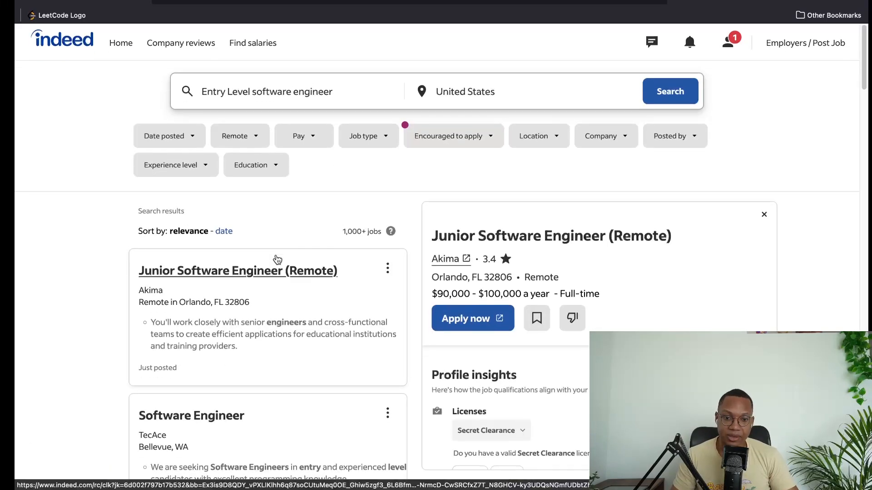
scroll("down", 3)
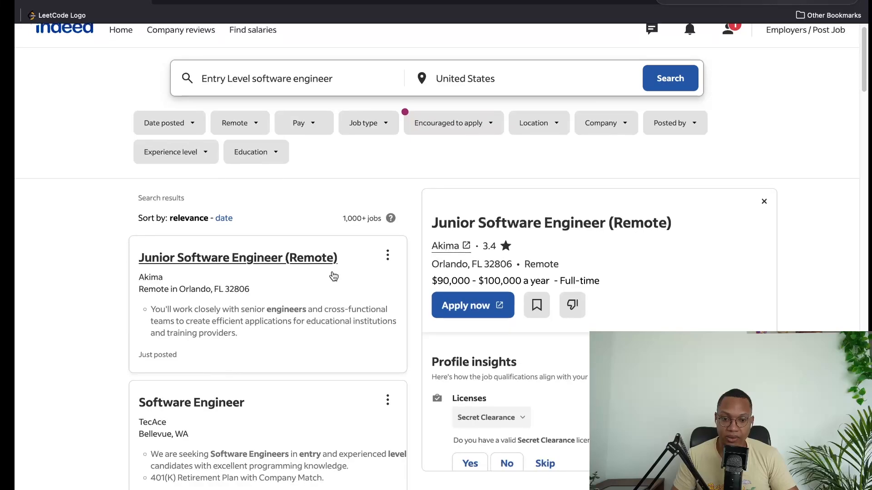
scroll("down", 3)
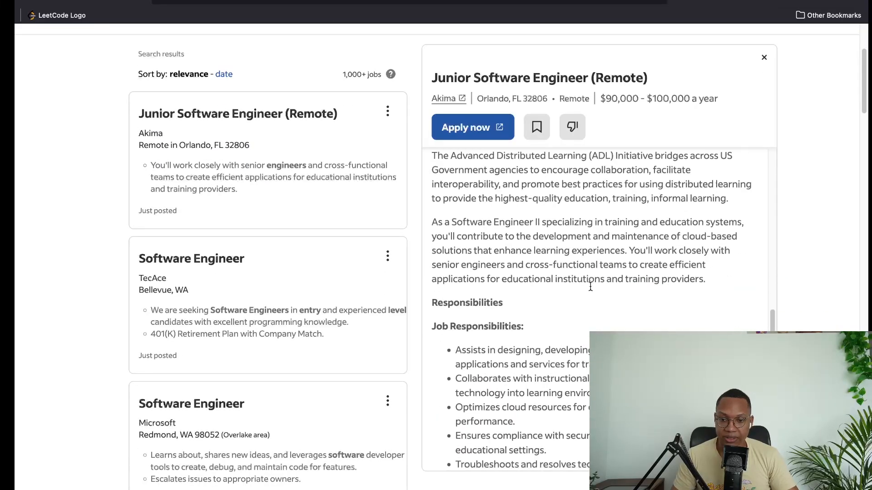
scroll("down", 3)
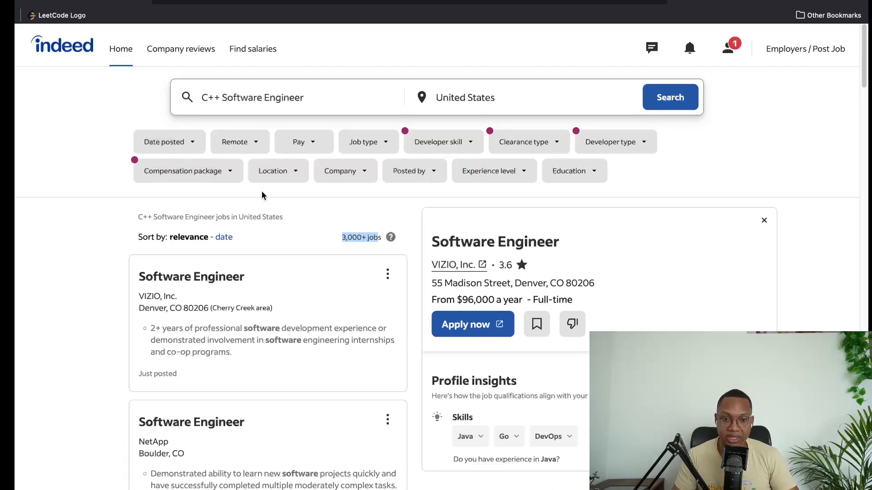
mouse_move(360, 228)
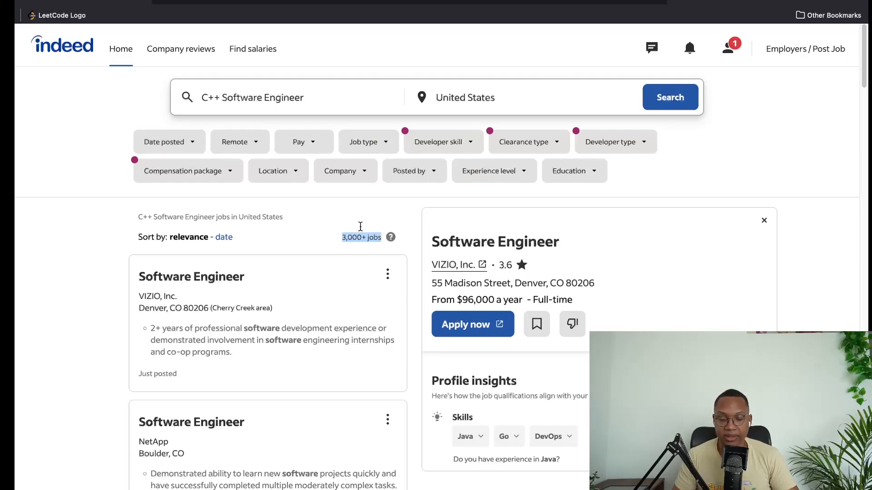
Step: Search Indeed for Rust jobs in the United States (400+) and scroll the results
type("Rust")
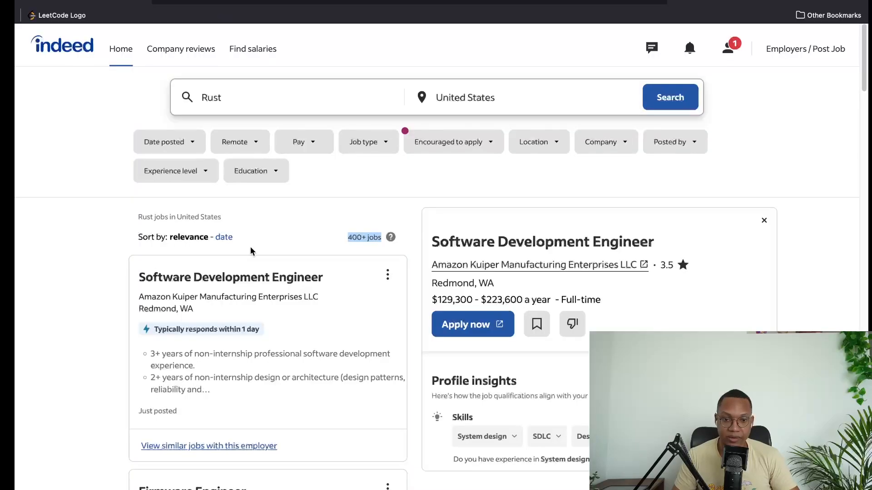
scroll("down", 3)
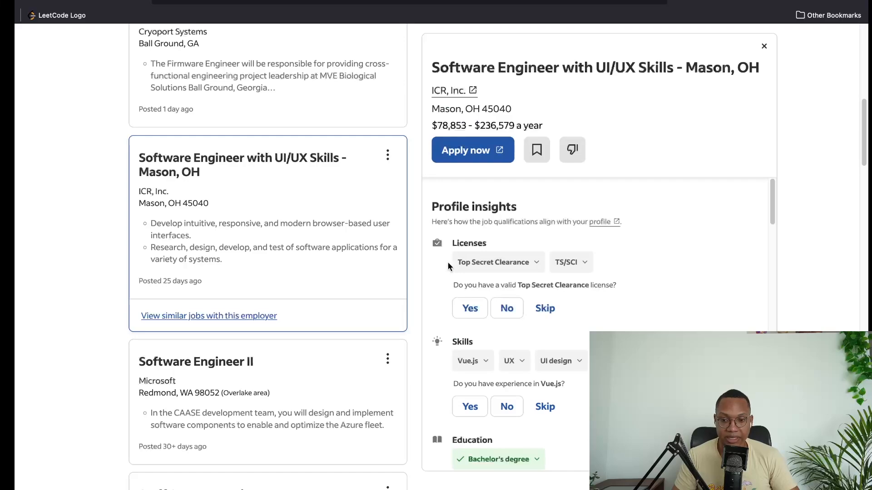
scroll("down", 3)
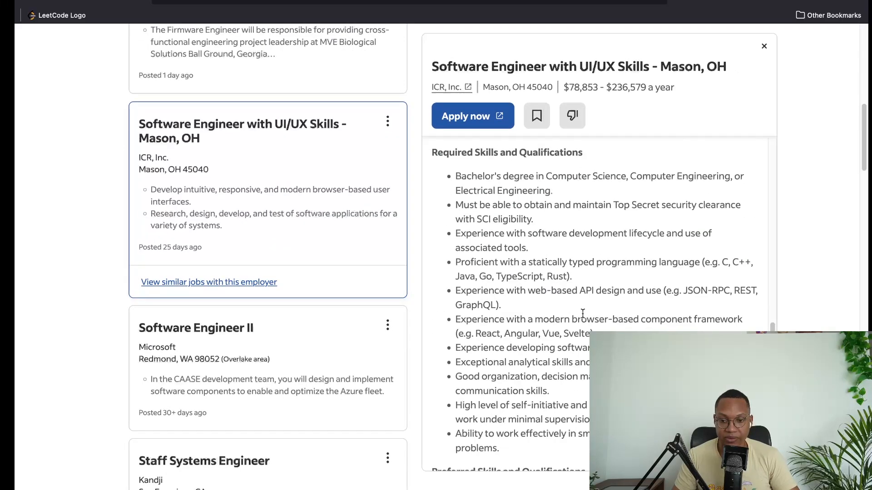
scroll("up", 3)
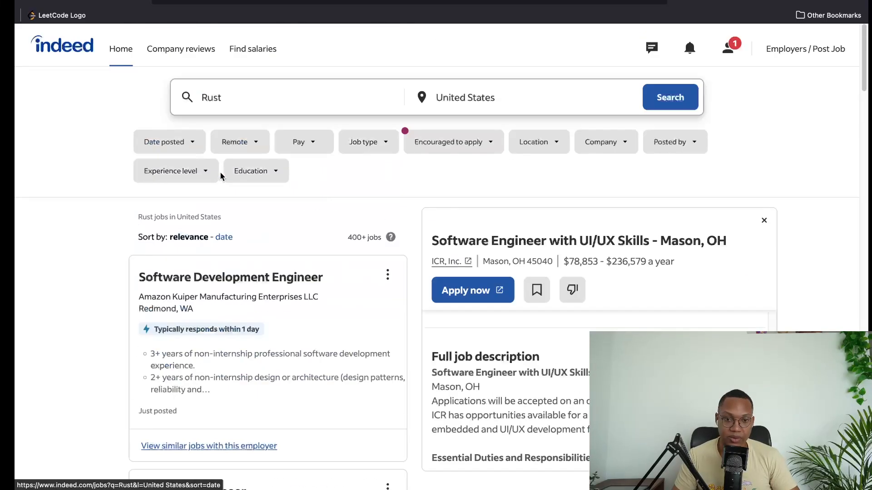
Step: Search for C++ jobs (8,000+), then start typing a Swift search
type("C+")
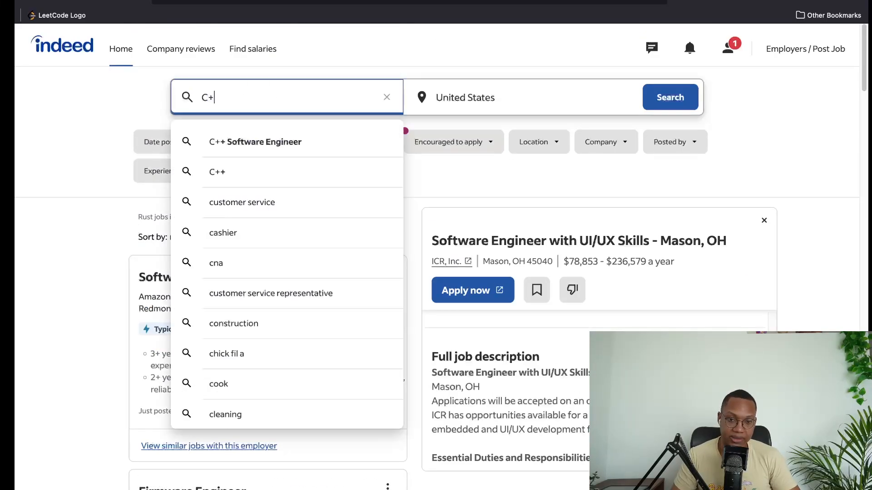
left_click(216, 171)
type("S")
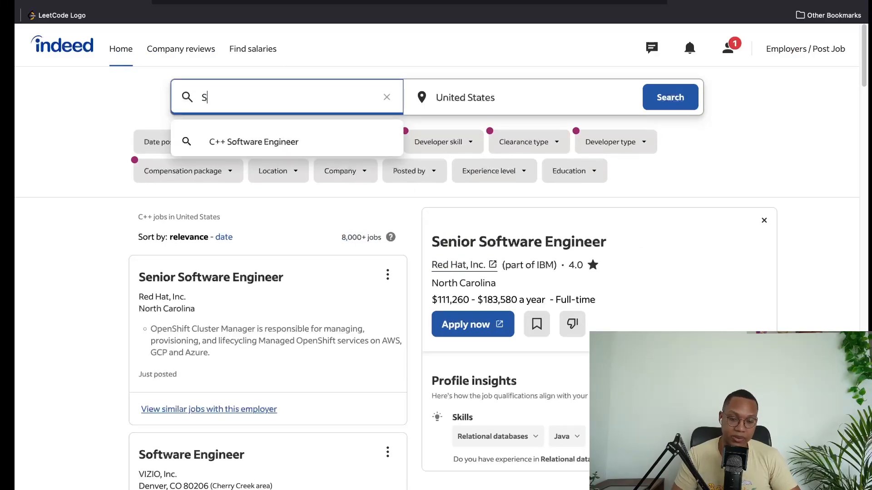
type("wift")
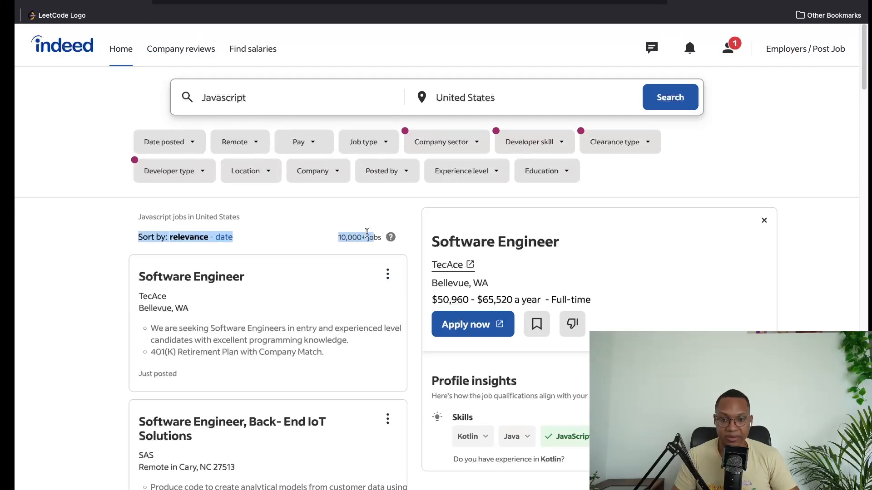
mouse_move(94, 34)
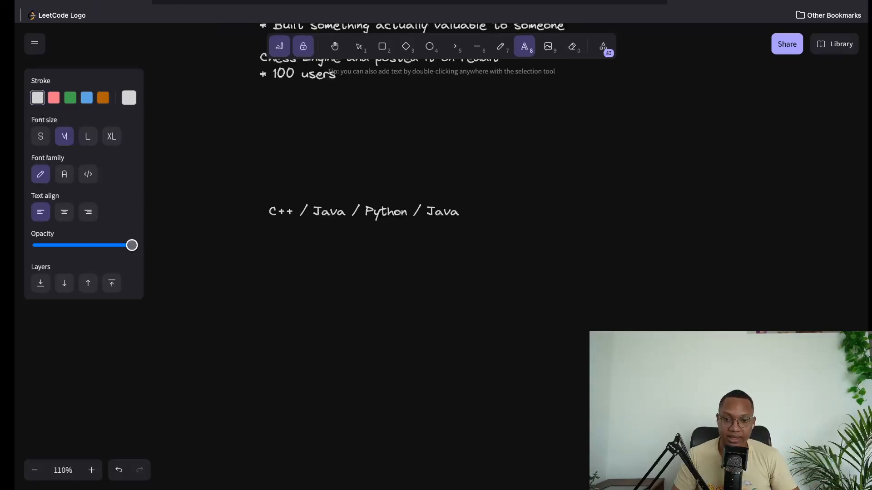
Step: Switch to Indeed and back to the Excalidraw canvas, scrolling below the language note
left_click(358, 46)
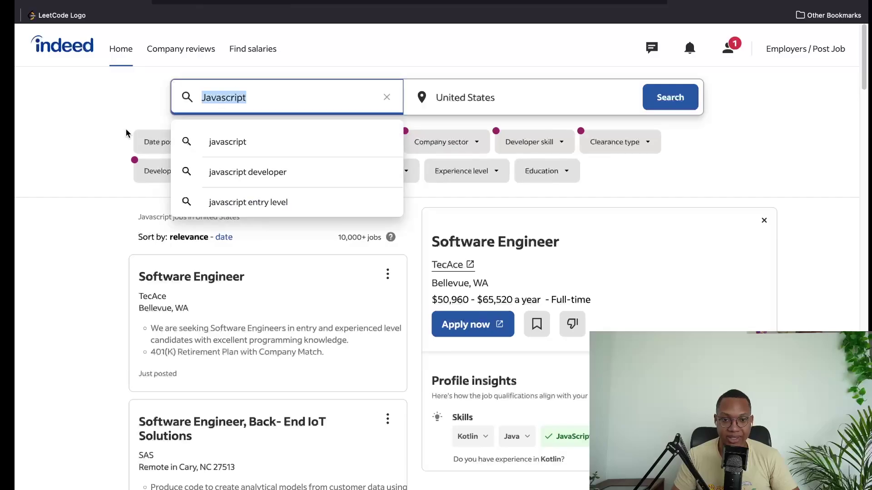
left_click(283, 203)
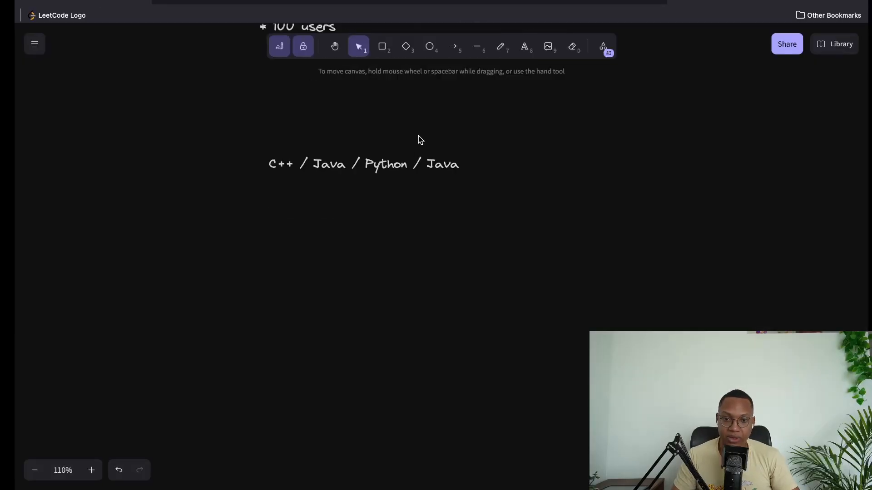
scroll("down", 3)
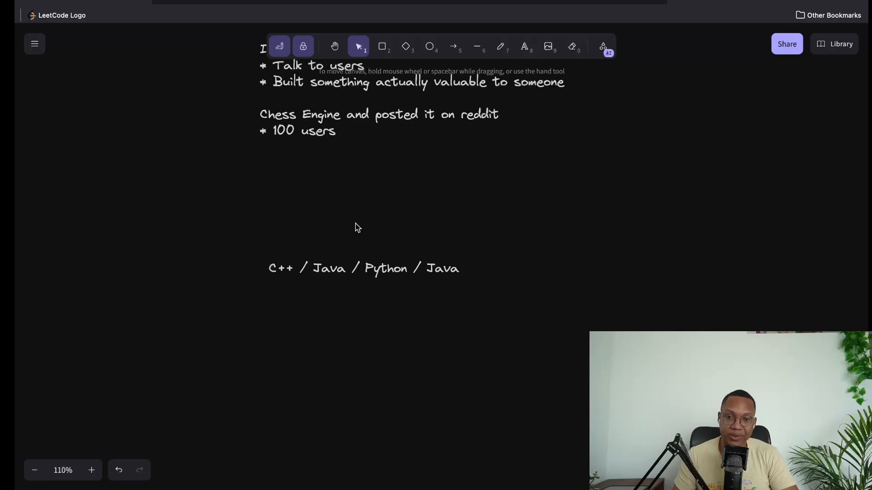
mouse_move(421, 245)
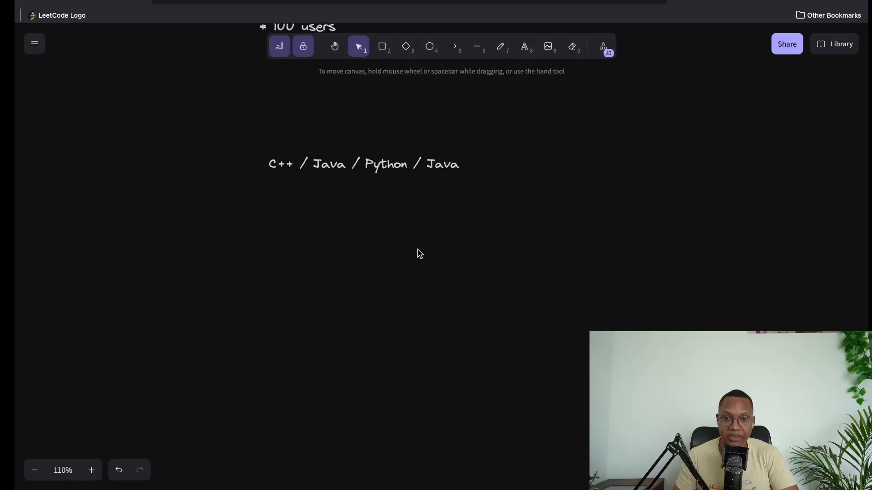
left_click(499, 47)
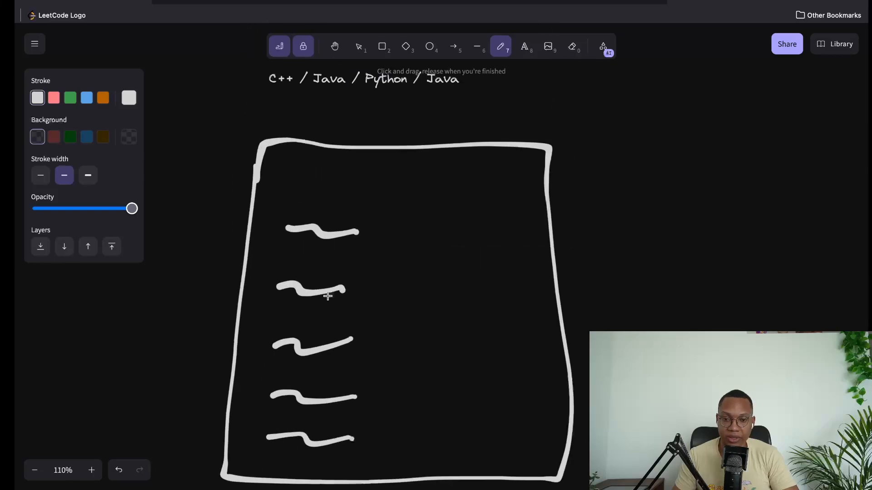
Step: Scroll down to blank space beneath the resume page sketch
scroll("down", 3)
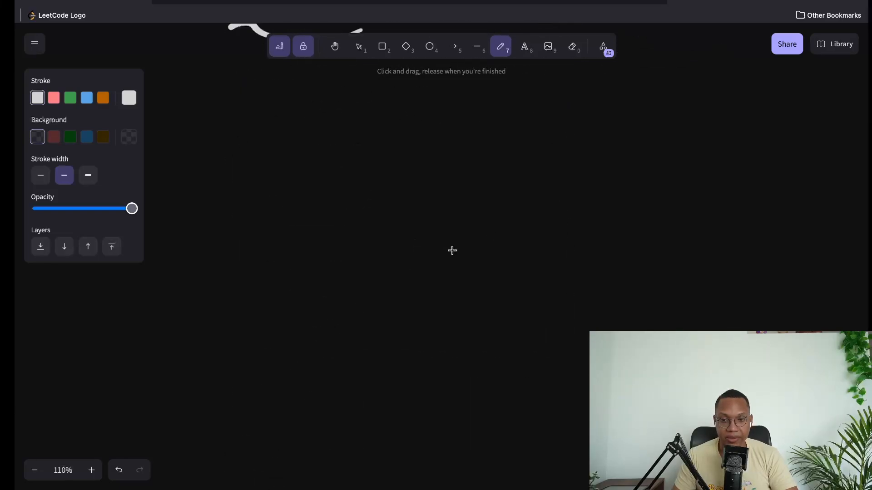
Step: Write the note 'Doing free / highly discounted apps for an actual client' and finish editing
left_click(523, 46)
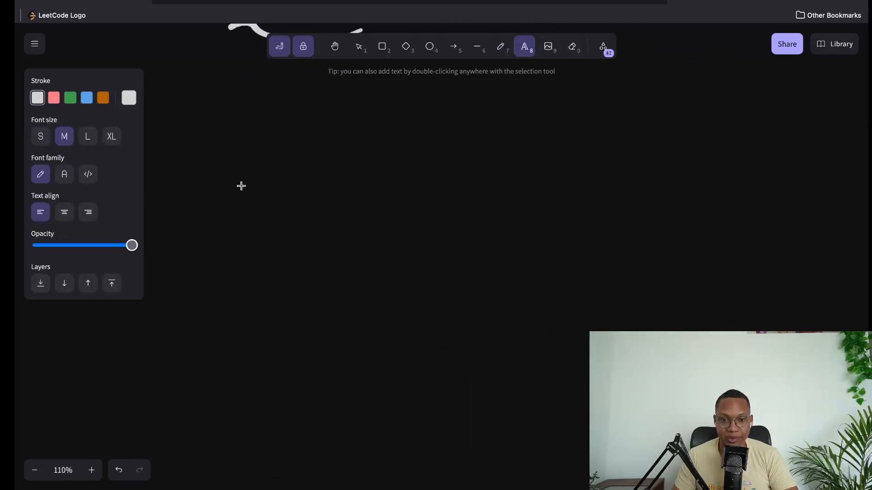
type("Do")
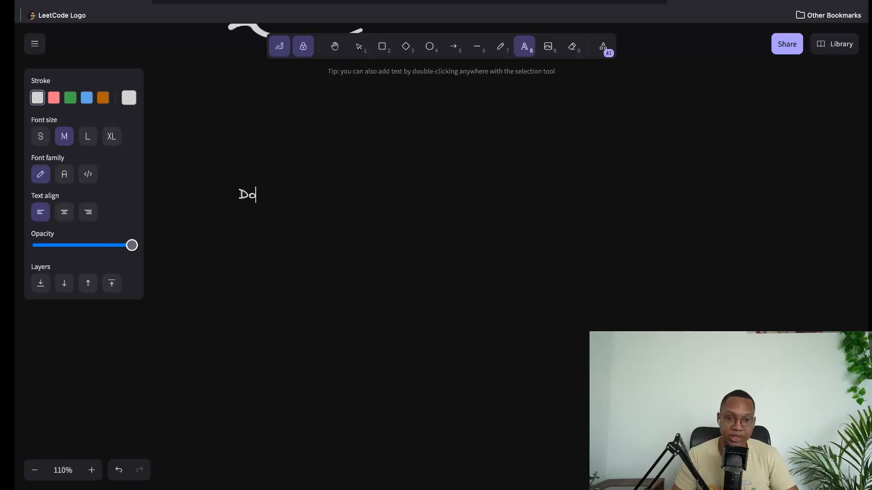
type("ing free apps for")
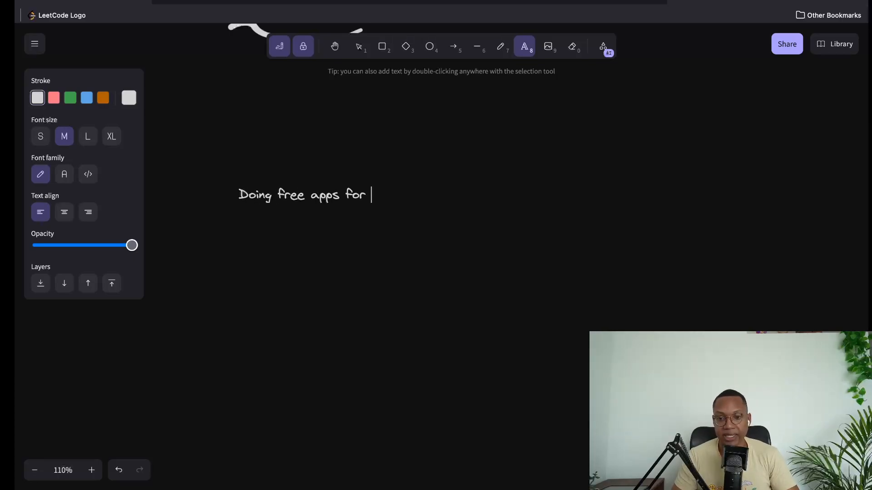
type("an actual client")
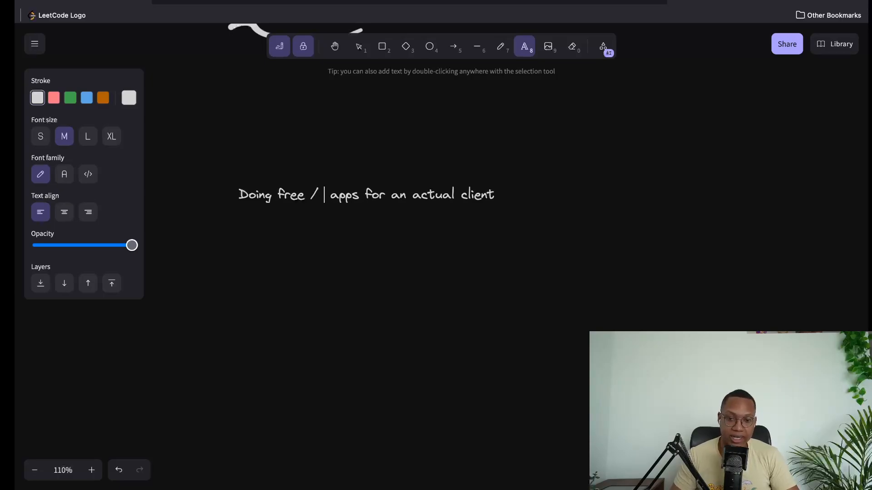
type("highly discounted")
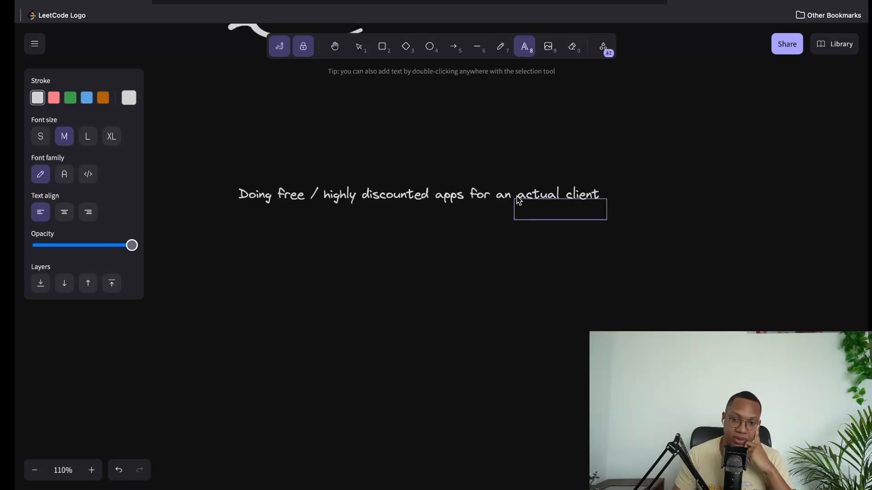
left_click(334, 146)
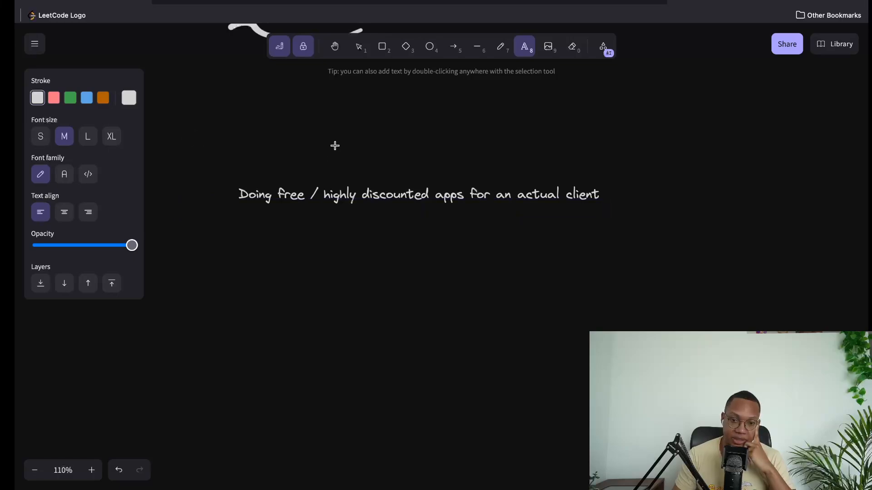
left_click(334, 47)
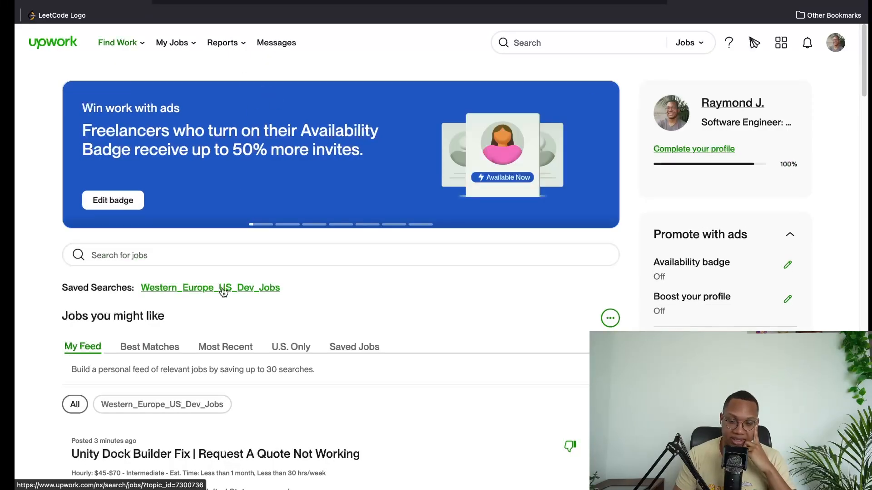
Step: Open the Western_Europe_US_Dev_Jobs saved search, filter to U.S. only, and browse the listings
left_click(210, 287)
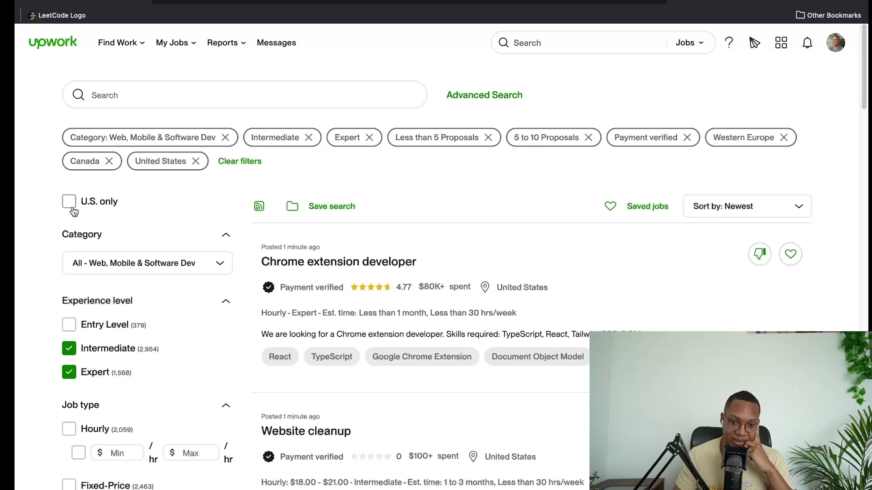
left_click(69, 201)
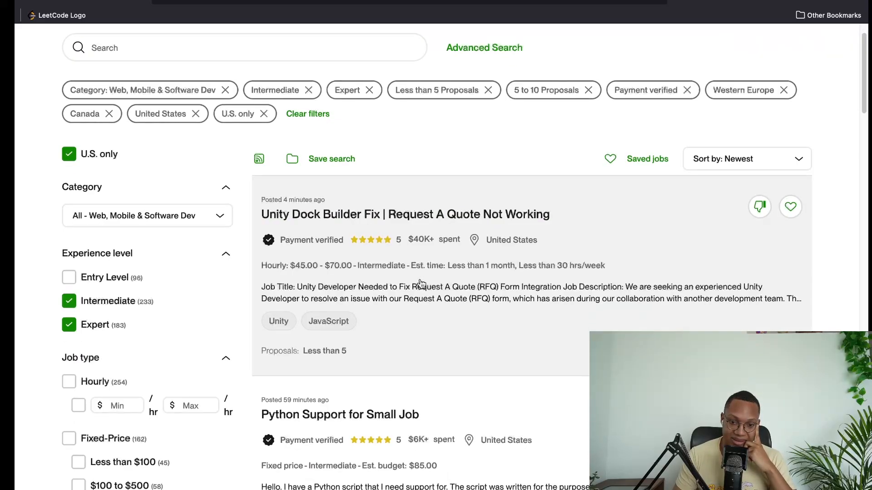
scroll("down", 3)
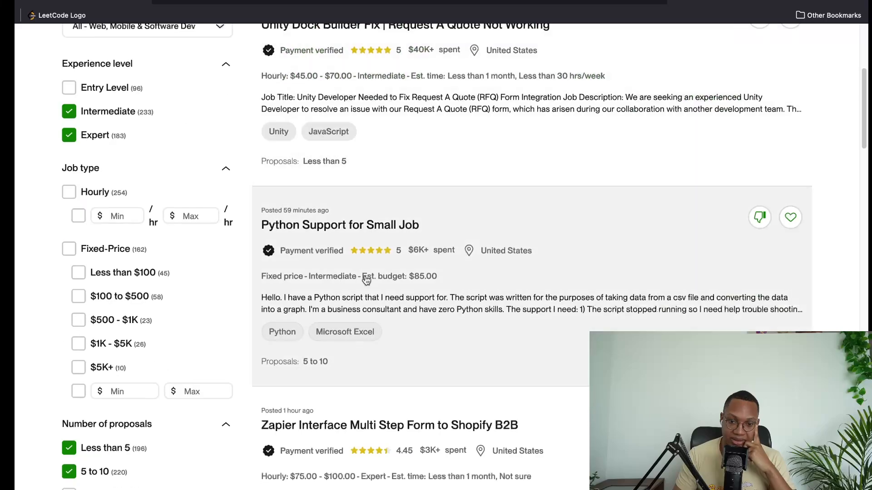
scroll("up", 3)
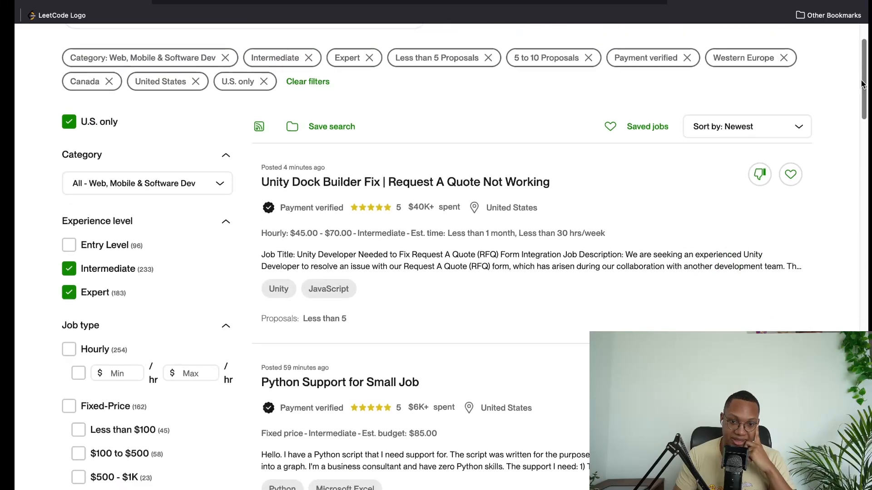
scroll("down", 3)
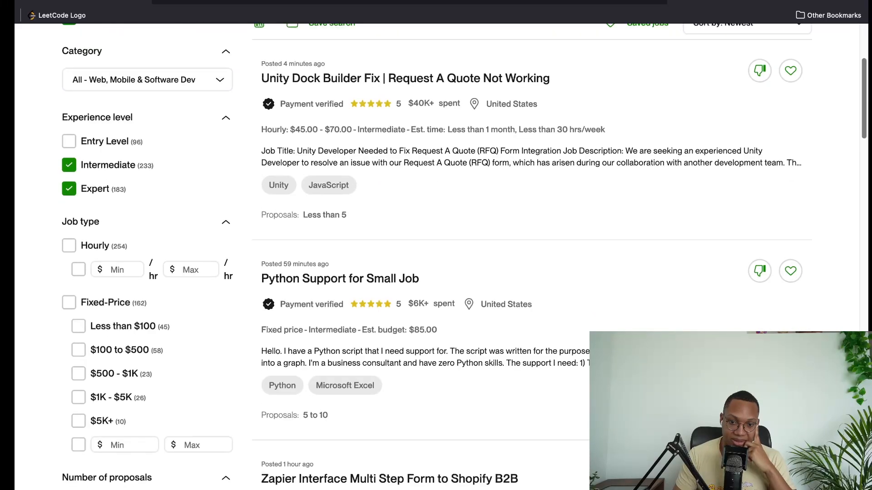
scroll("down", 3)
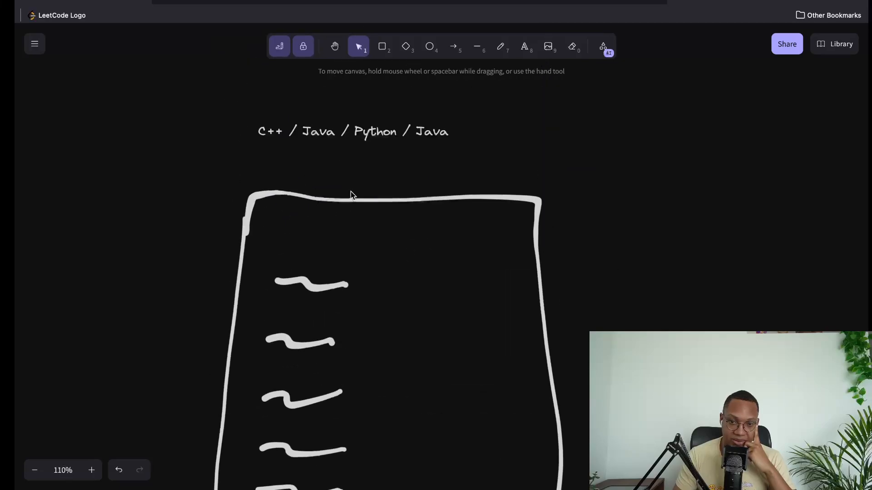
Step: Scroll the Excalidraw canvas down to the 'Doing free / highly discounted apps' note
scroll("down", 3)
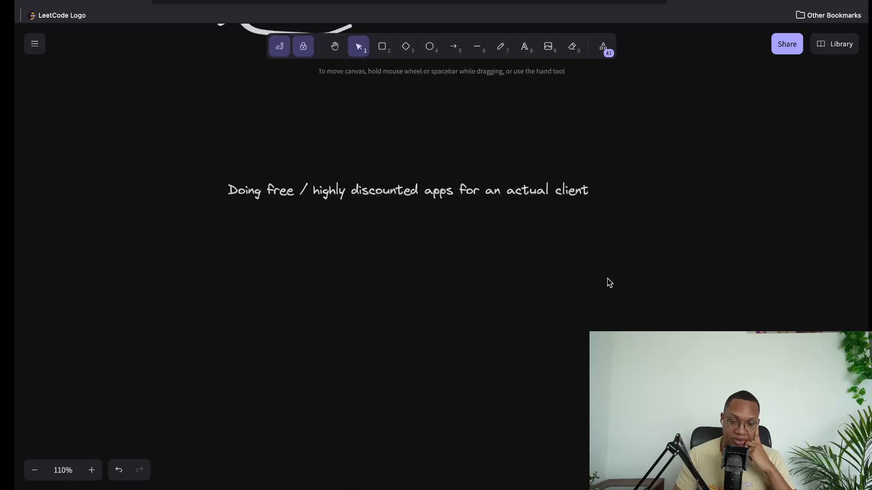